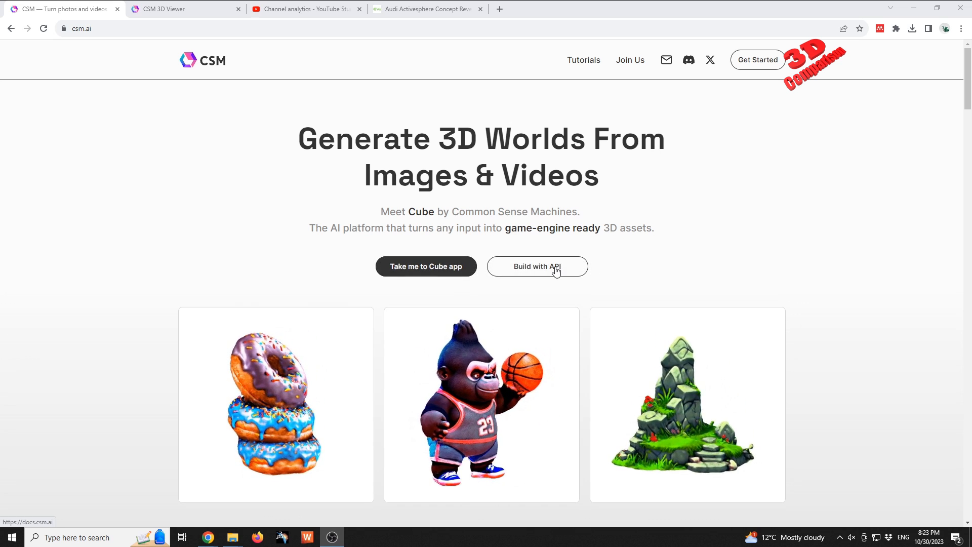
Review the free Tinkerer, $20 Maker and $60 Creative Pro plans, then switch to Cube
scroll("down", 3)
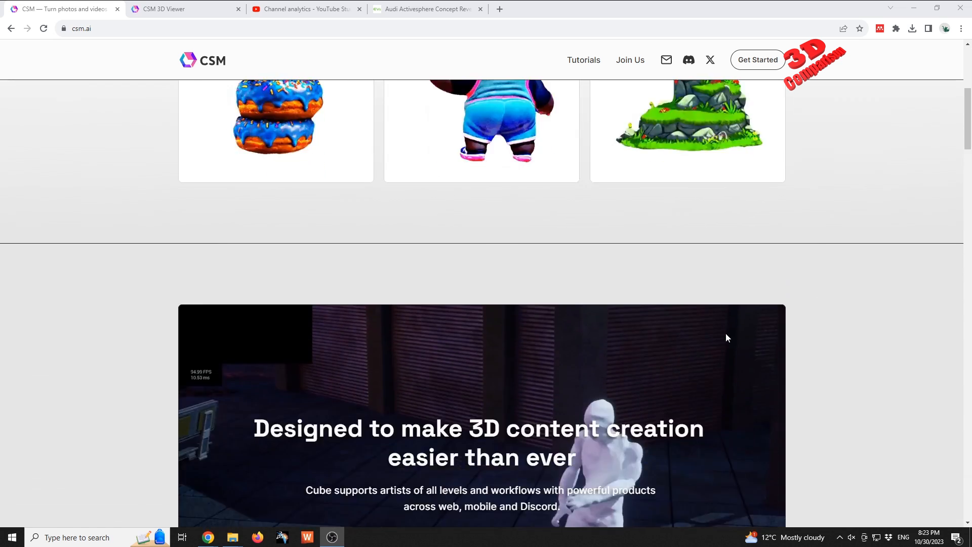
scroll("down", 3)
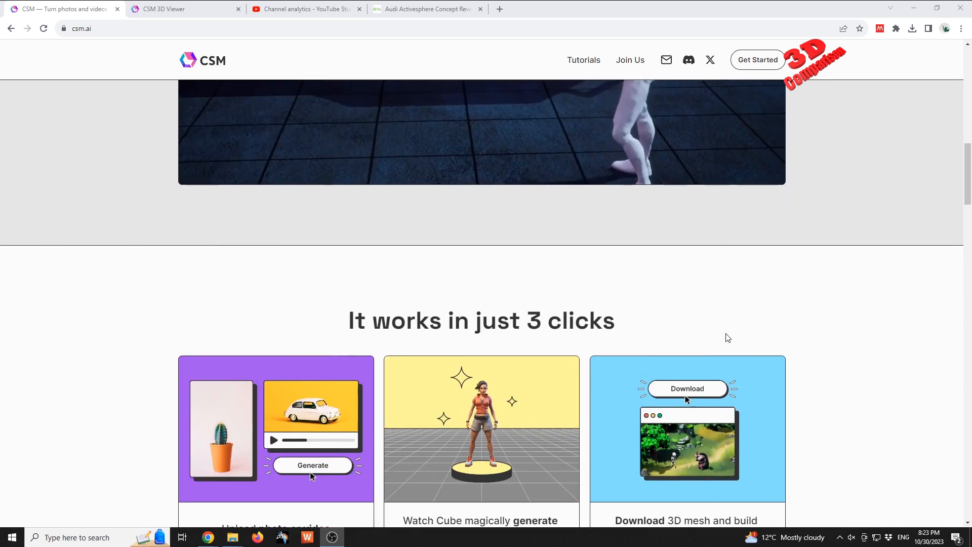
scroll("down", 3)
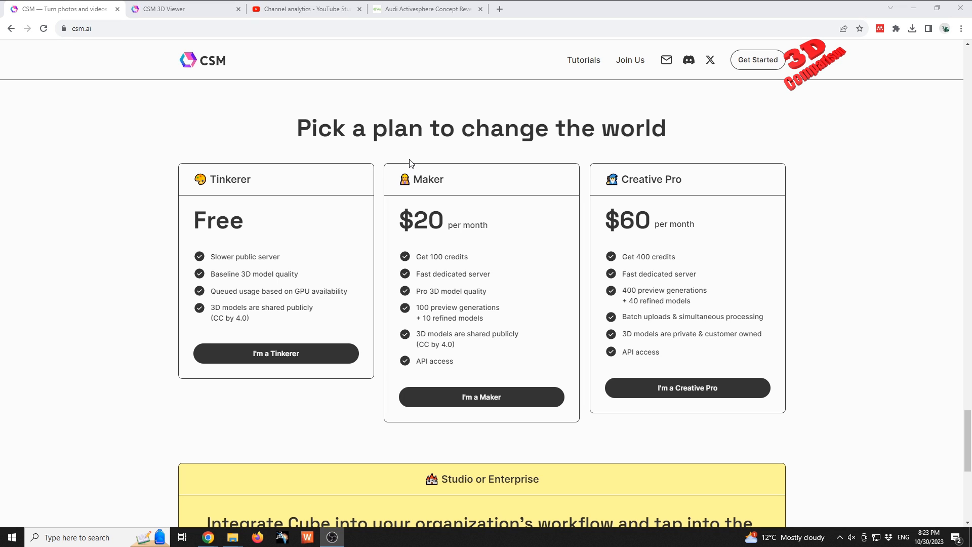
mouse_move(493, 185)
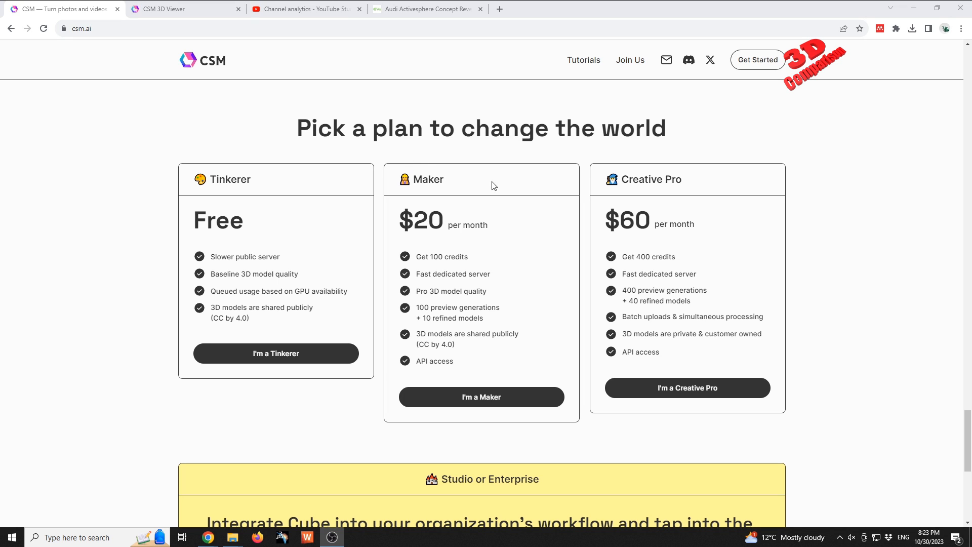
left_click_drag(193, 220, 279, 257)
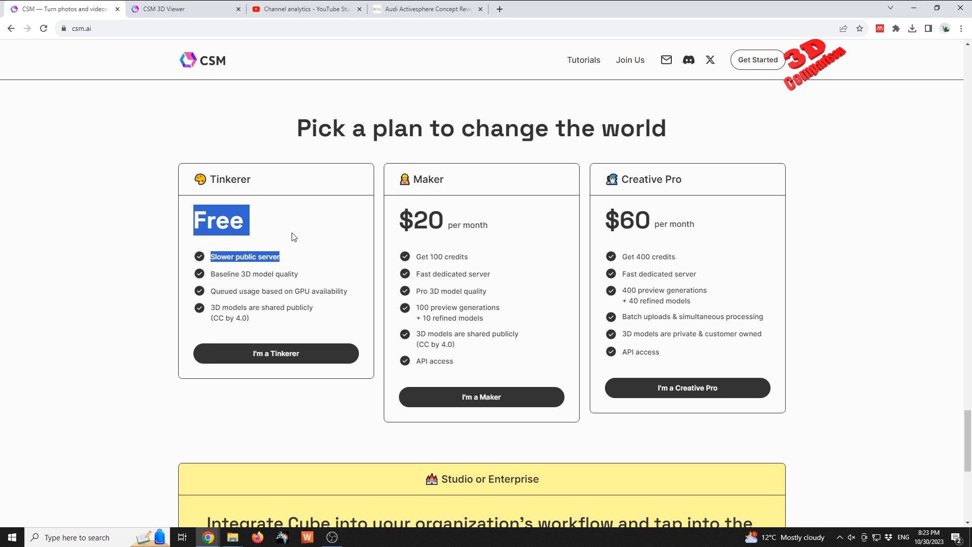
left_click(295, 237)
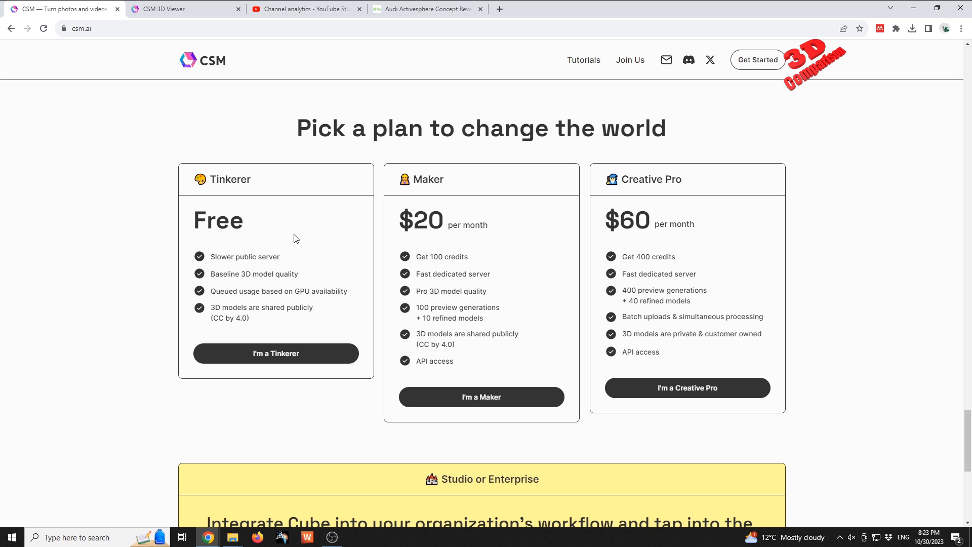
mouse_move(211, 257)
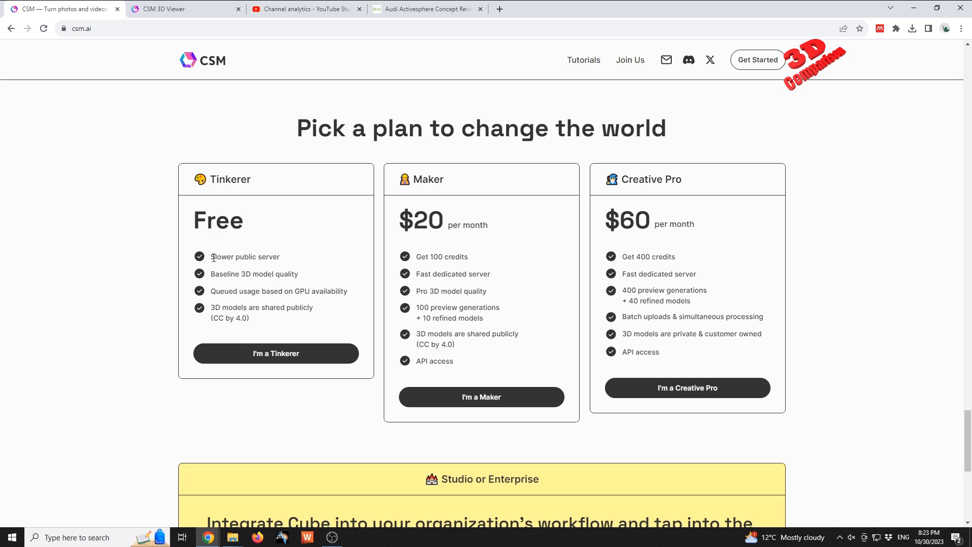
mouse_move(283, 262)
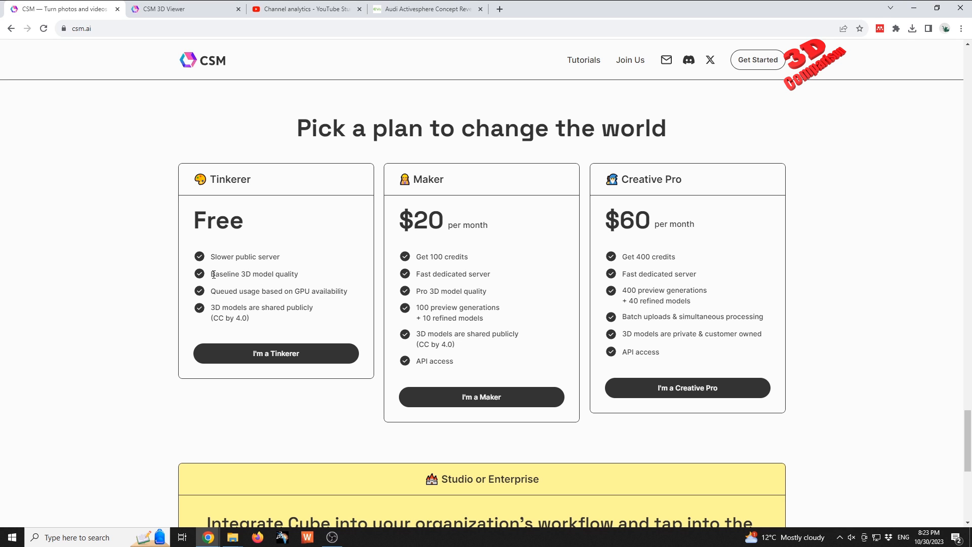
mouse_move(340, 291)
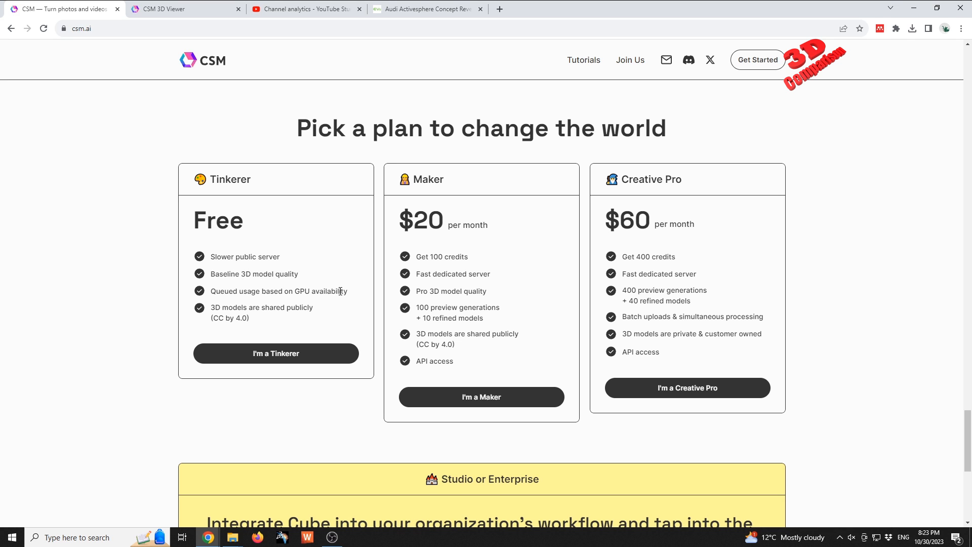
left_click(167, 9)
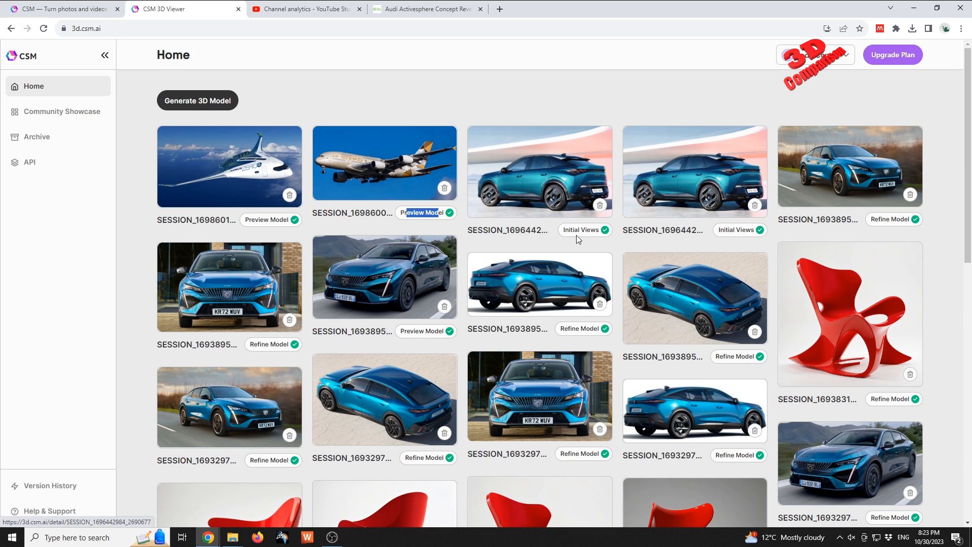
mouse_move(571, 190)
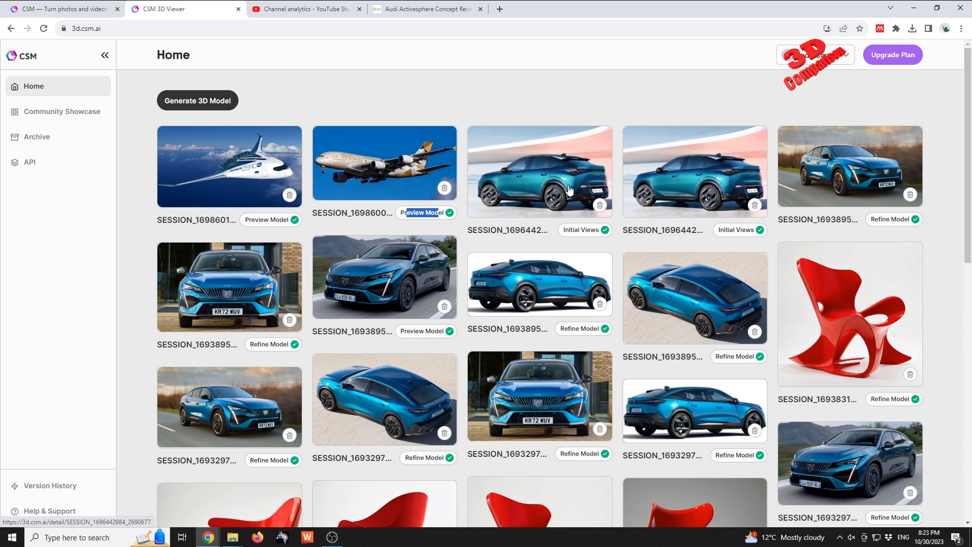
Open the teal SUV session that is stuck at Initial Views
left_click(540, 171)
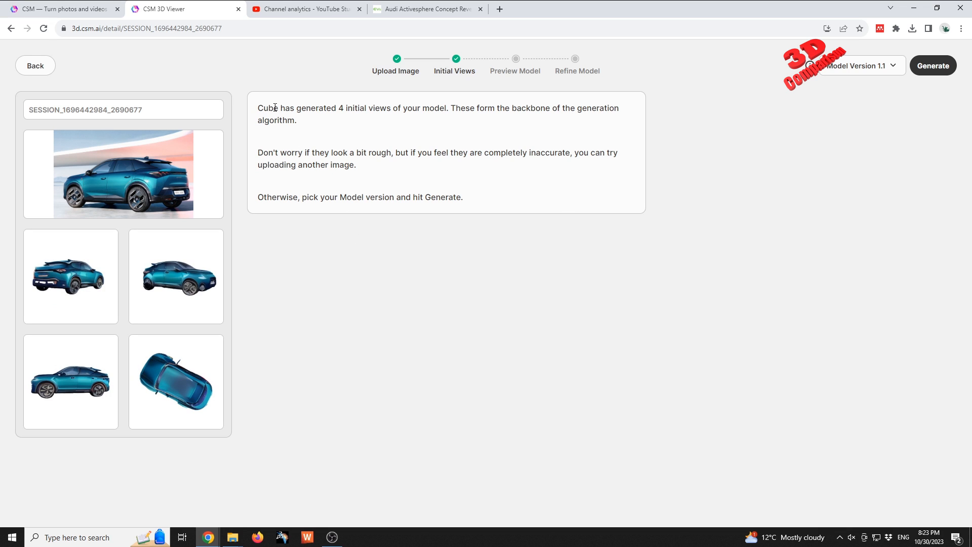
mouse_move(523, 65)
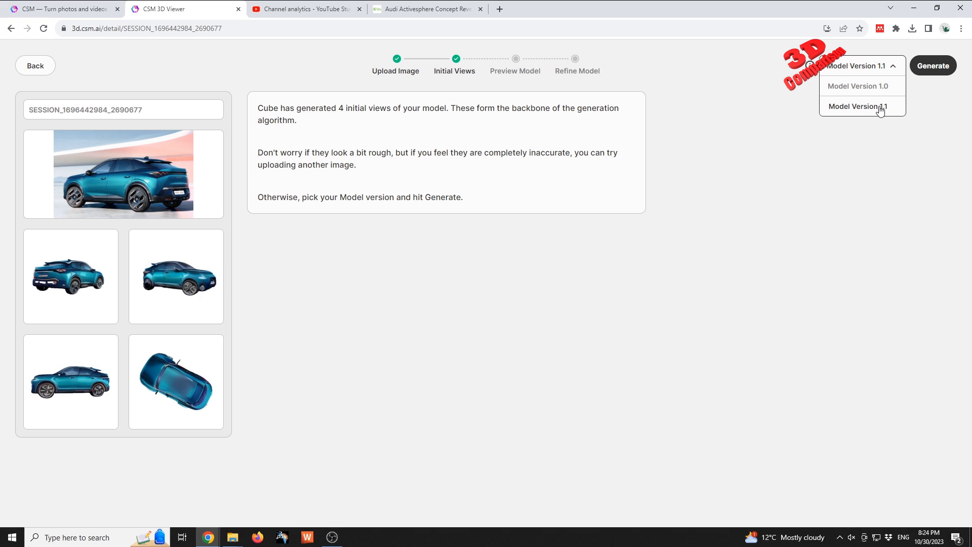
Try generating the teal SUV's preview mesh, which the backlogged free server refuses
left_click(857, 107)
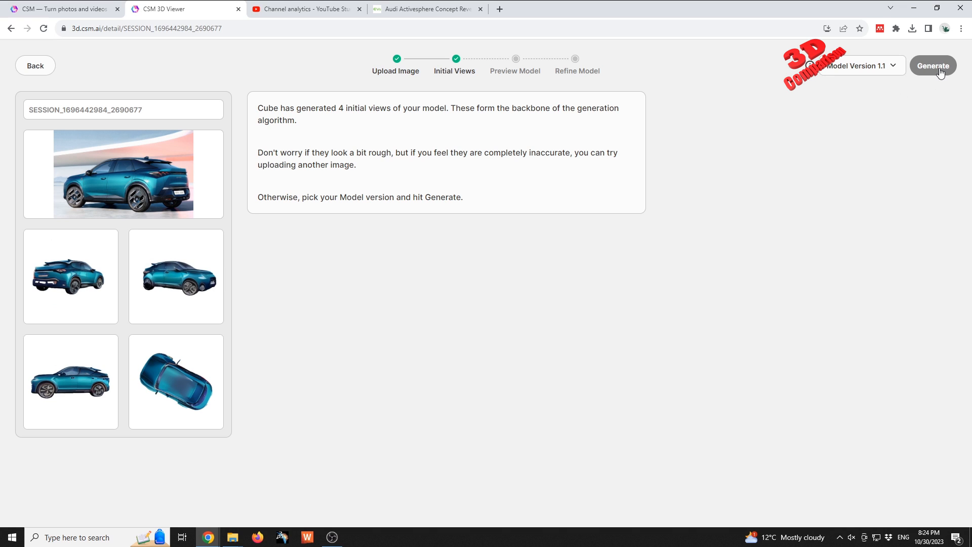
mouse_move(685, 207)
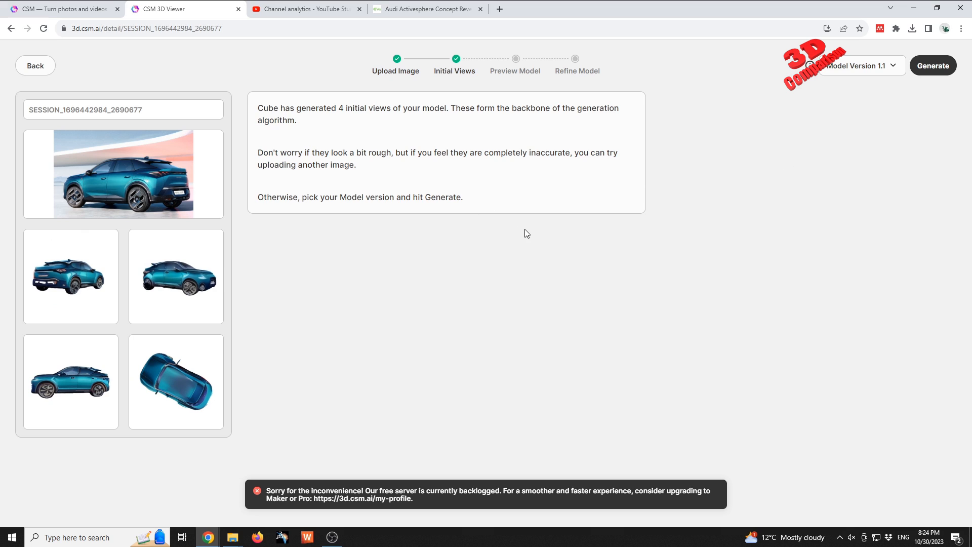
mouse_move(288, 493)
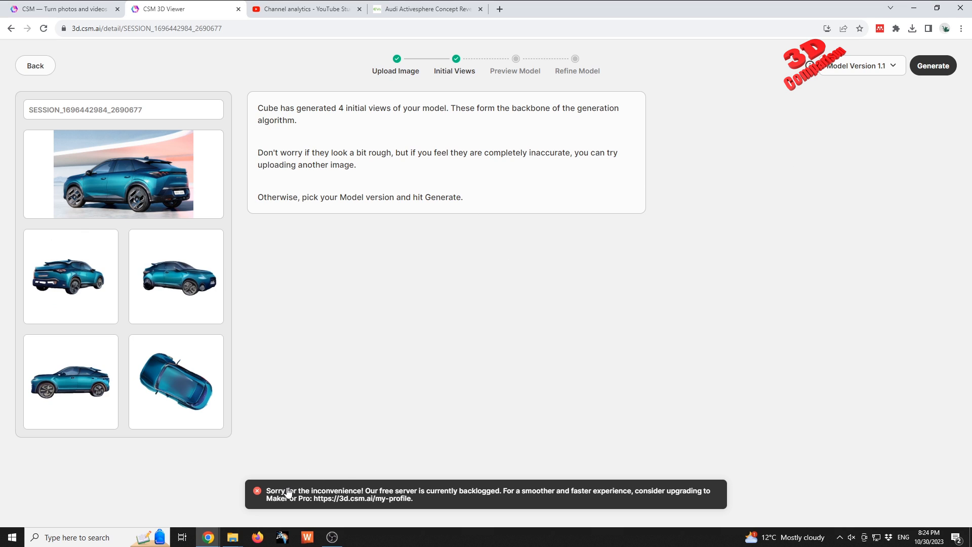
mouse_move(363, 502)
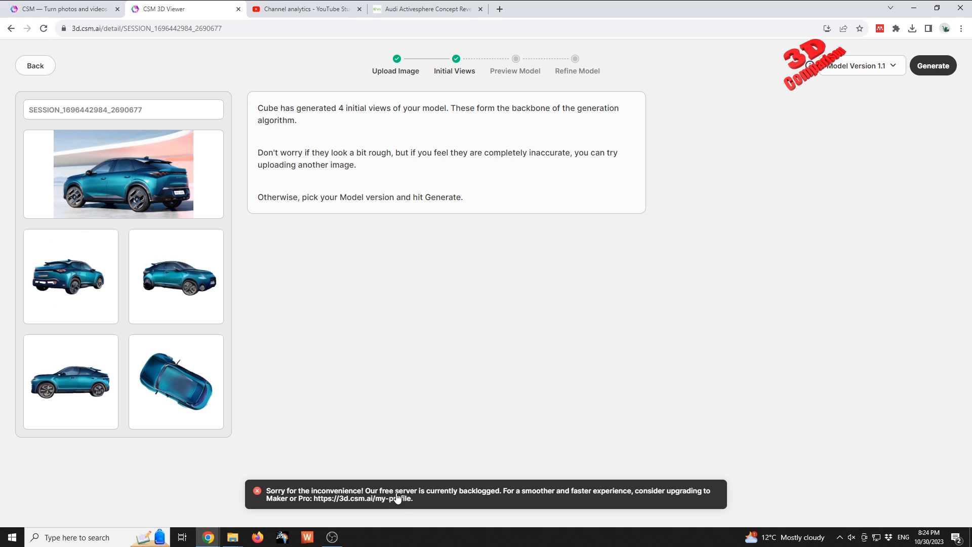
mouse_move(475, 501)
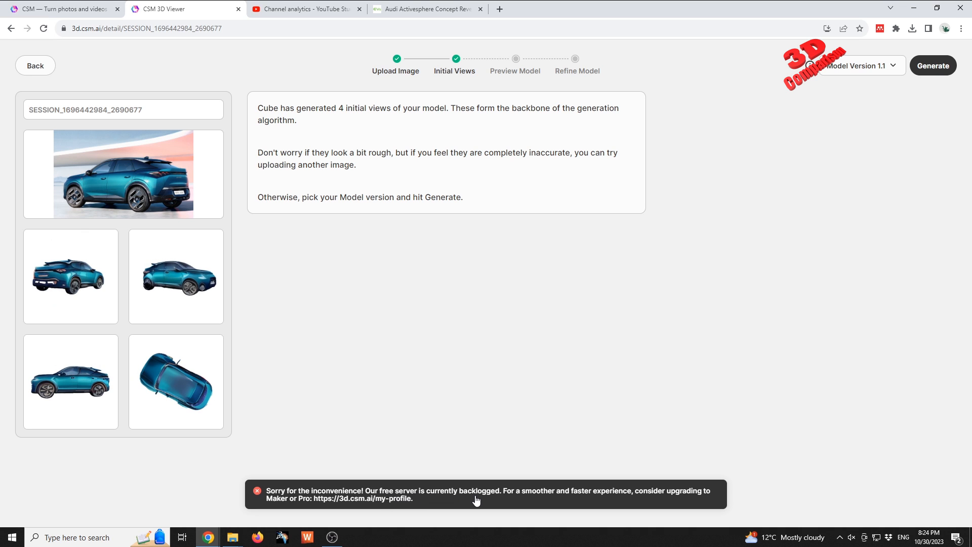
mouse_move(580, 480)
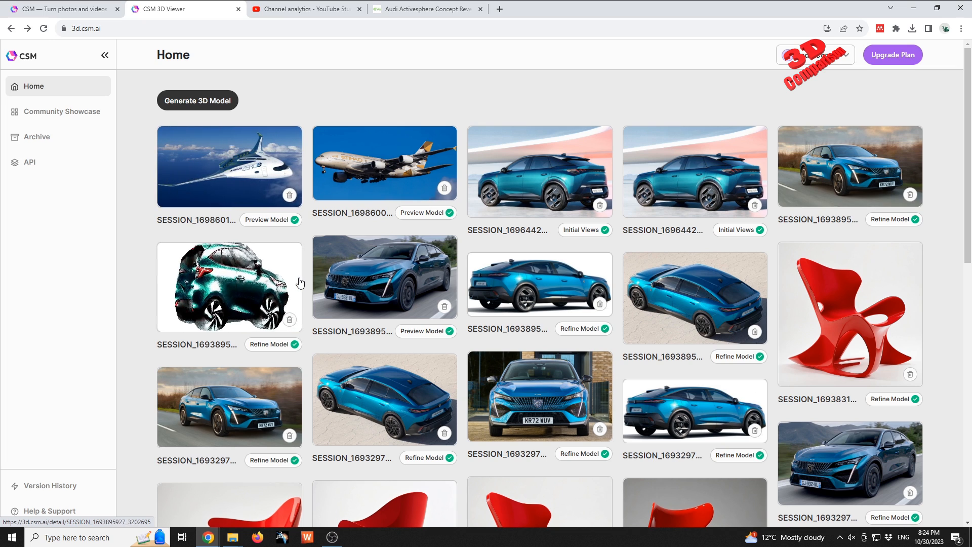
left_click(229, 166)
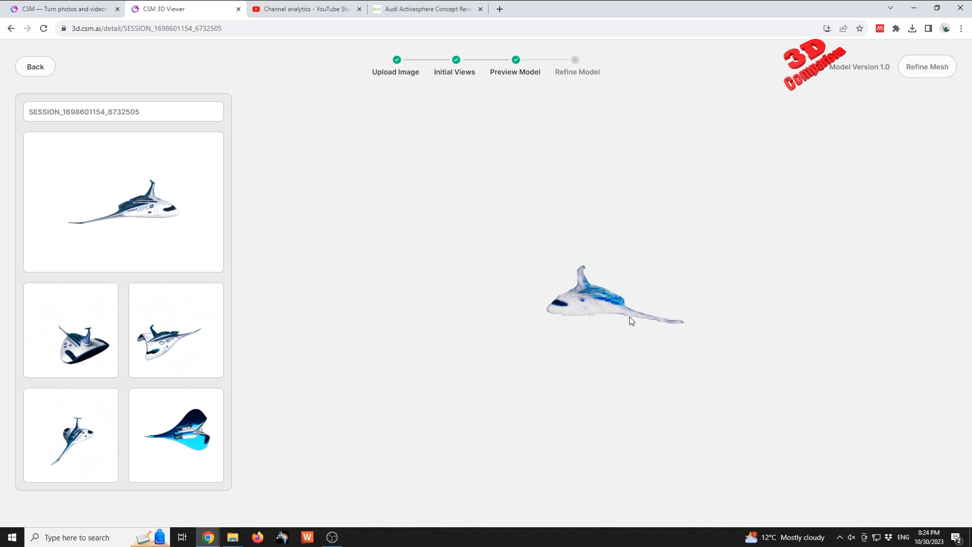
left_click_drag(631, 320, 647, 330)
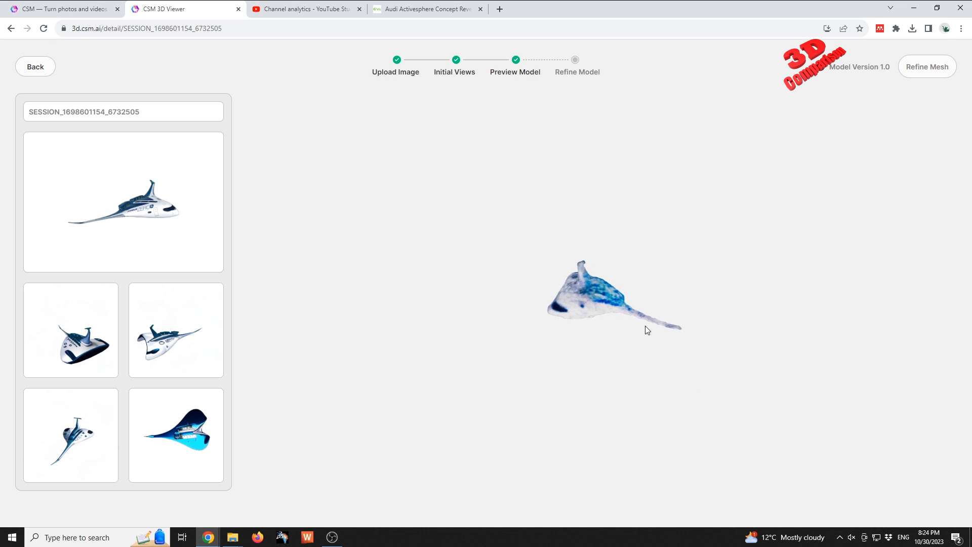
left_click_drag(647, 330, 680, 277)
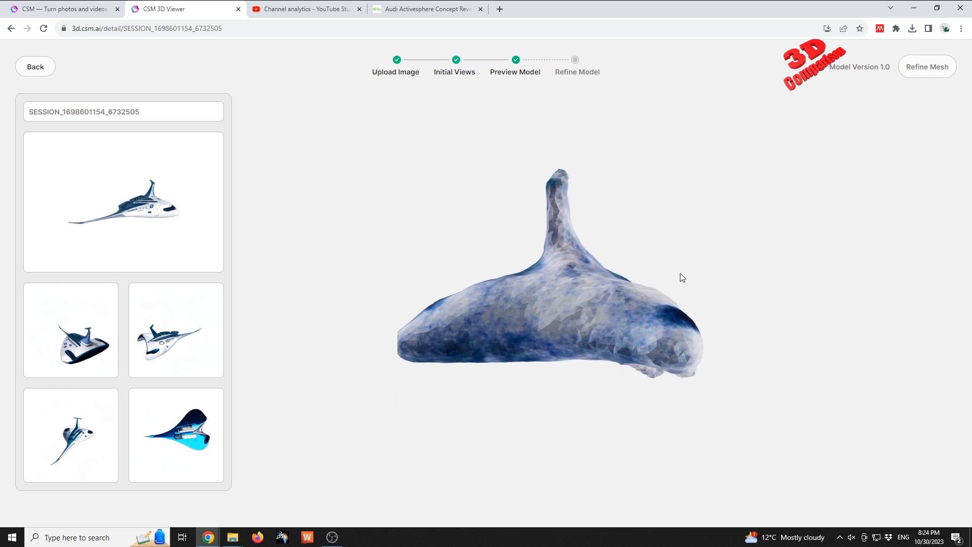
left_click_drag(681, 277, 554, 312)
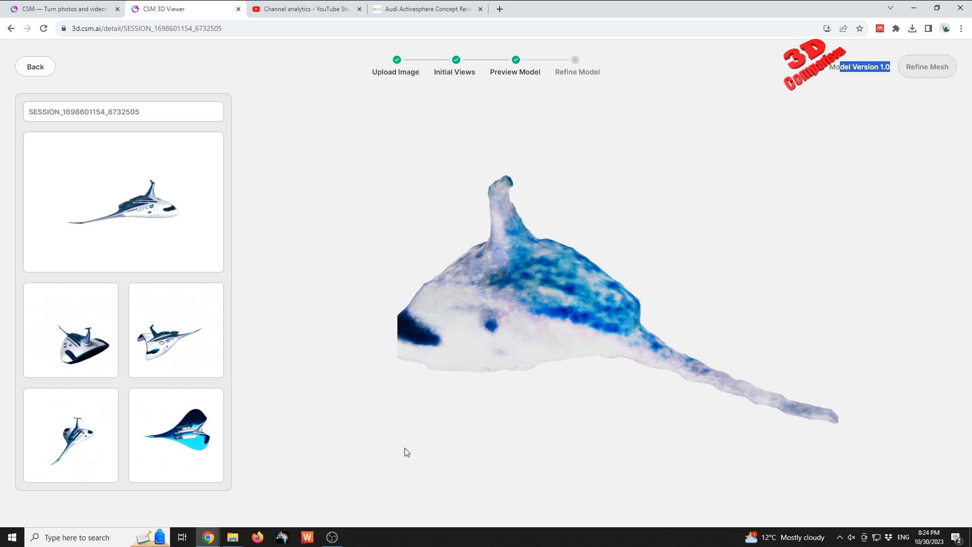
left_click(34, 66)
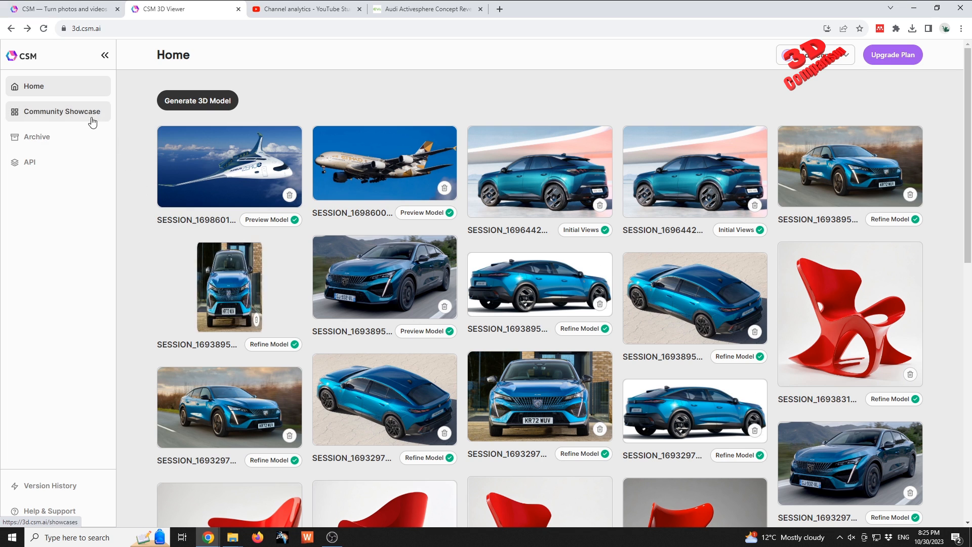
From Community Showcase, open the steampunk robot and a second model in new tabs
left_click(61, 111)
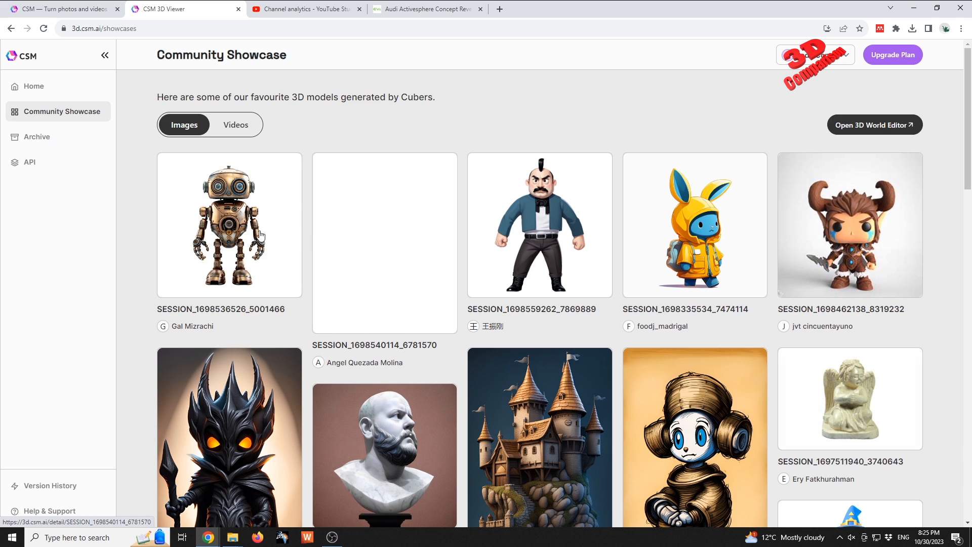
left_click(245, 218)
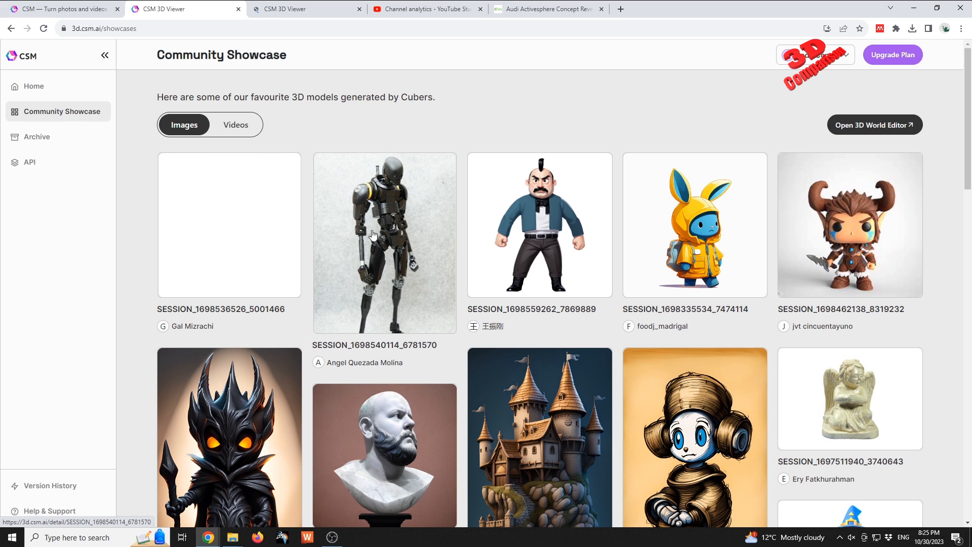
left_click(229, 225)
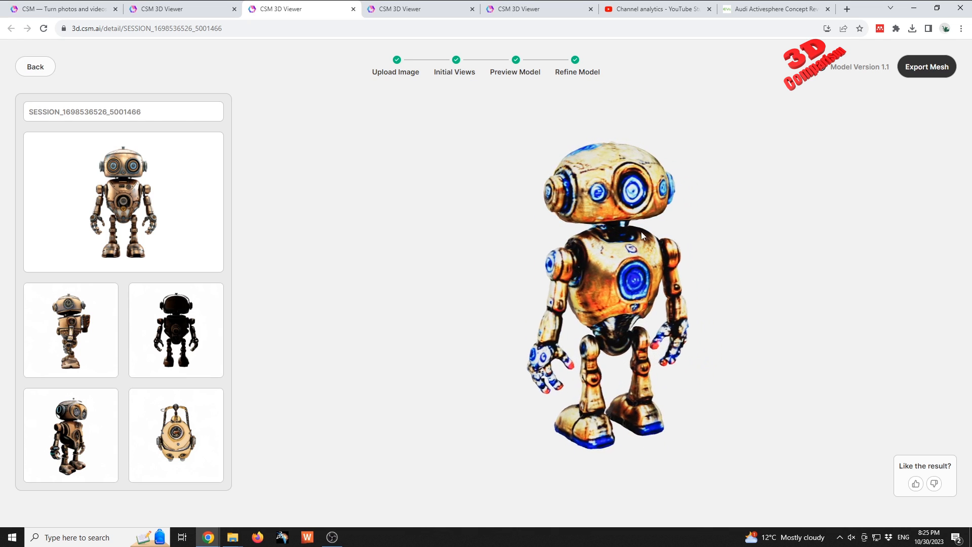
Orbit the refined robot, check its refined-mesh export options, and orbit the humanoid robot
left_click_drag(641, 236, 579, 233)
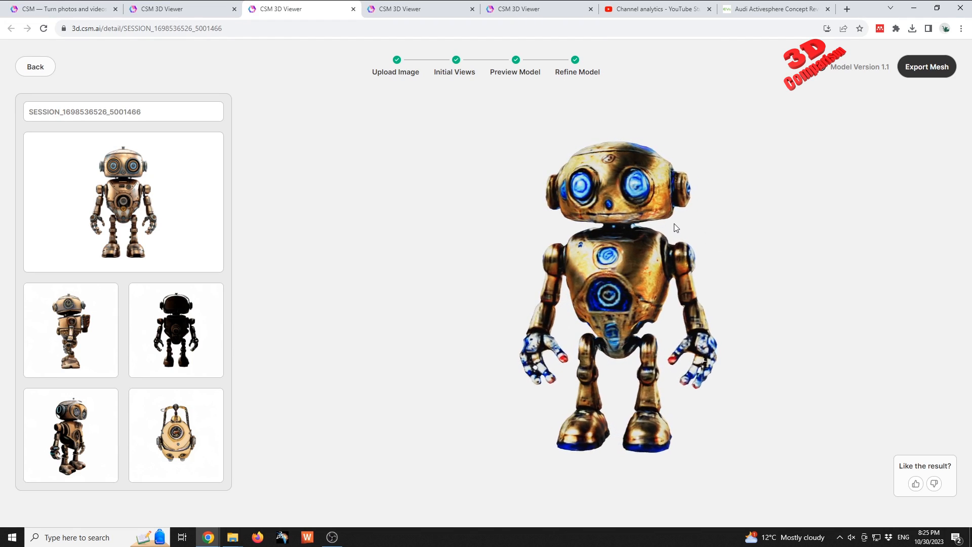
left_click(926, 66)
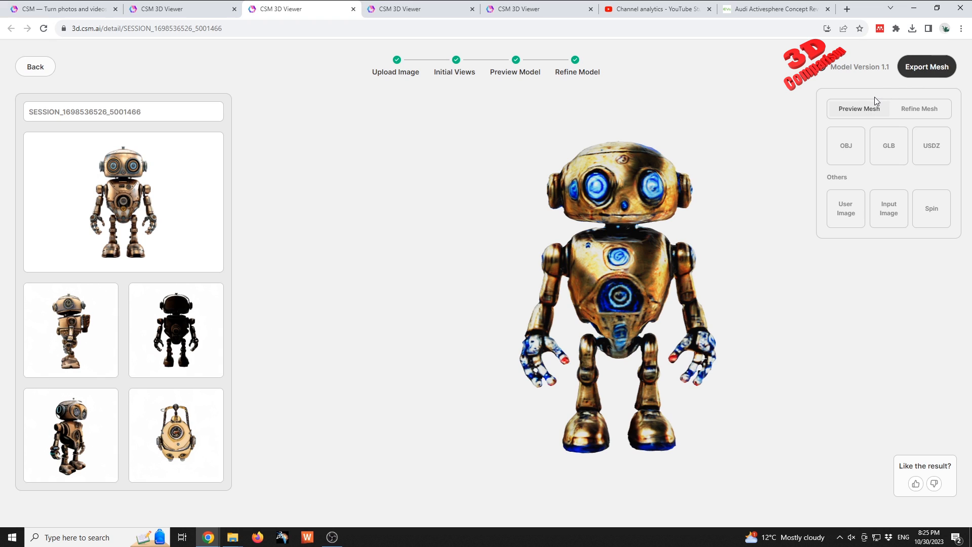
mouse_move(913, 116)
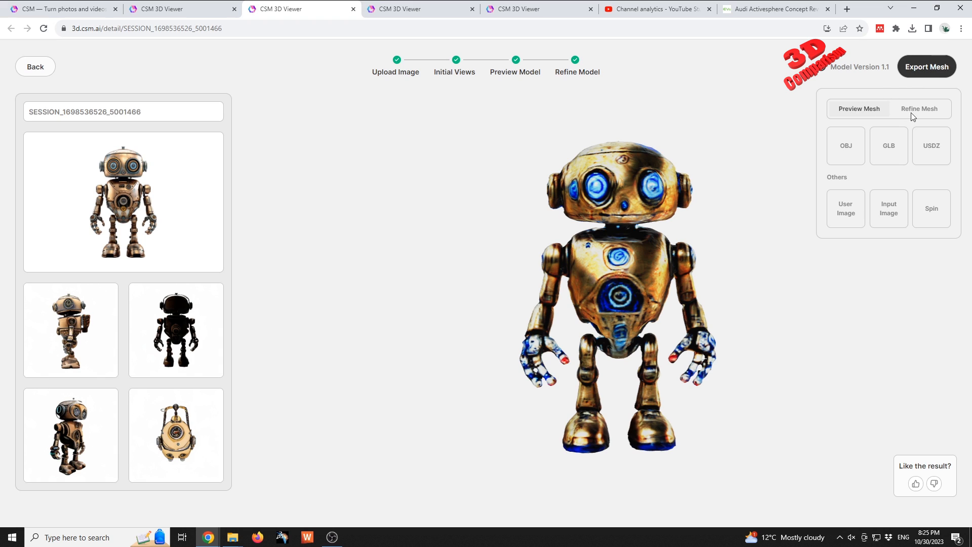
left_click(919, 108)
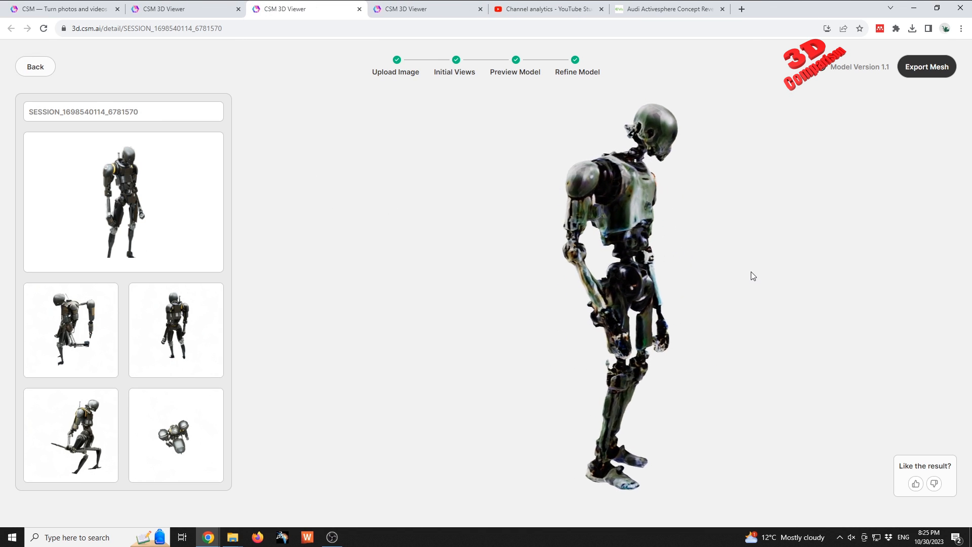
left_click_drag(751, 276, 547, 277)
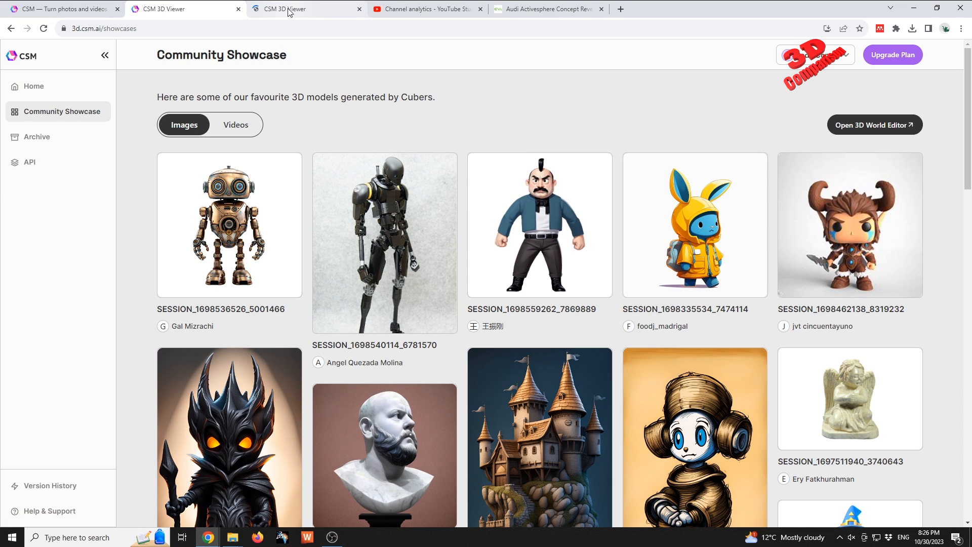
View the cartoon mustached man's model from side, back, front and three-quarter angles
left_click(539, 225)
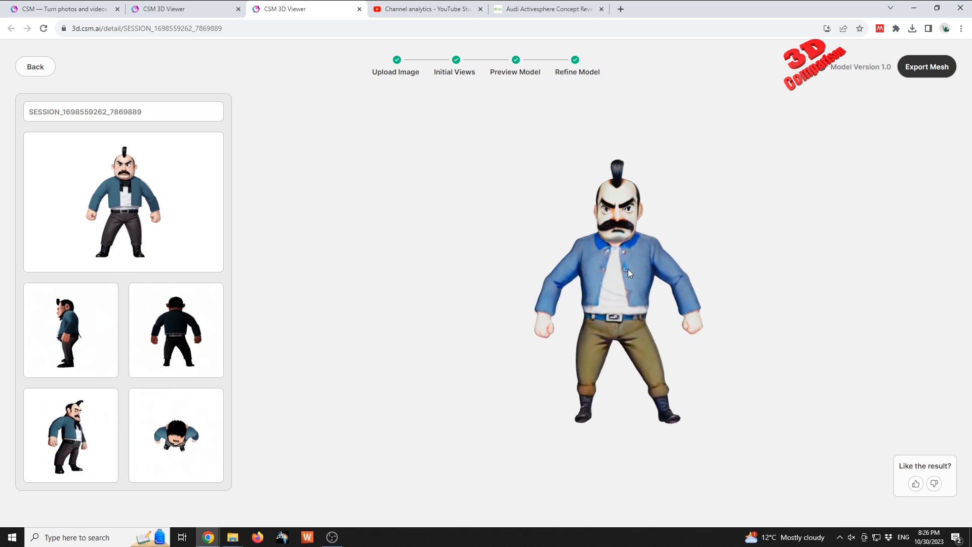
left_click_drag(627, 273, 646, 260)
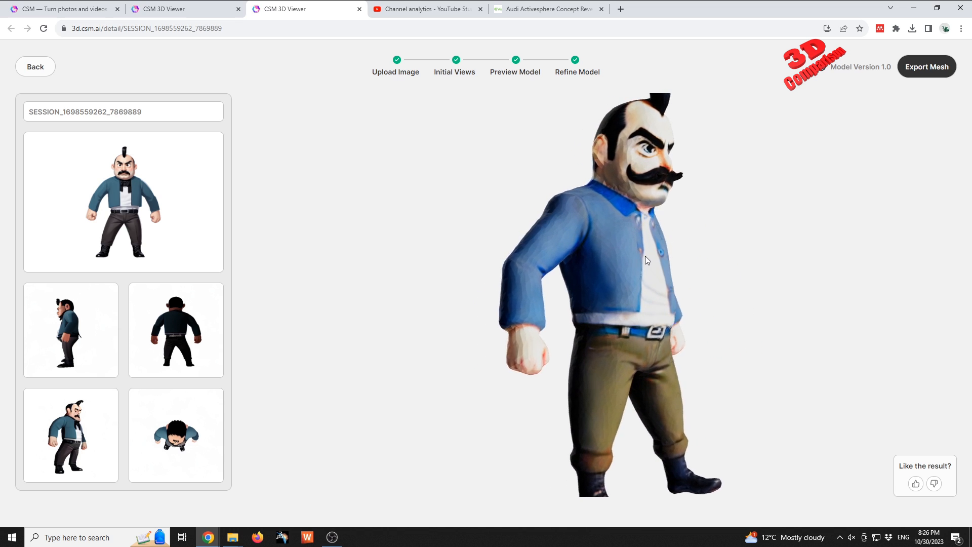
left_click_drag(644, 260, 656, 260)
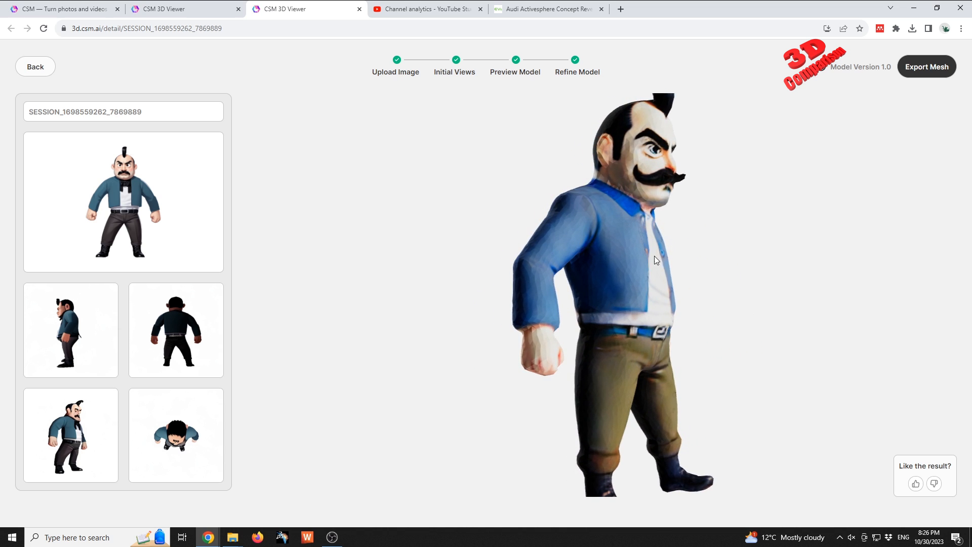
left_click_drag(655, 260, 765, 260)
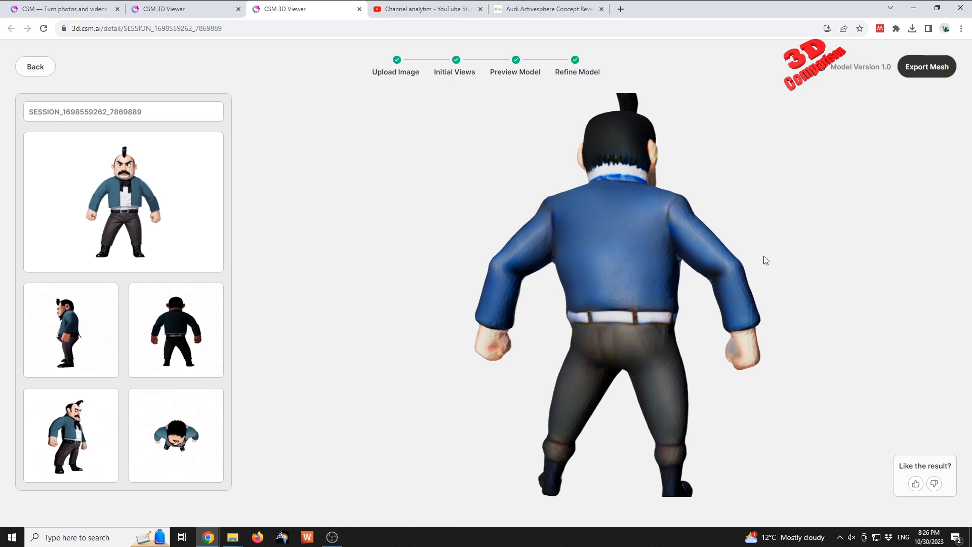
left_click_drag(766, 260, 728, 257)
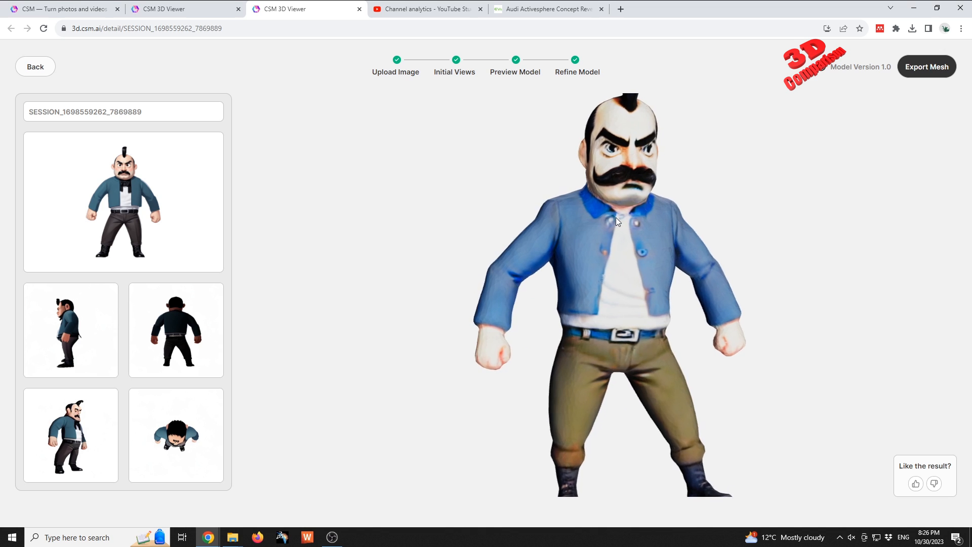
left_click_drag(616, 221, 635, 287)
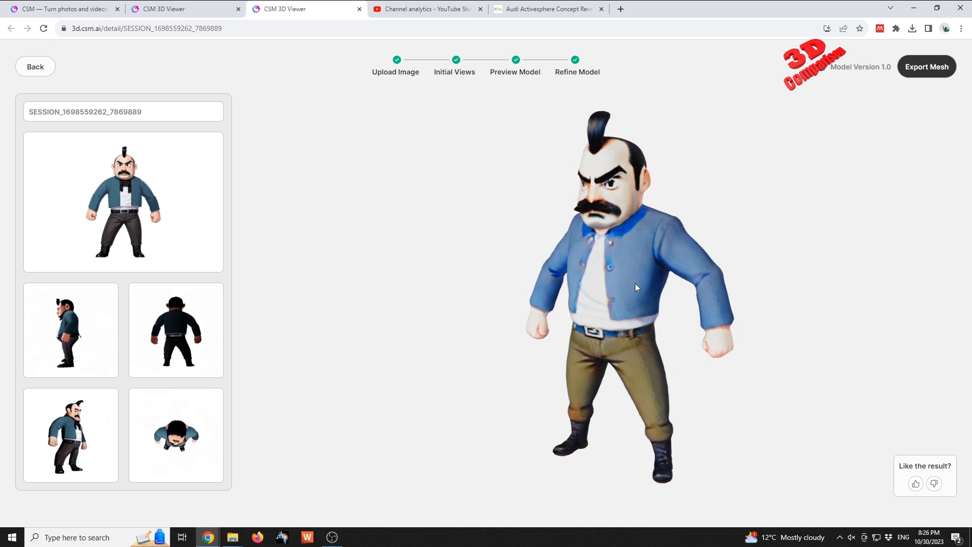
left_click_drag(636, 287, 567, 287)
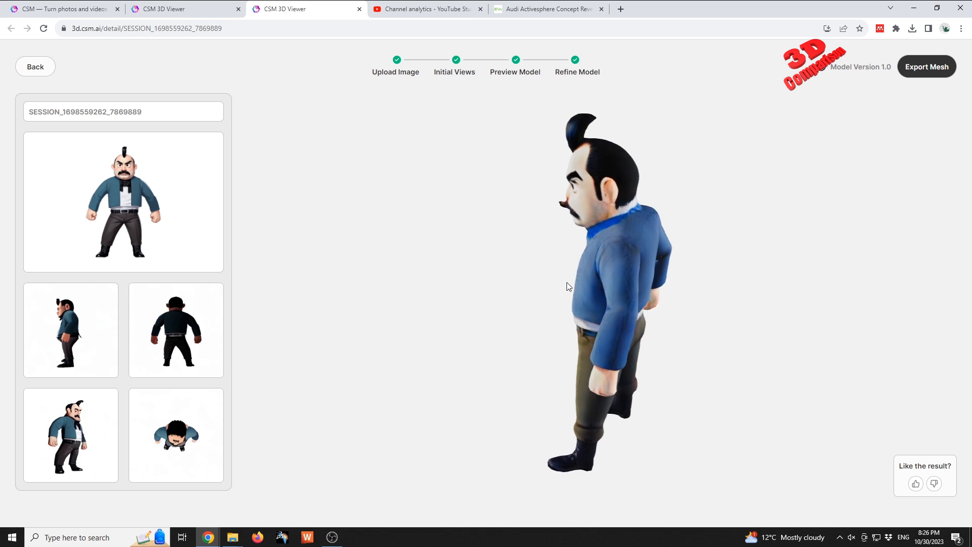
left_click_drag(569, 286, 685, 278)
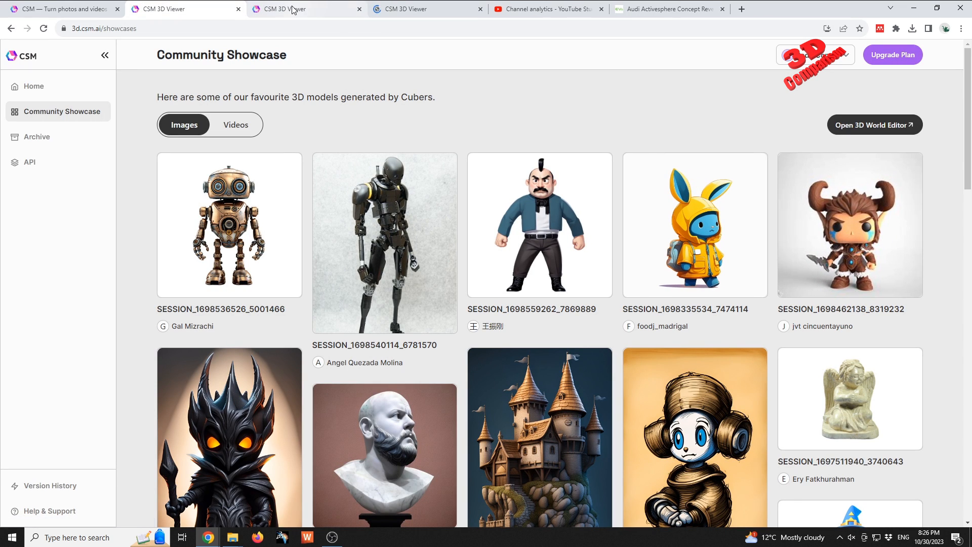
Switch to the hooded bunny model and orbit it to see its side and backpack
left_click(695, 226)
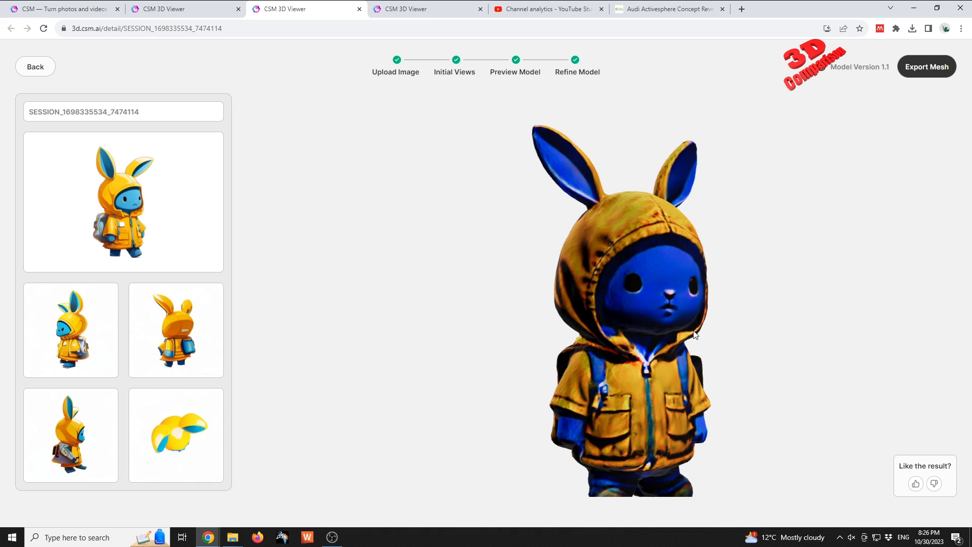
left_click_drag(694, 334, 668, 333)
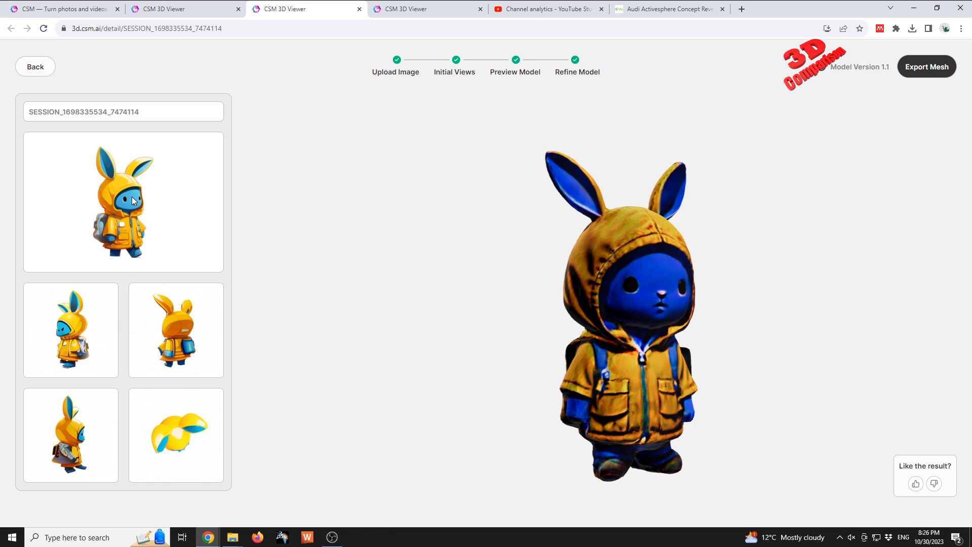
left_click_drag(619, 310, 489, 292)
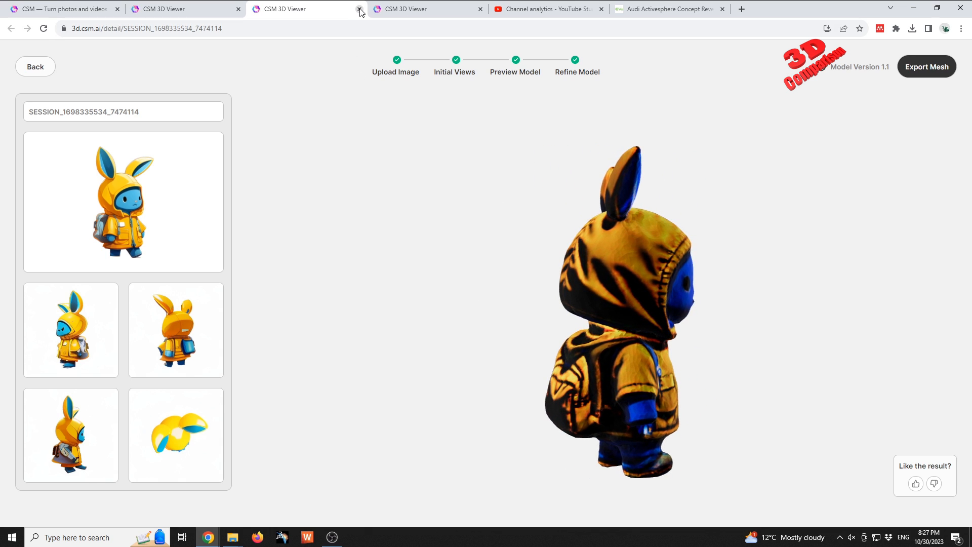
Close the bunny tab, orbit the horned warrior back and front, then return Home
left_click(356, 9)
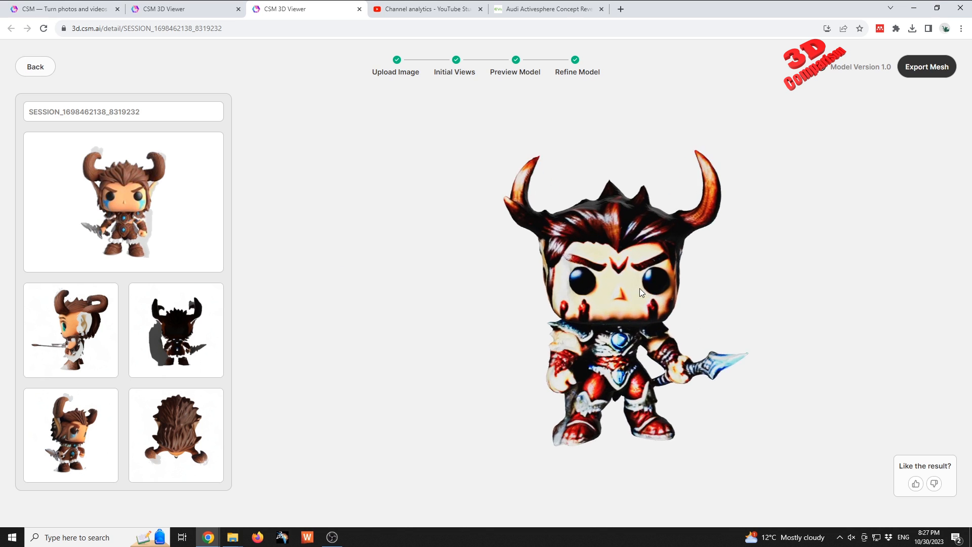
left_click_drag(640, 292, 753, 284)
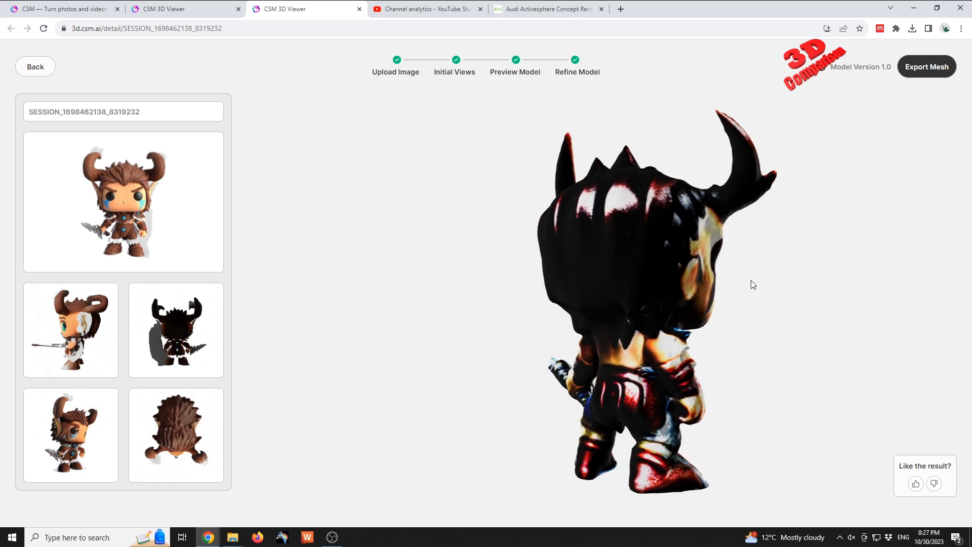
left_click_drag(752, 284, 652, 279)
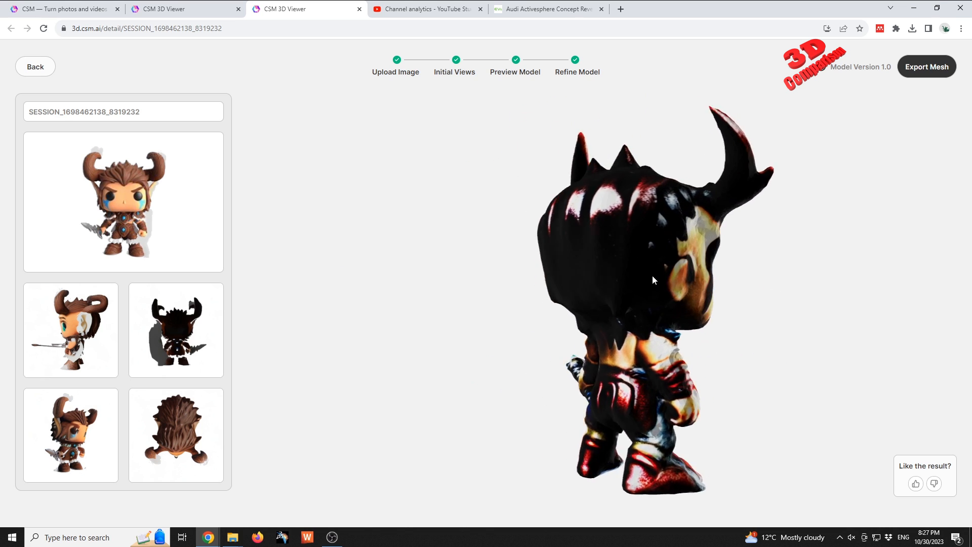
left_click_drag(652, 280, 564, 281)
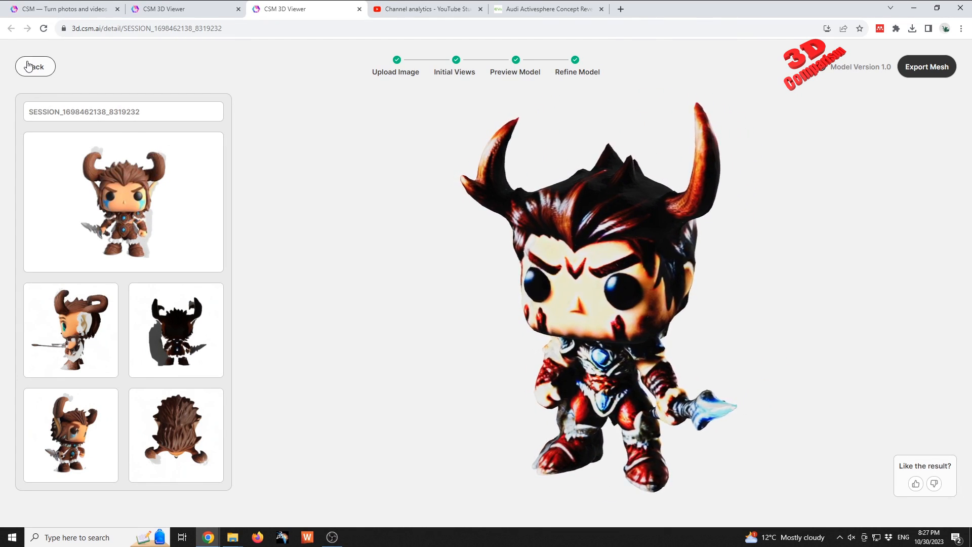
left_click(34, 66)
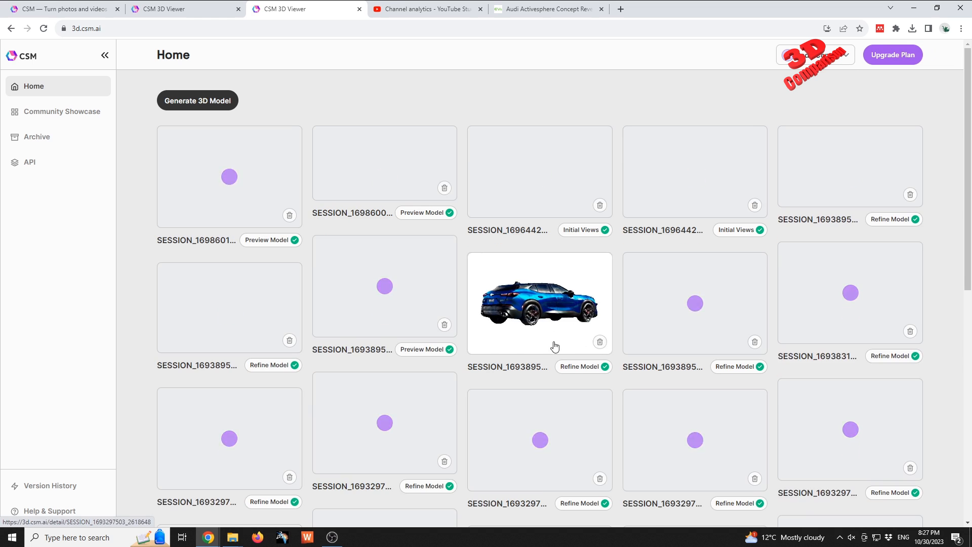
Open the Community Showcase and scroll down through the favourite models
left_click(61, 112)
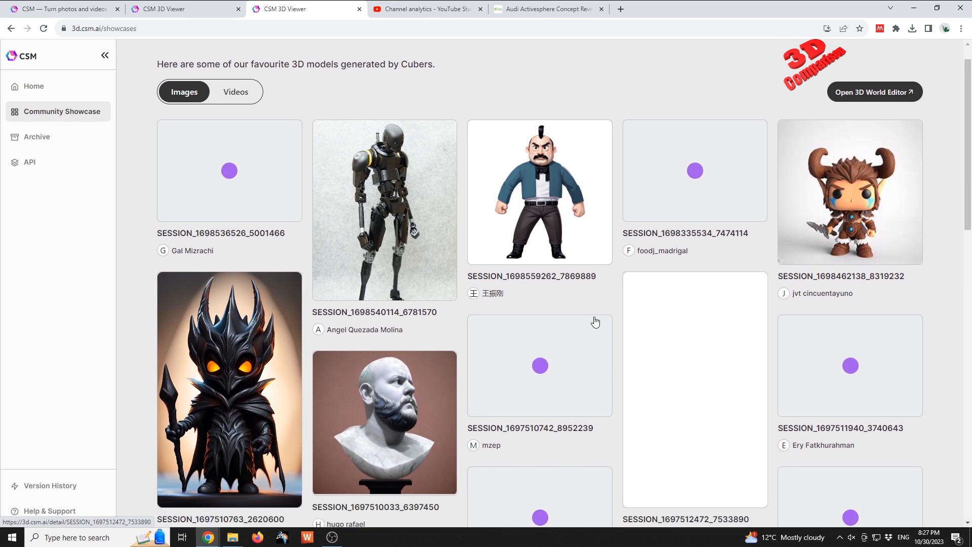
scroll("down", 3)
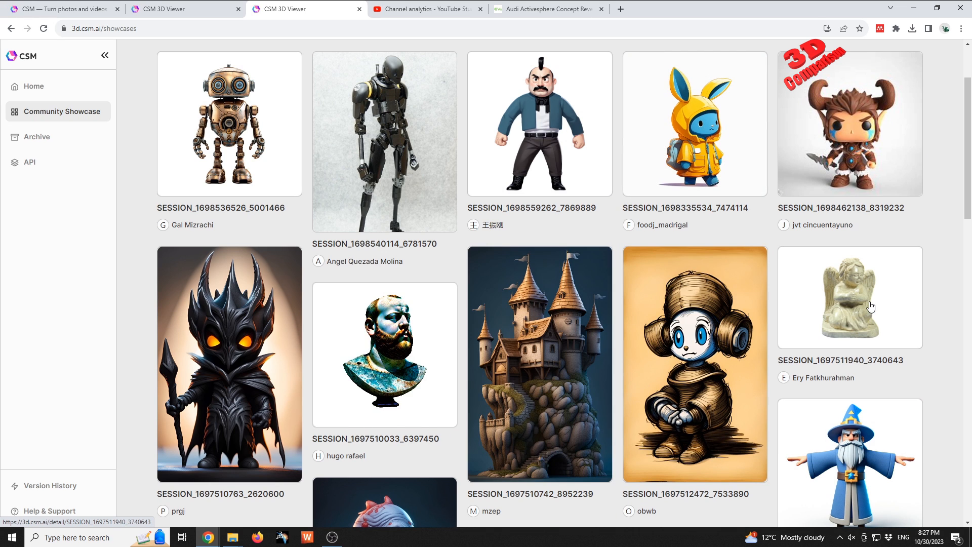
scroll("down", 3)
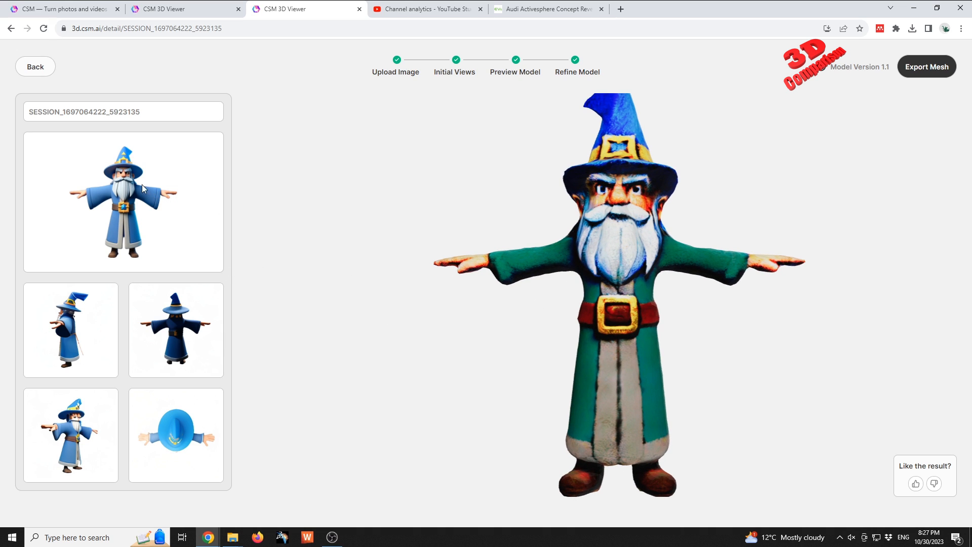
mouse_move(596, 281)
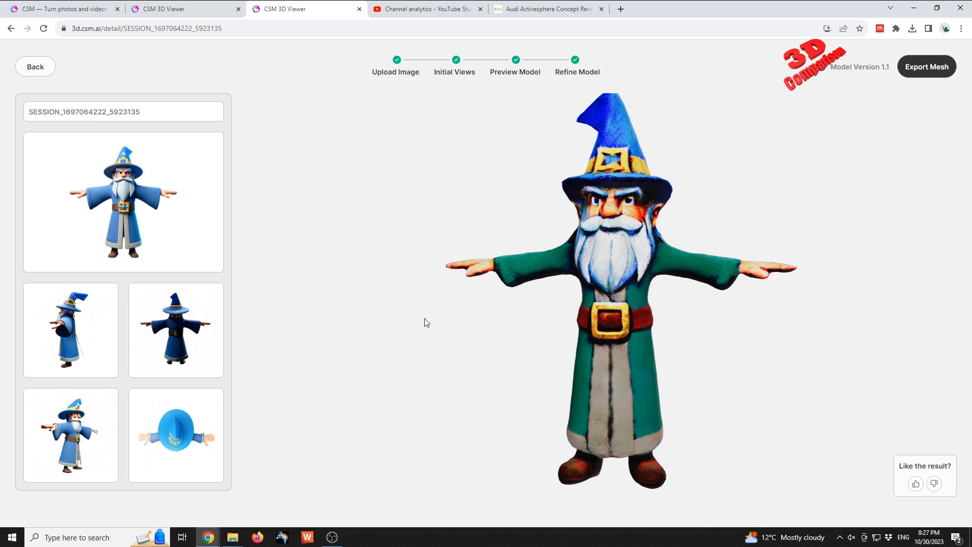
mouse_move(127, 215)
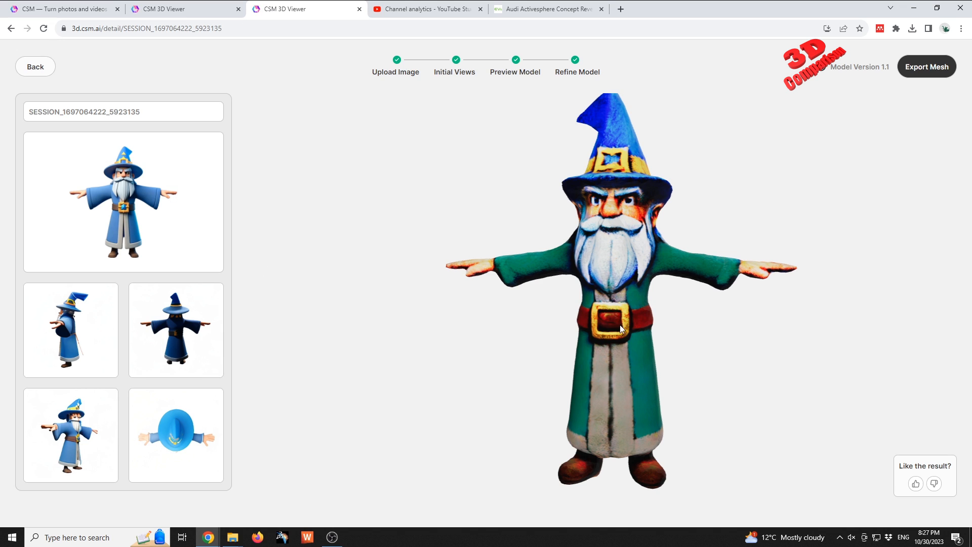
Orbit the bearded wizard model in its green robe and blue hat
left_click_drag(619, 328, 506, 313)
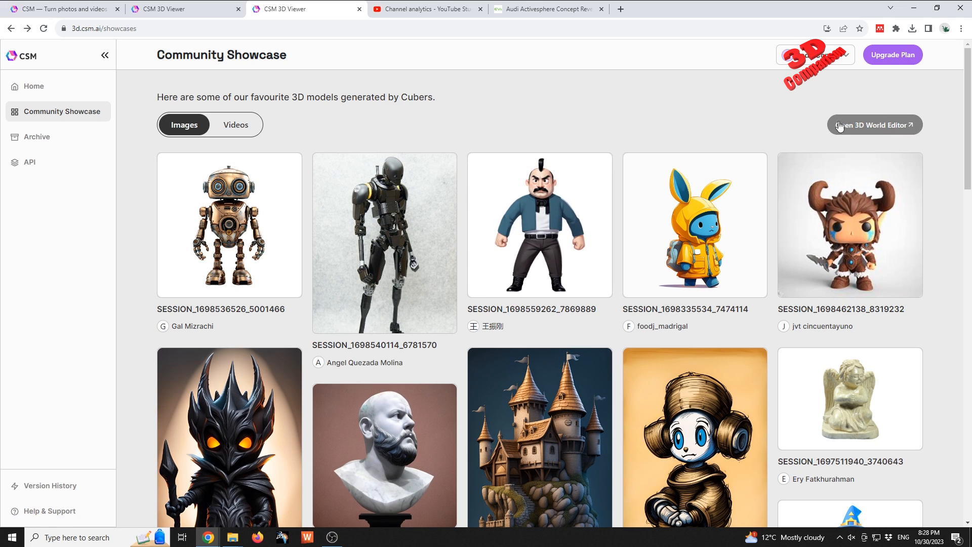
mouse_move(875, 131)
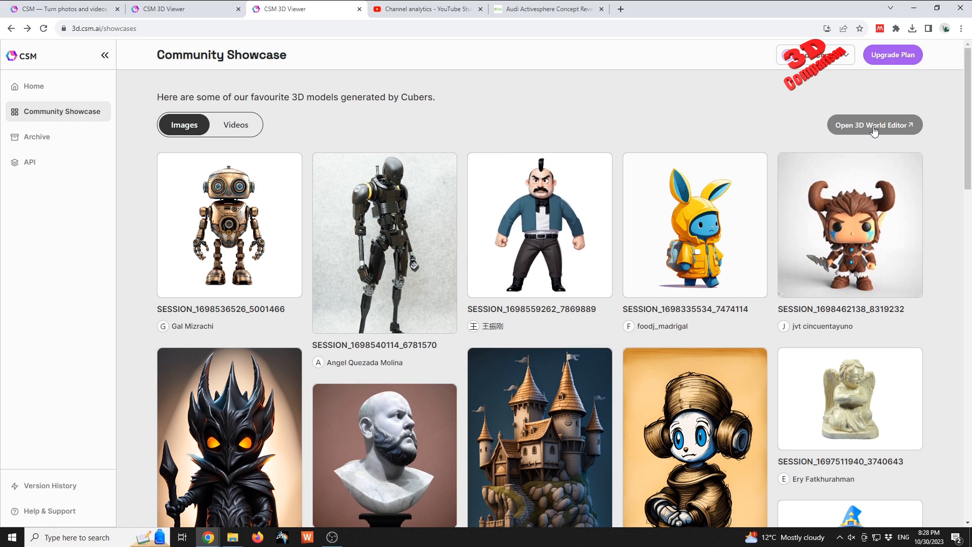
Open the Atomontage 3D World Editor demo from the IFRAME tab
left_click(875, 125)
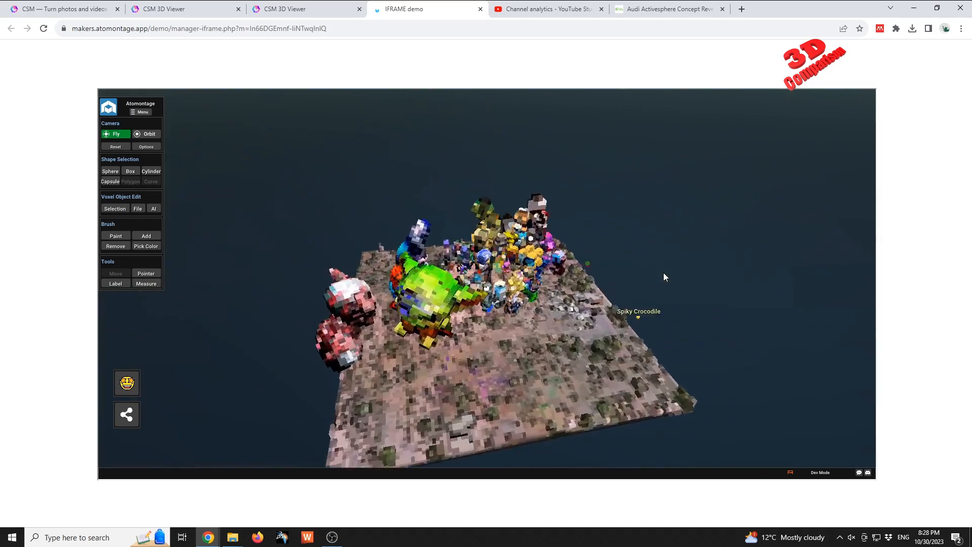
Fly the camera down into the crowd of blocky voxel models on the terrain
left_click_drag(664, 276, 511, 381)
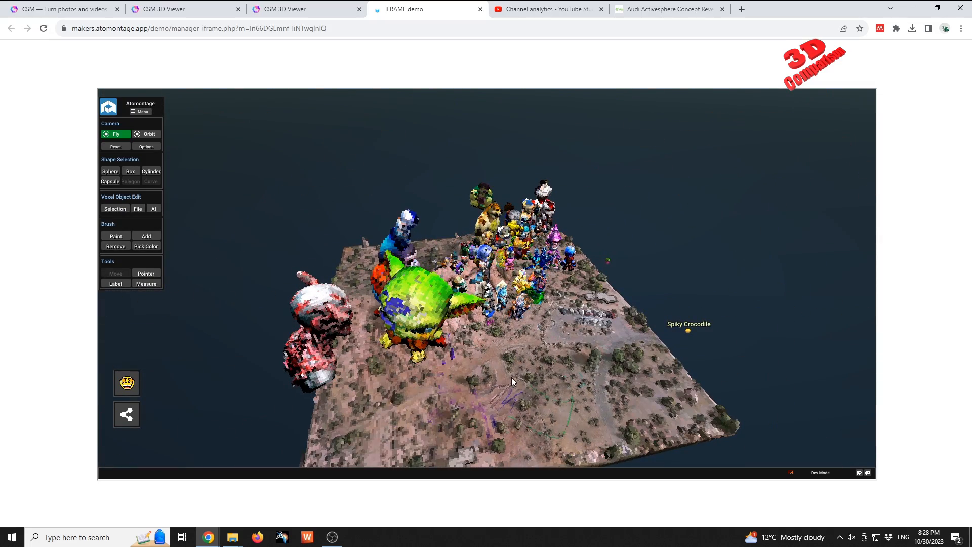
left_click_drag(511, 381, 486, 330)
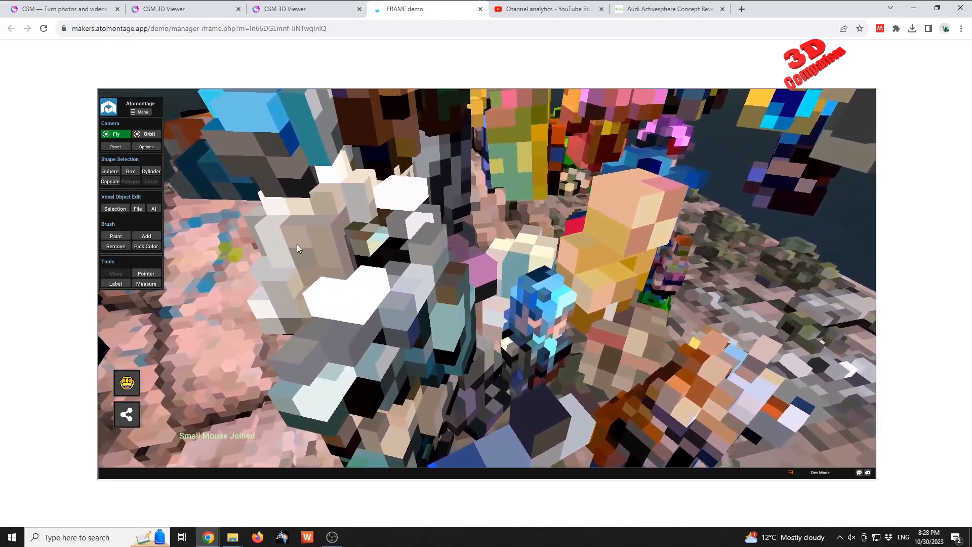
left_click_drag(297, 248, 525, 316)
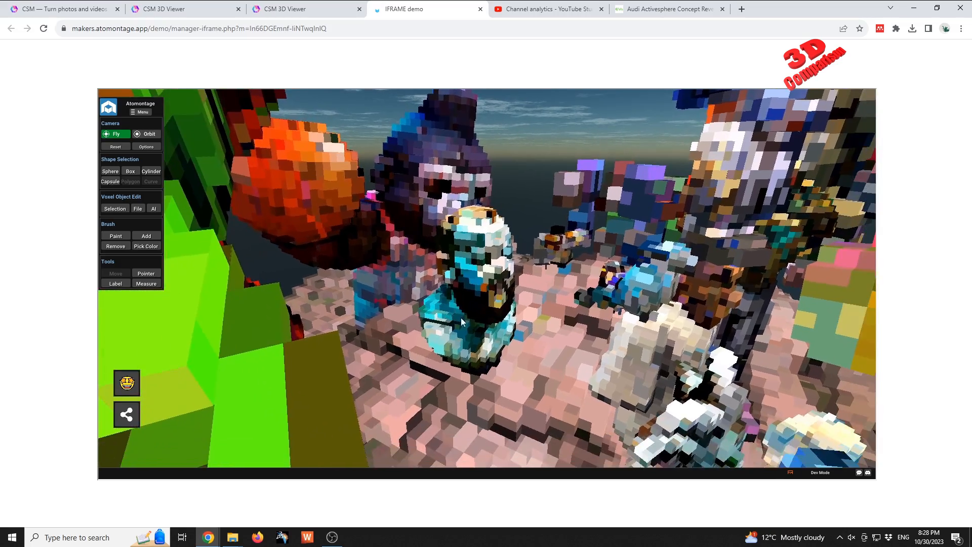
Toggle the camera to Orbit and back to Fly, nearing the pink teddy bear
left_click(147, 134)
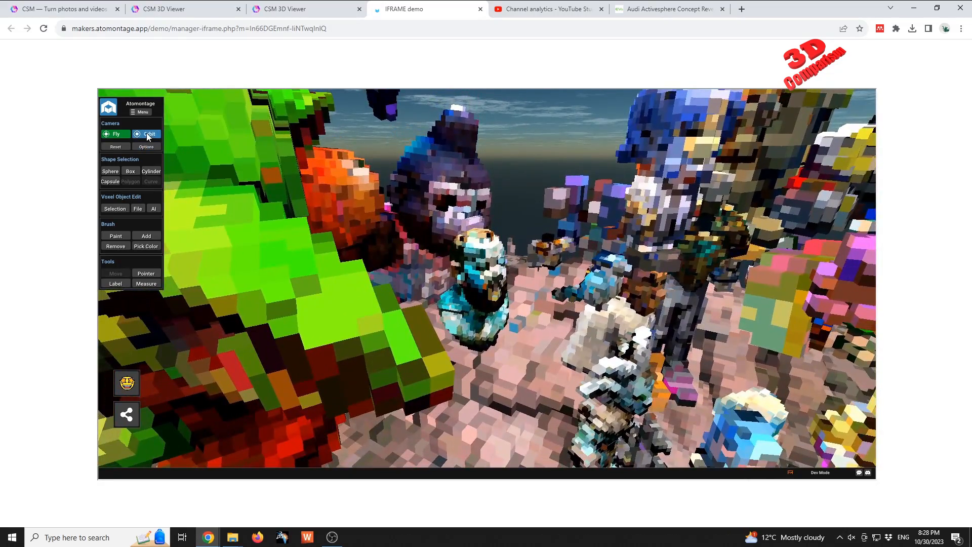
left_click(115, 146)
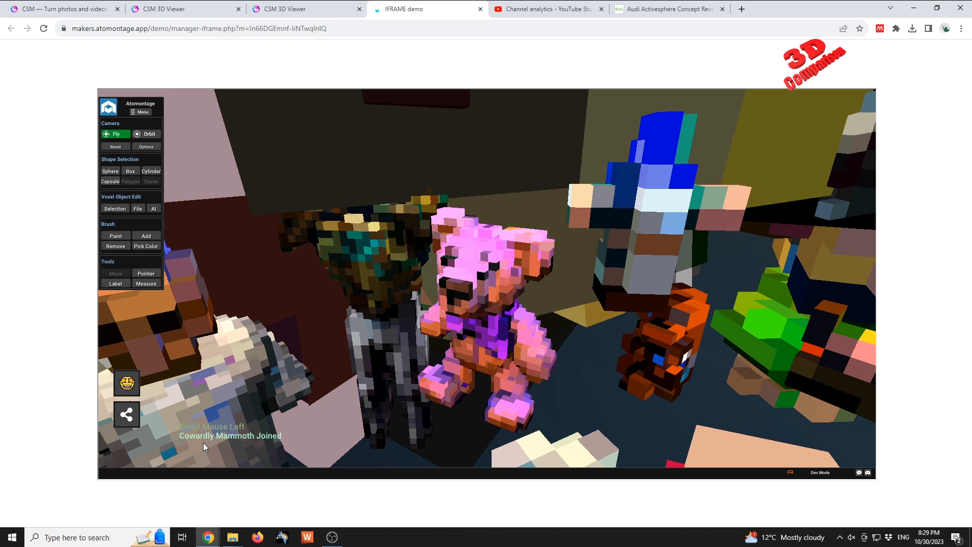
mouse_move(246, 428)
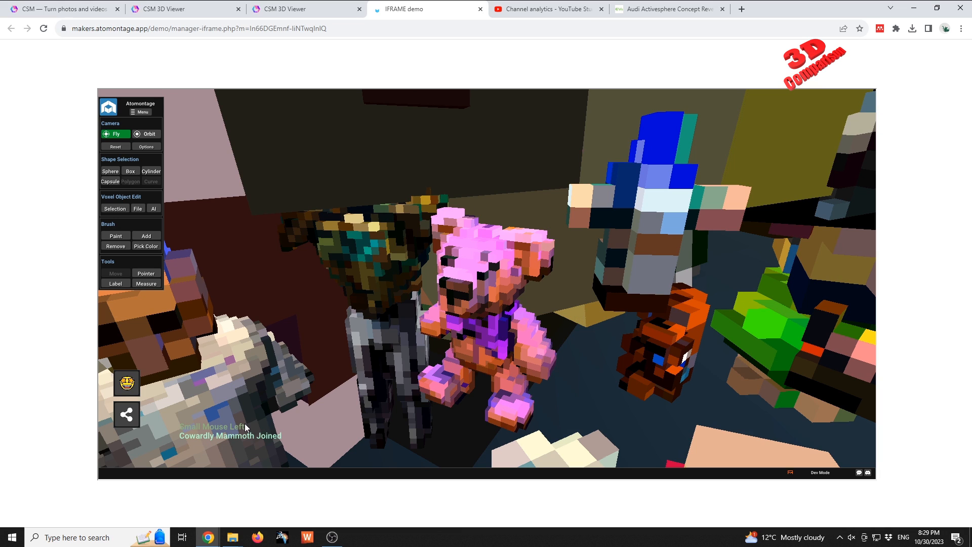
mouse_move(192, 453)
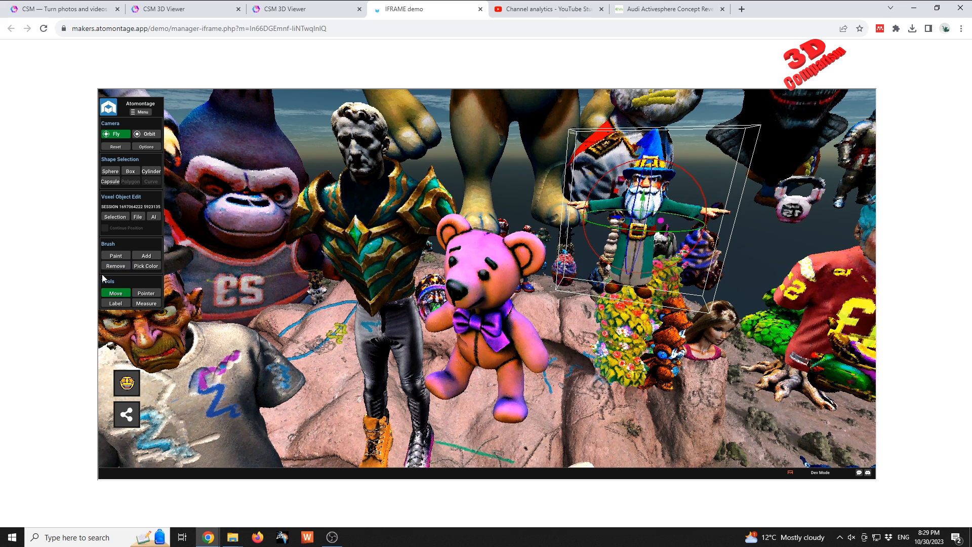
Enable voxel Paint under Brush and choose a dark blue colour
left_click(116, 243)
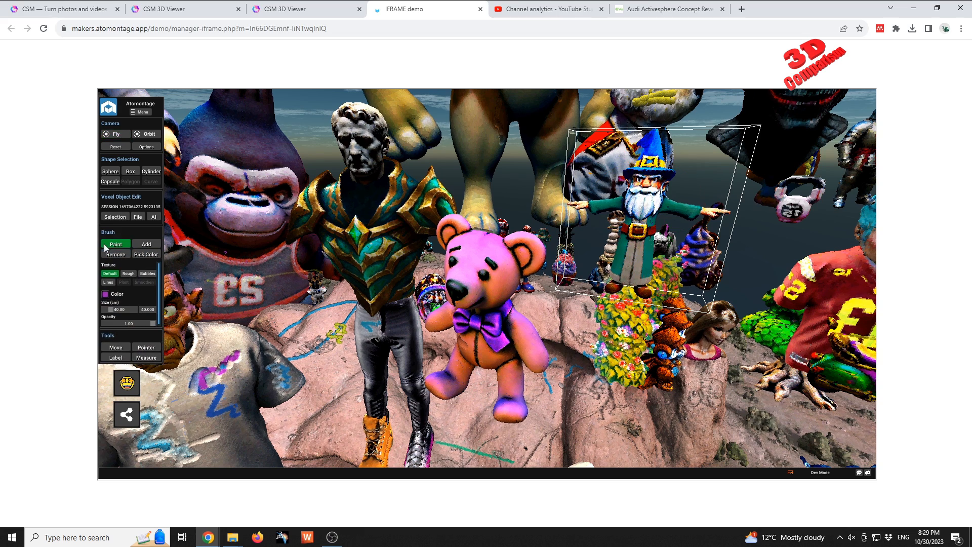
left_click(105, 294)
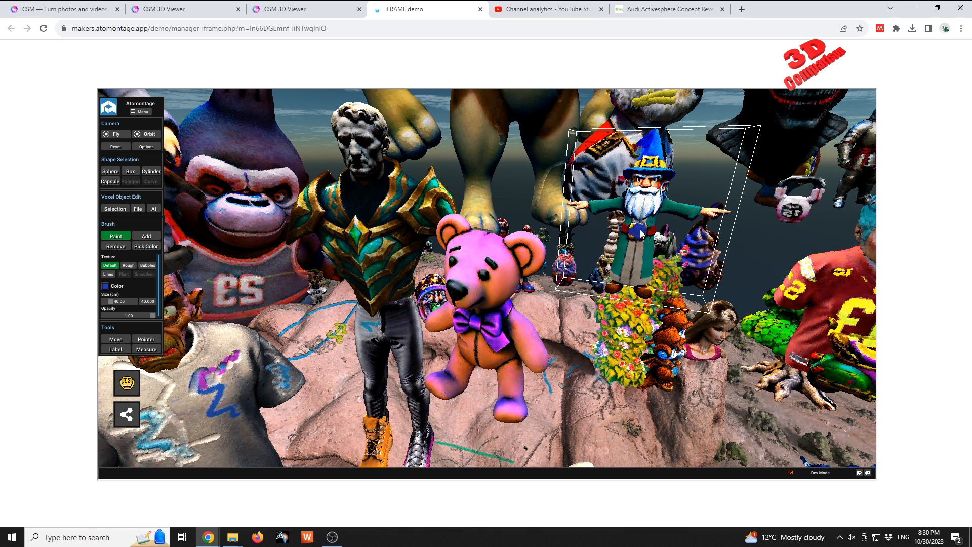
mouse_move(555, 314)
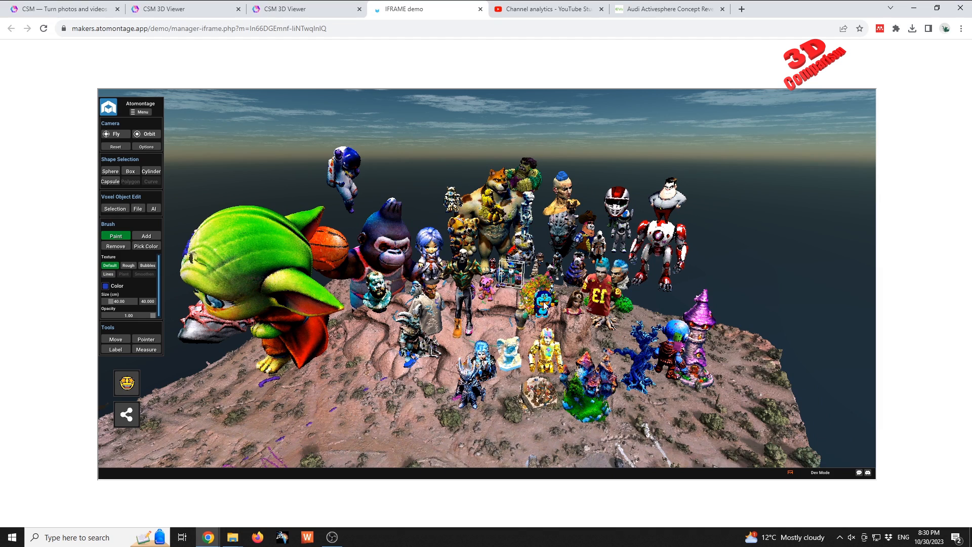
mouse_move(698, 441)
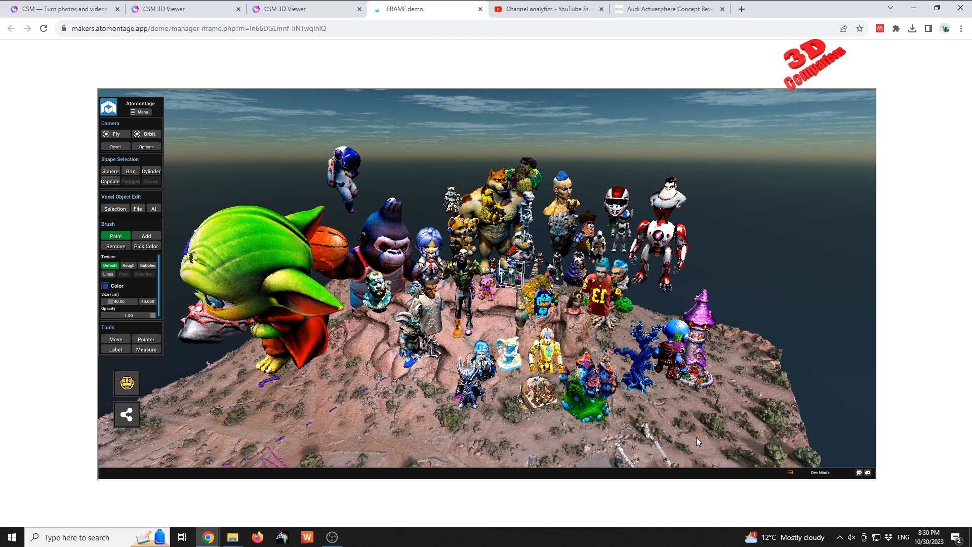
mouse_move(824, 477)
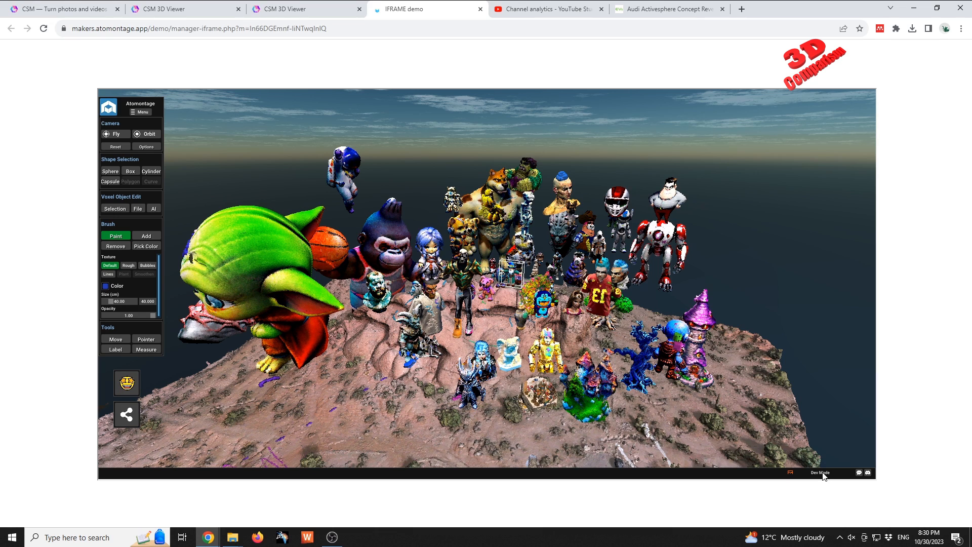
mouse_move(582, 23)
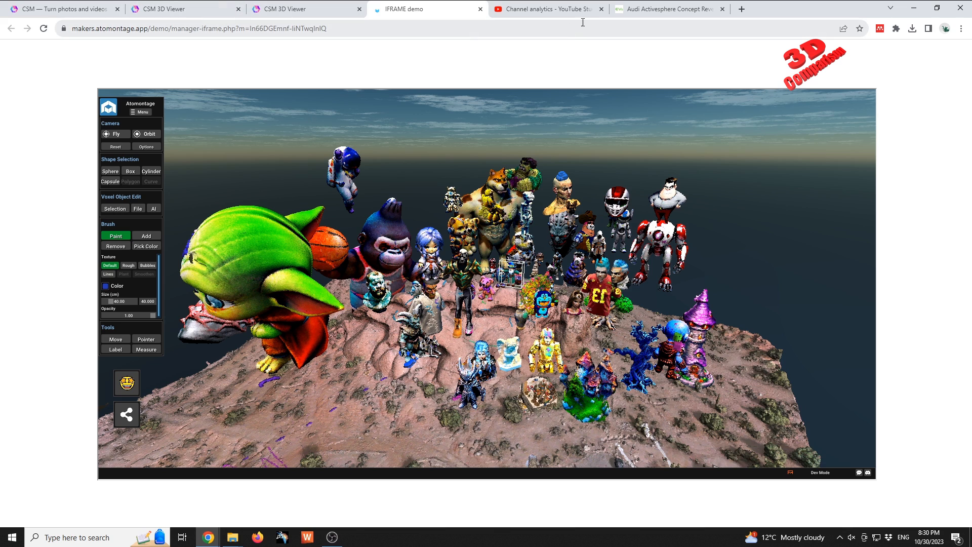
mouse_move(571, 9)
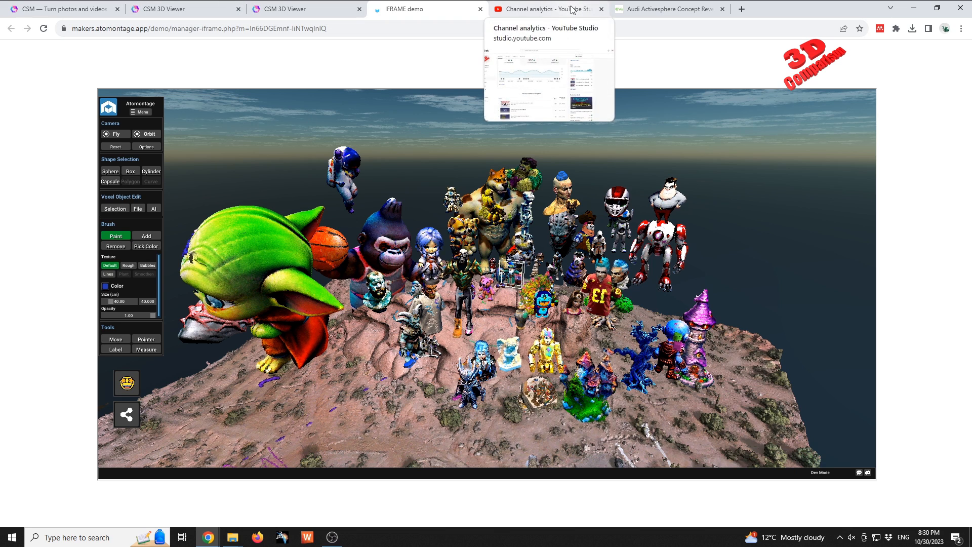
Scroll through the YouTube Studio channel analytics, then bring up the Audi Activesphere article
left_click(552, 9)
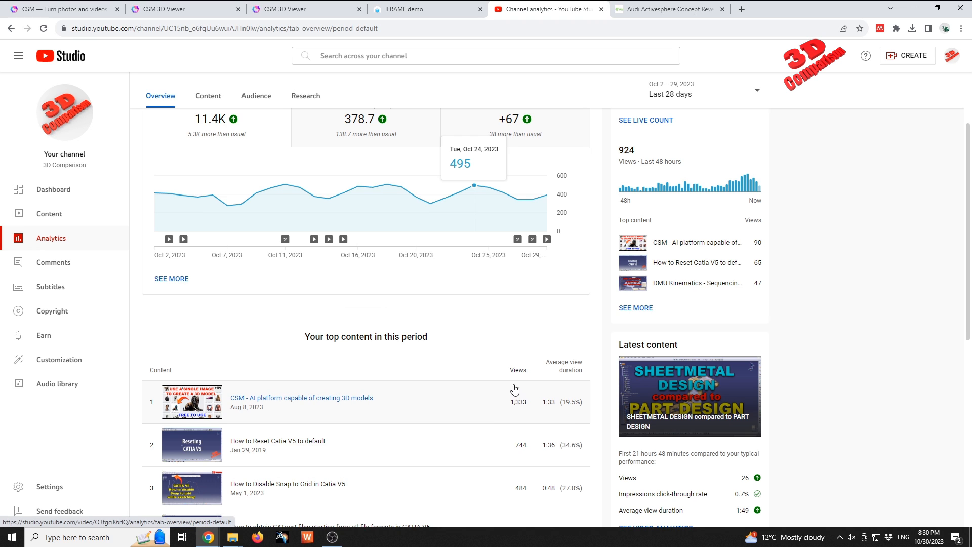
scroll("down", 3)
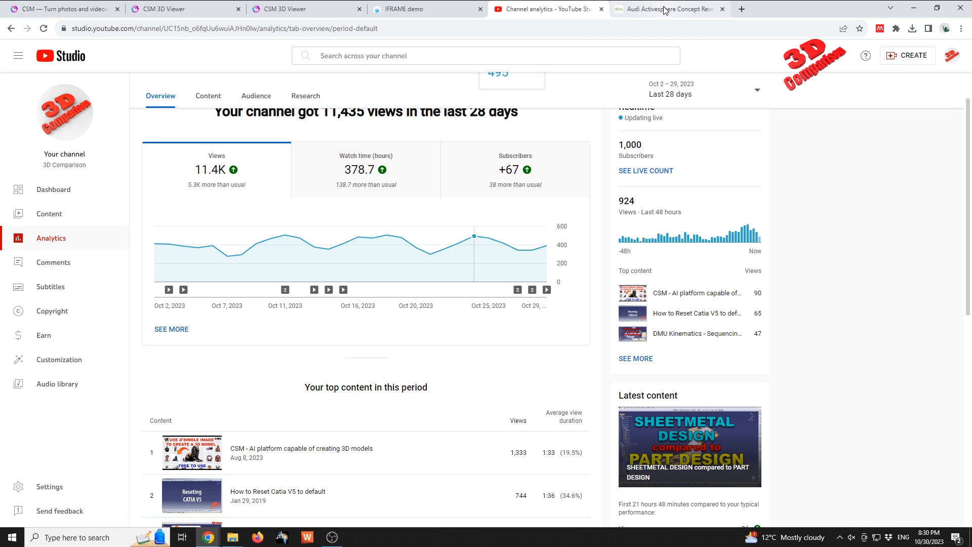
left_click(666, 9)
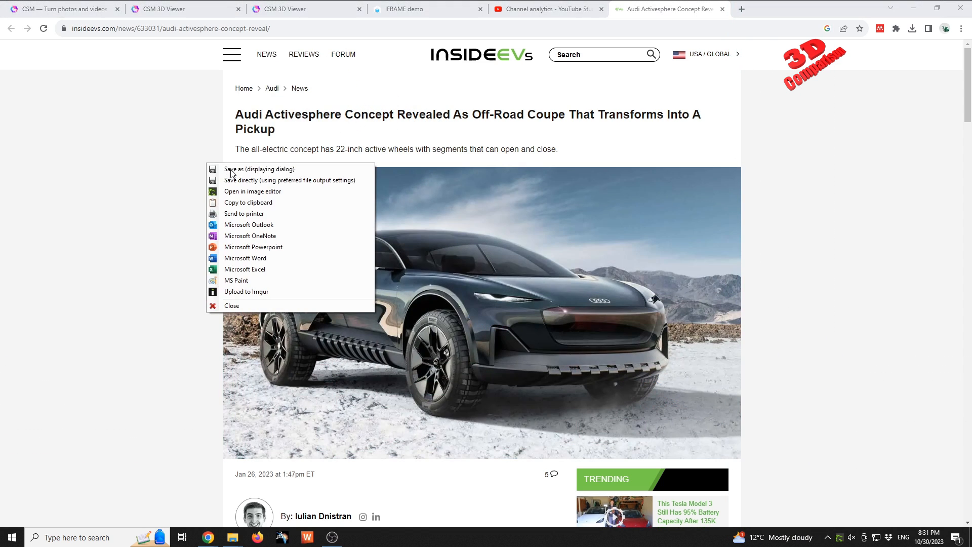
Save the Greenshot capture of the car to the Desktop as Activesphere PNG
left_click(233, 169)
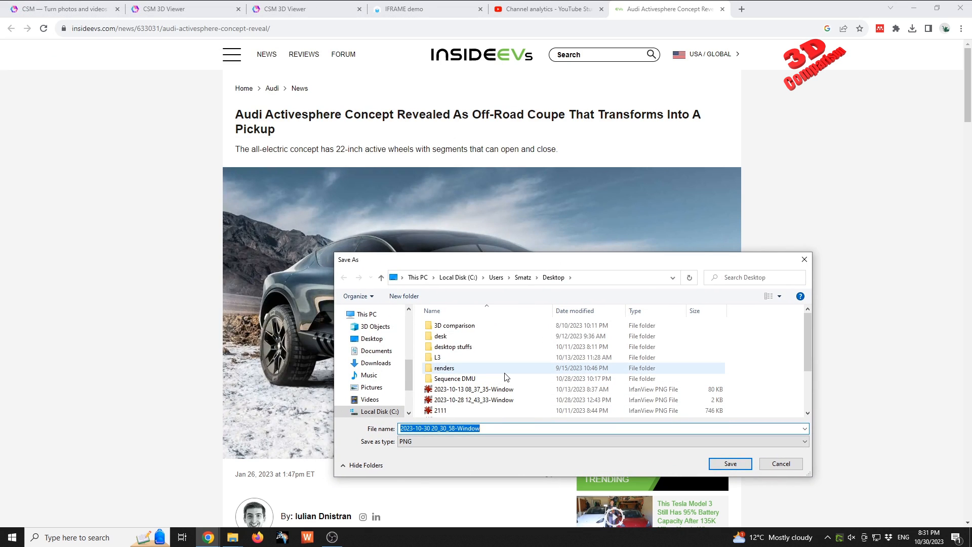
type("Activesphere")
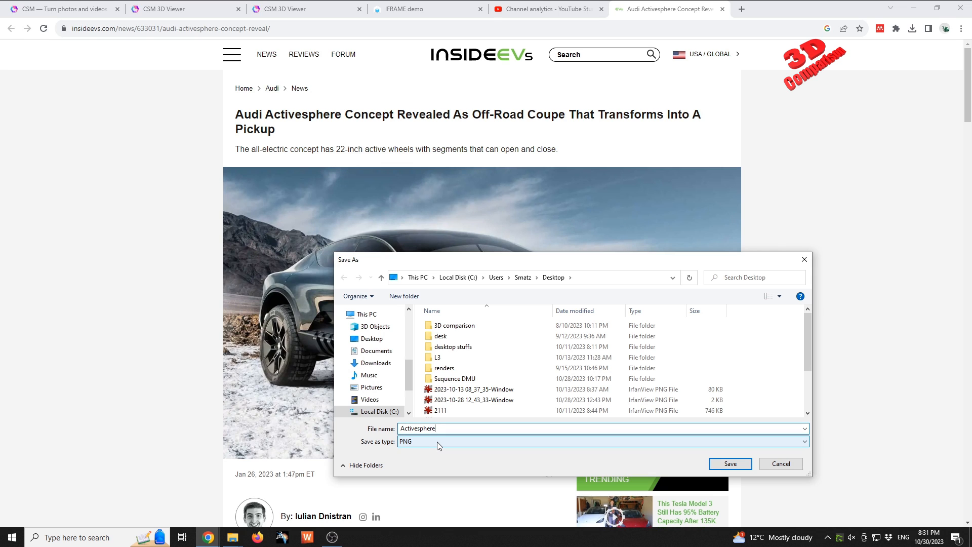
left_click(730, 463)
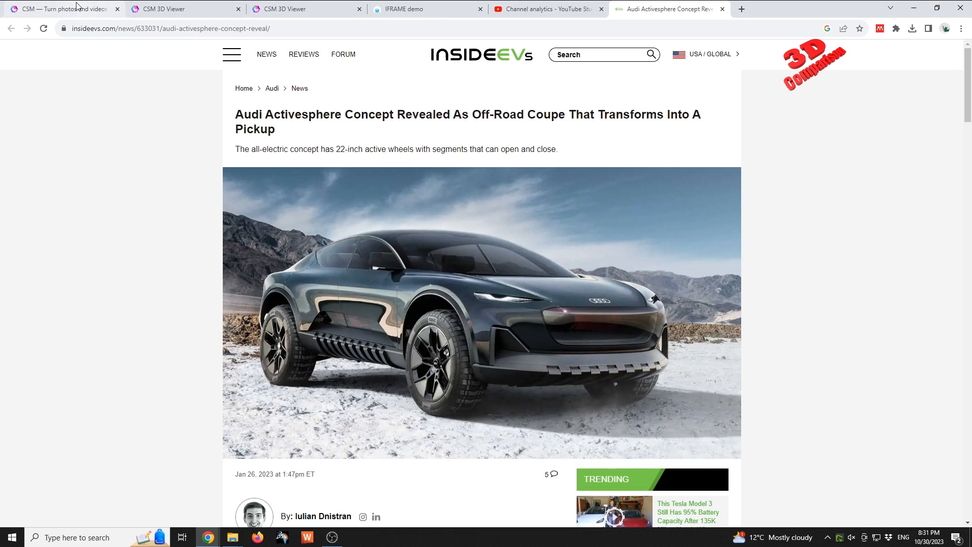
Start a new Generate 3D Model session in CSM Cube using Activesphere.png
left_click(61, 8)
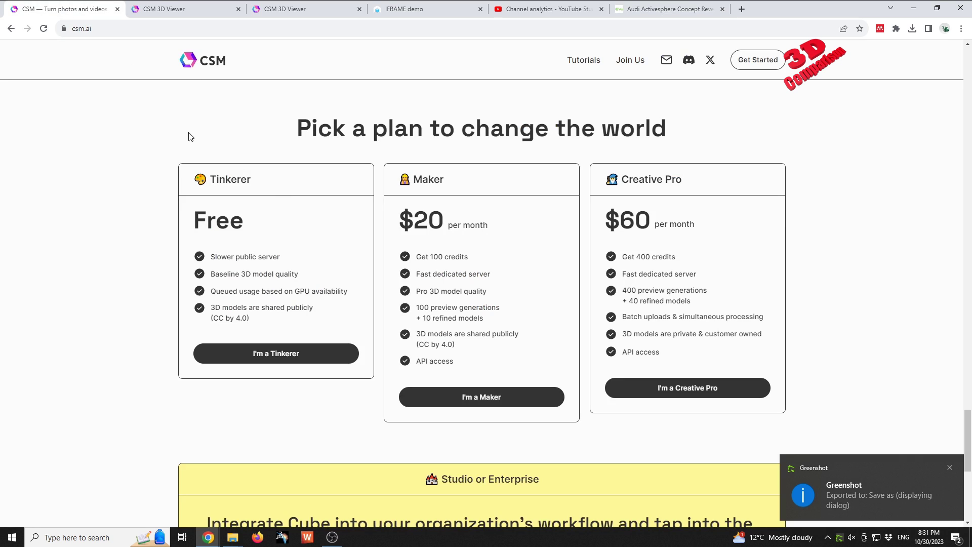
left_click(183, 9)
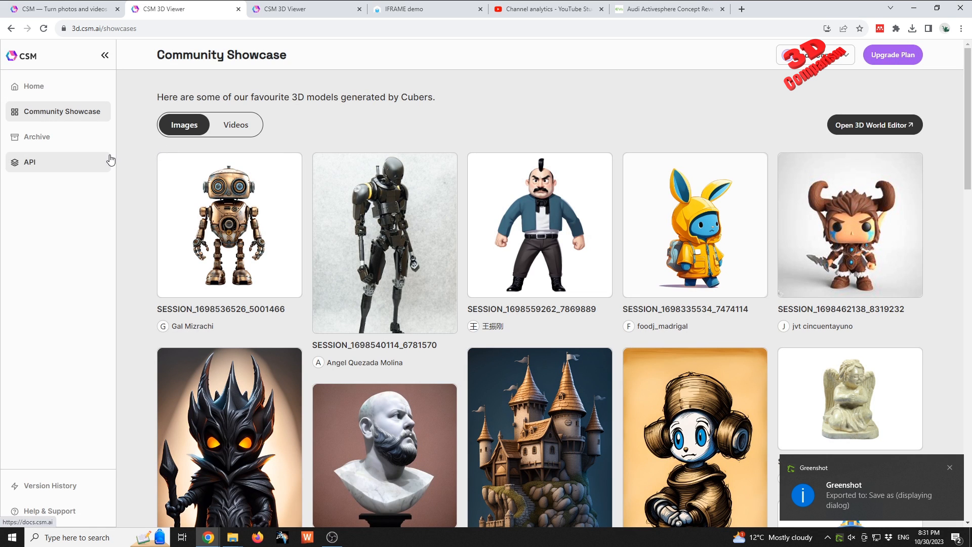
left_click(34, 86)
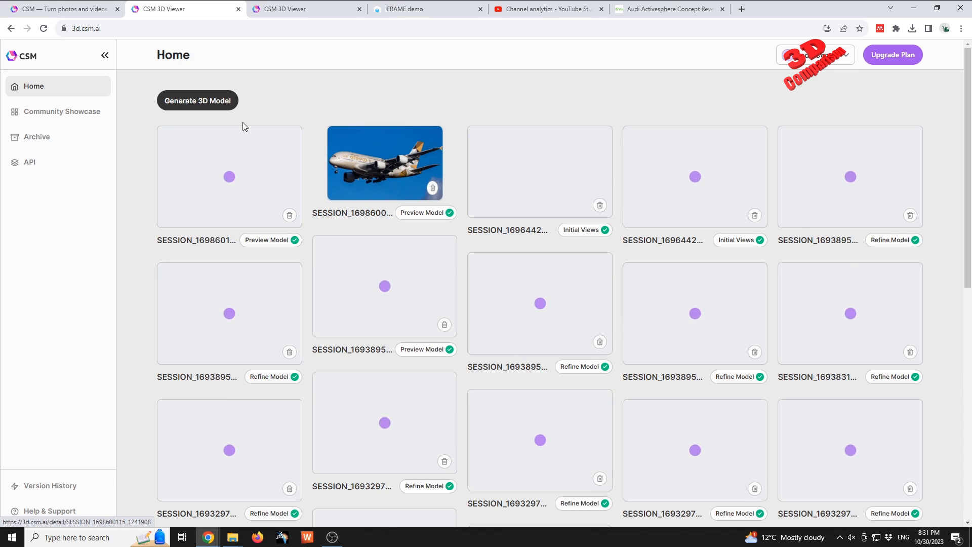
left_click(198, 100)
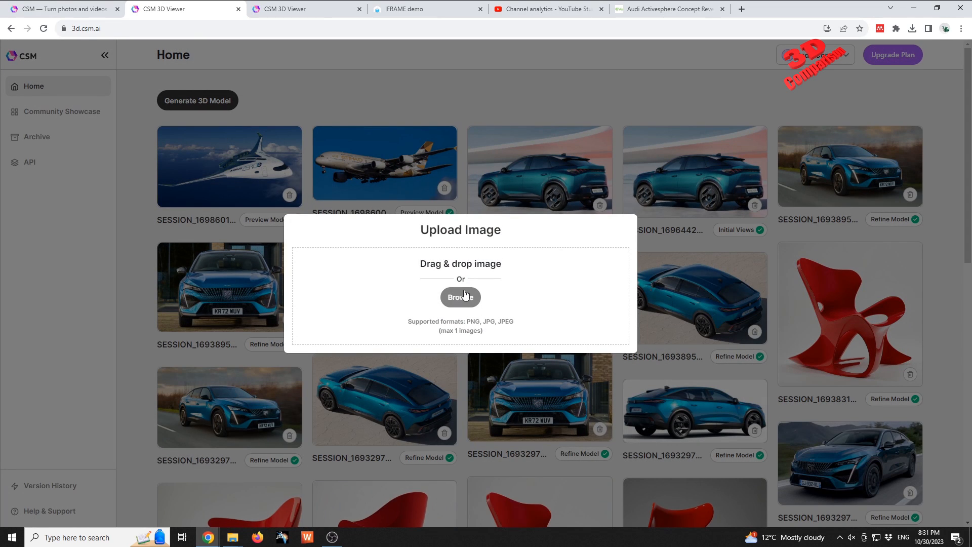
left_click(460, 297)
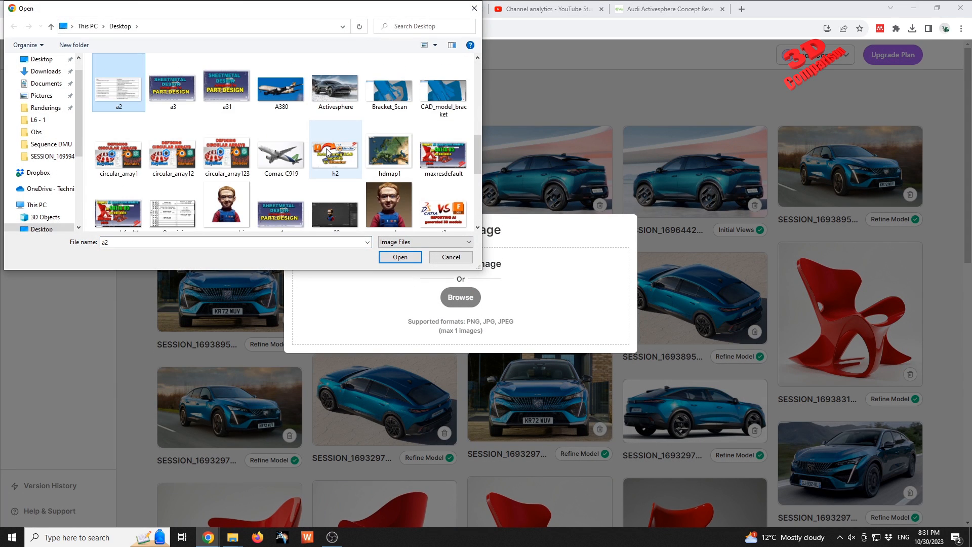
left_click(399, 257)
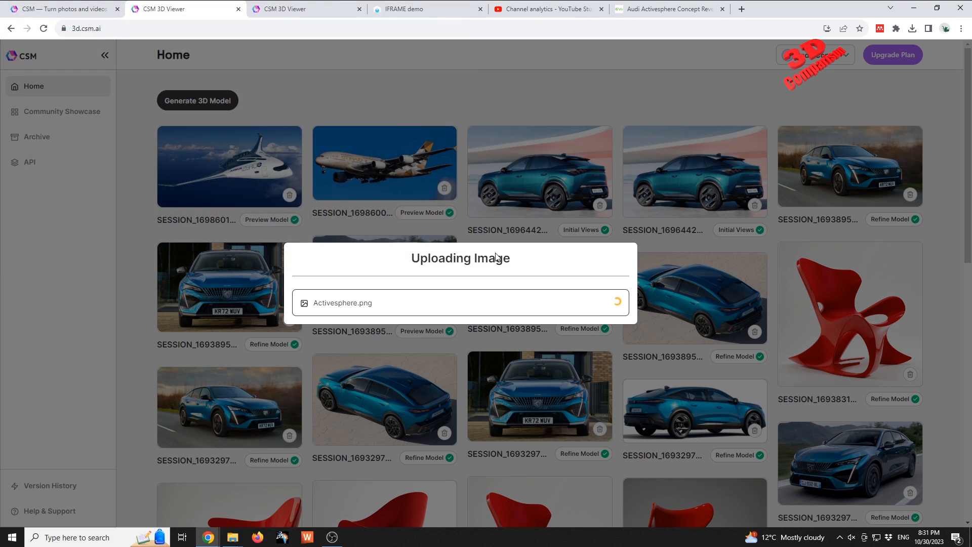
mouse_move(456, 289)
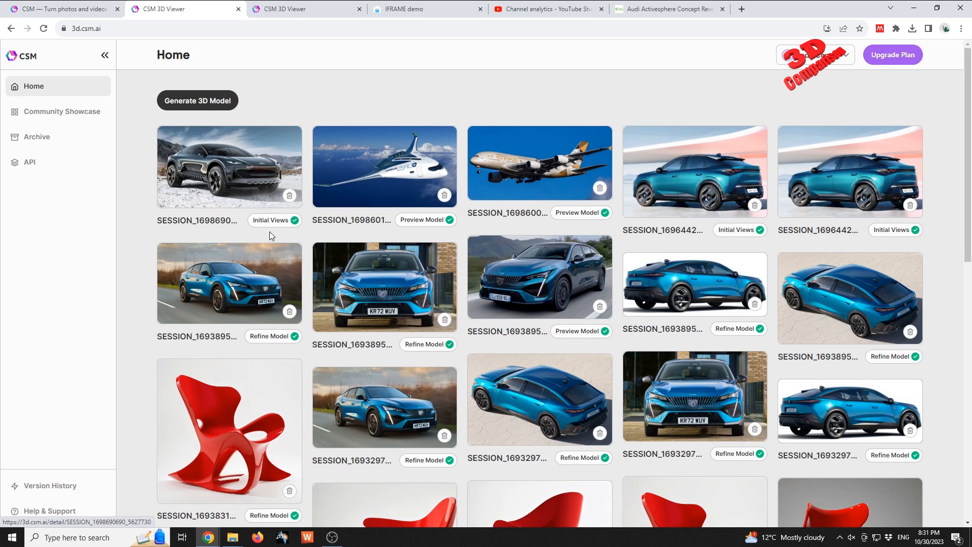
Open the Activesphere session and generate its preview with Model Version 1.1
left_click(230, 167)
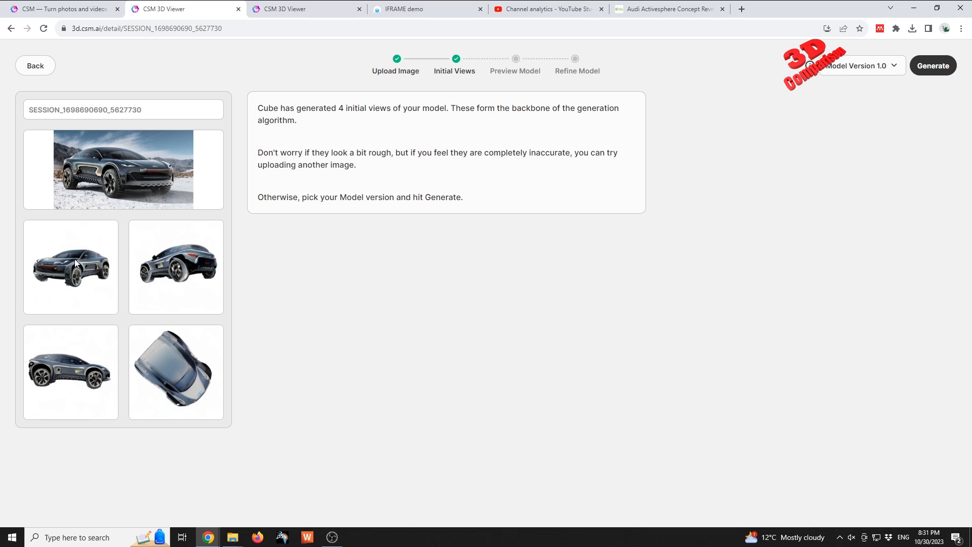
mouse_move(362, 121)
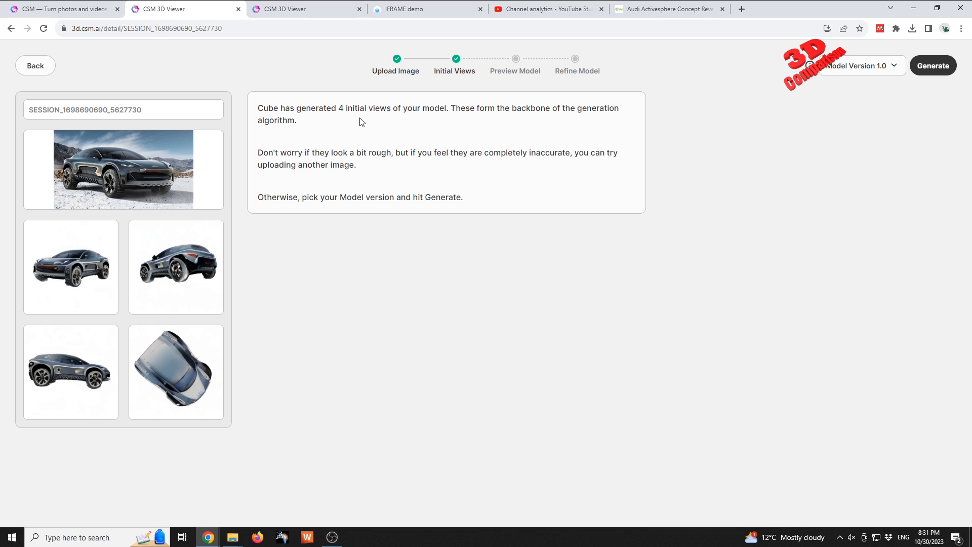
mouse_move(459, 153)
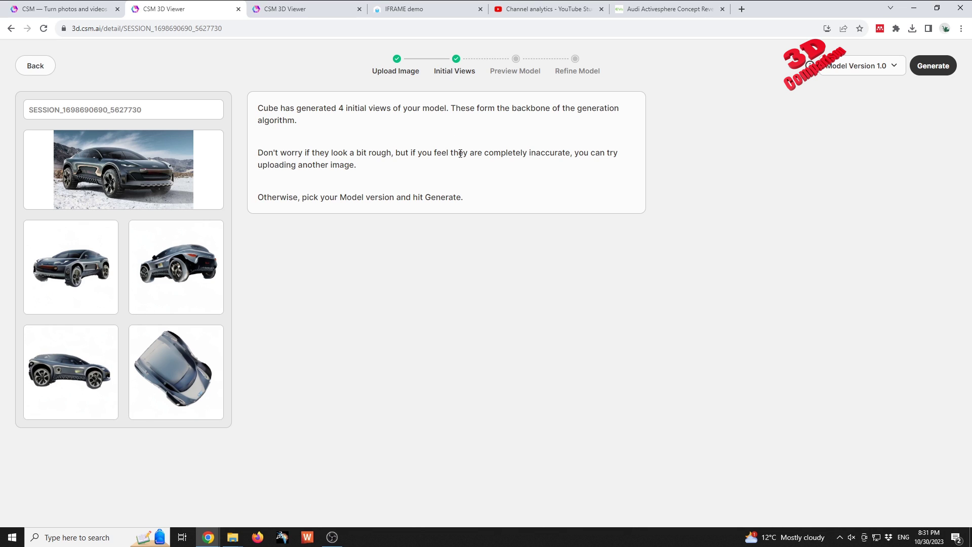
left_click_drag(442, 152, 570, 152)
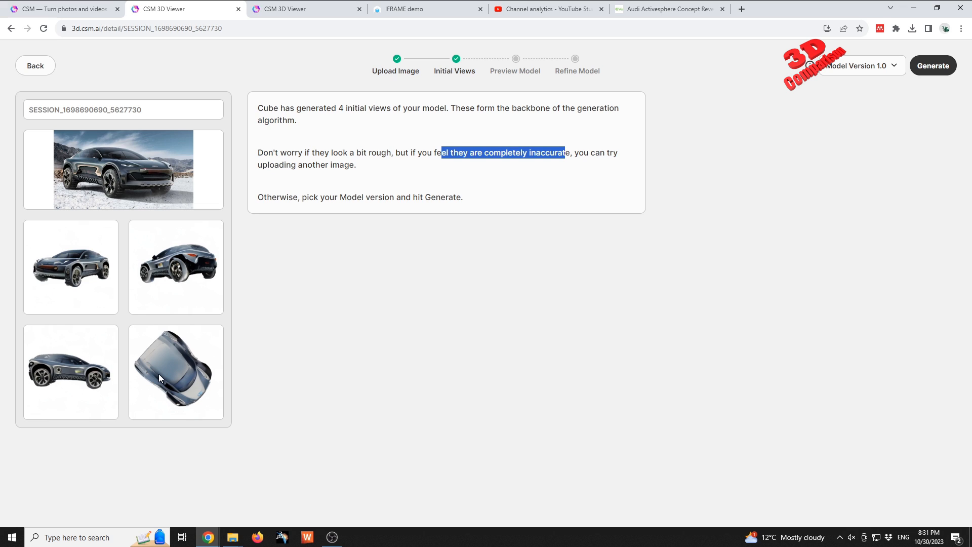
left_click(862, 65)
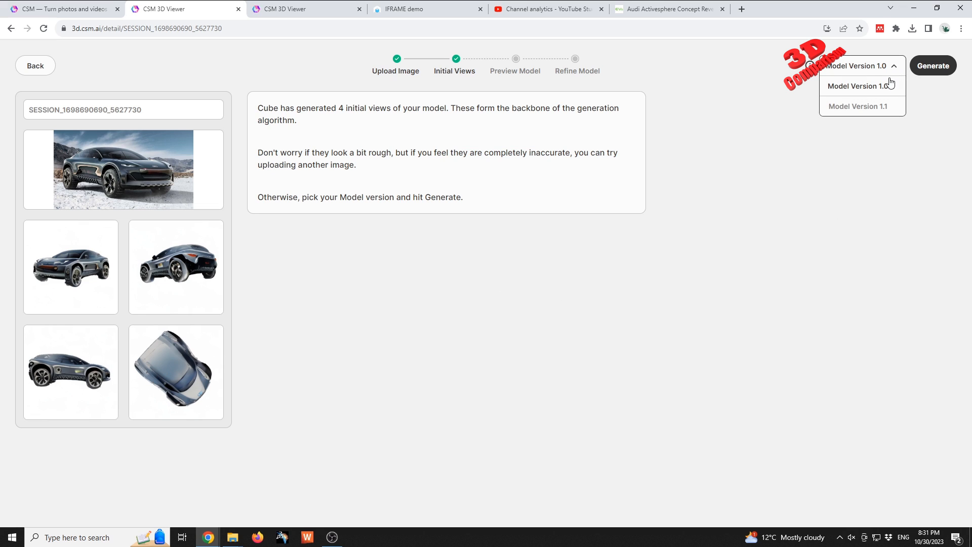
left_click(858, 107)
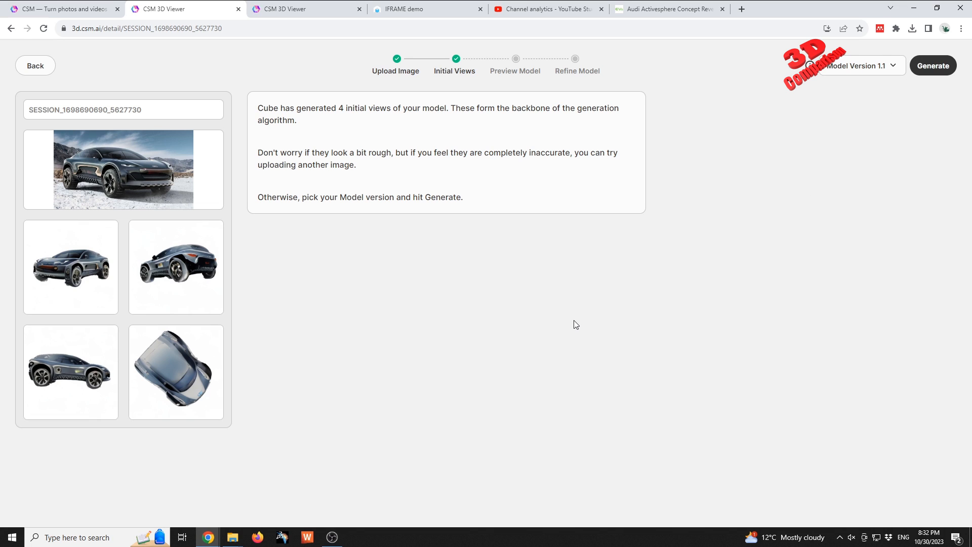
left_click(933, 65)
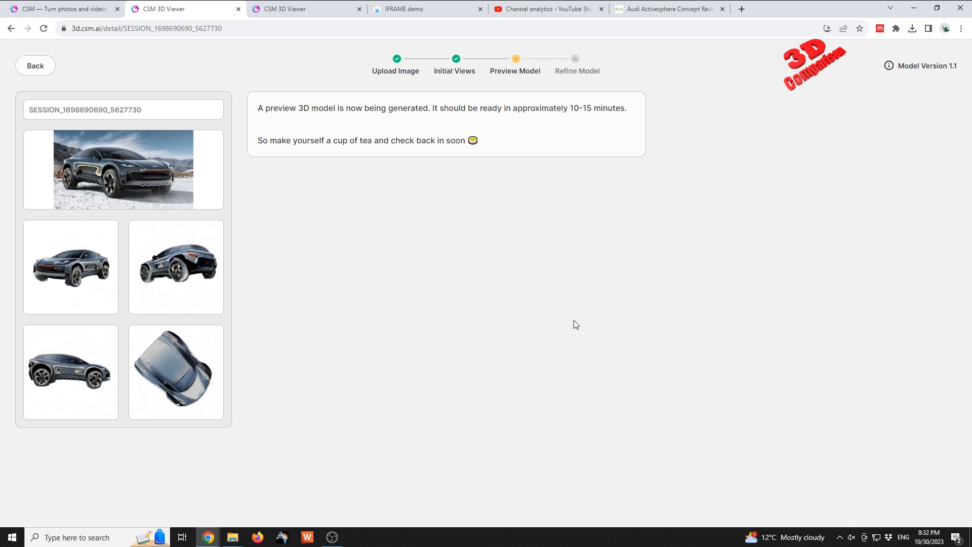
mouse_move(357, 156)
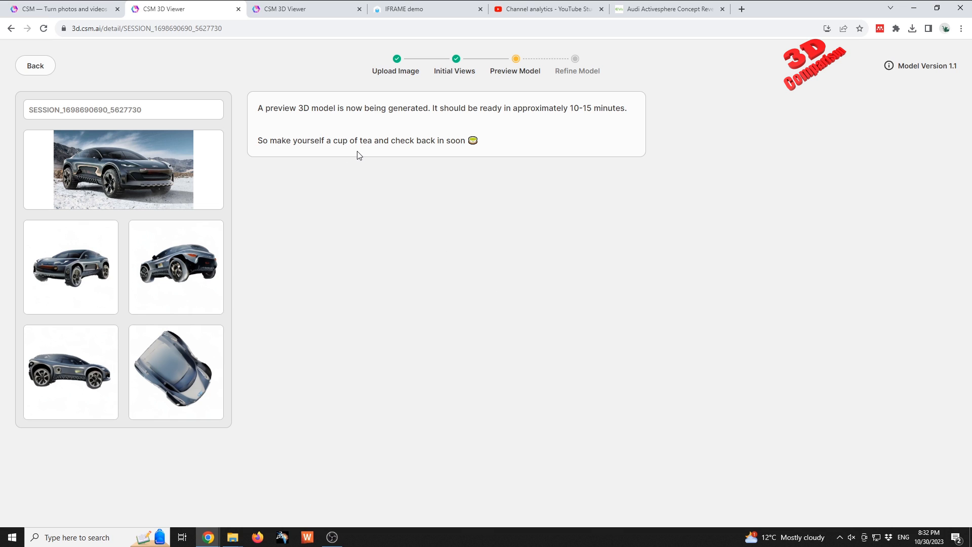
Highlight the 'preview 3D model' and cup-of-tea notes while the preview generates
left_click_drag(264, 108, 326, 108)
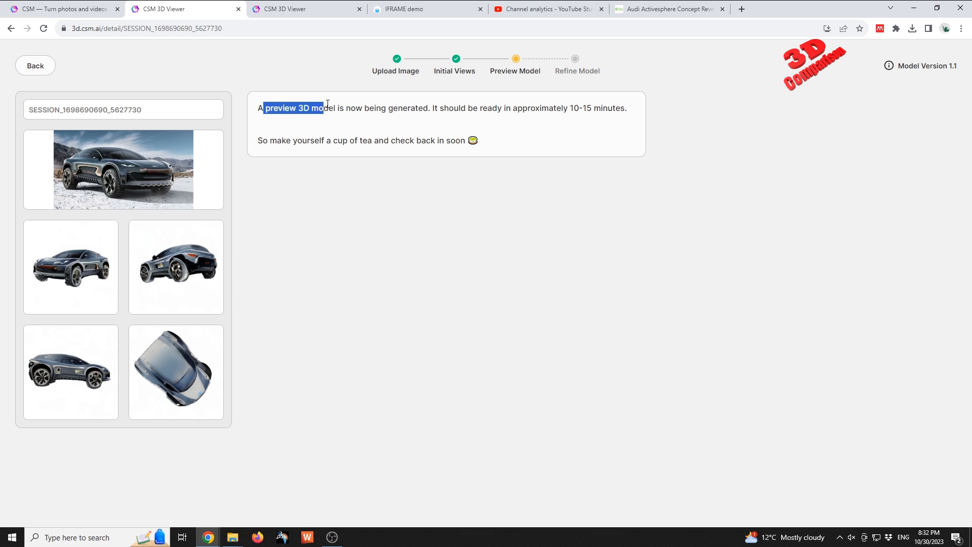
left_click_drag(326, 107, 334, 111)
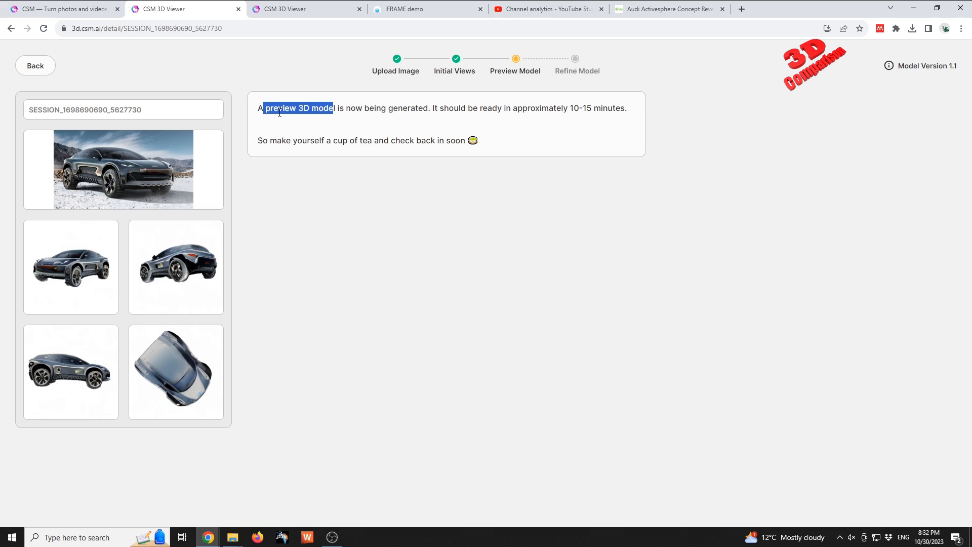
left_click(423, 105)
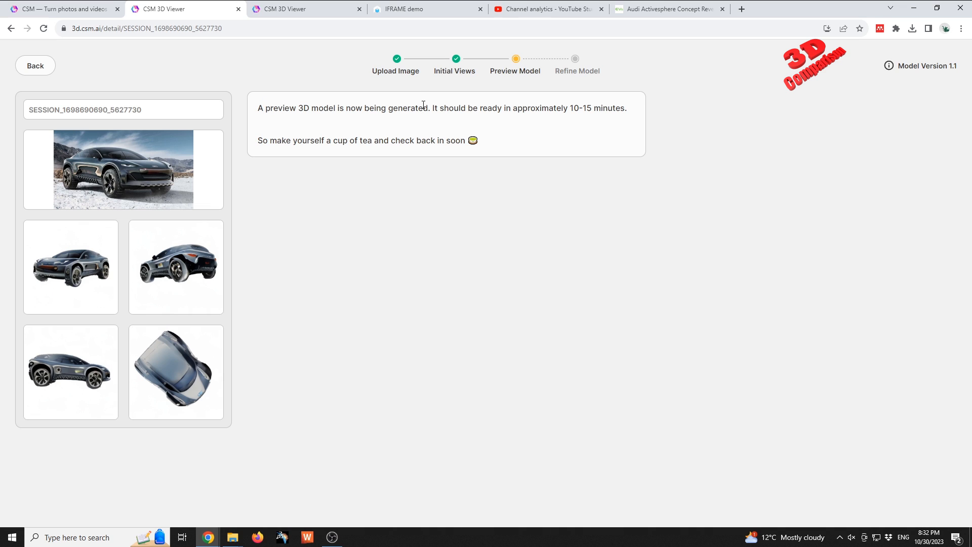
mouse_move(433, 108)
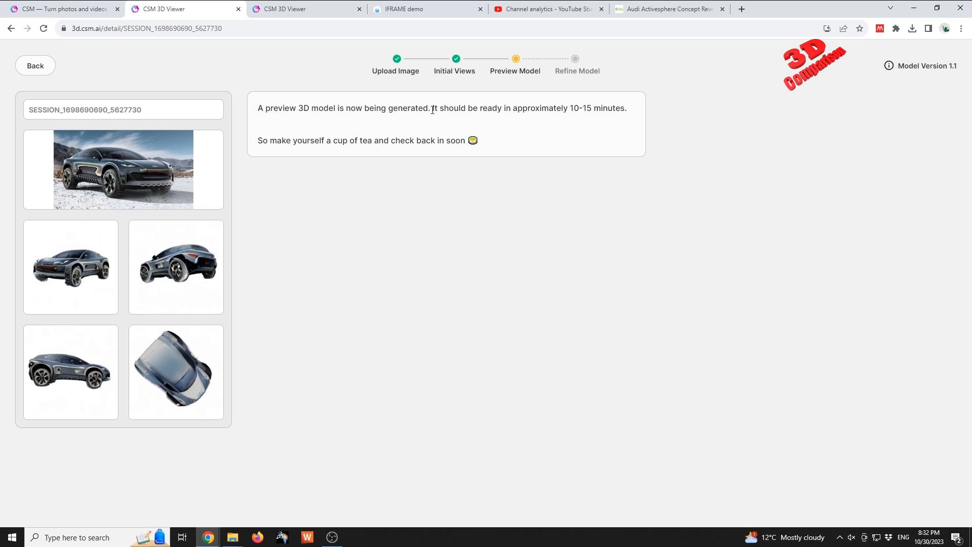
mouse_move(273, 144)
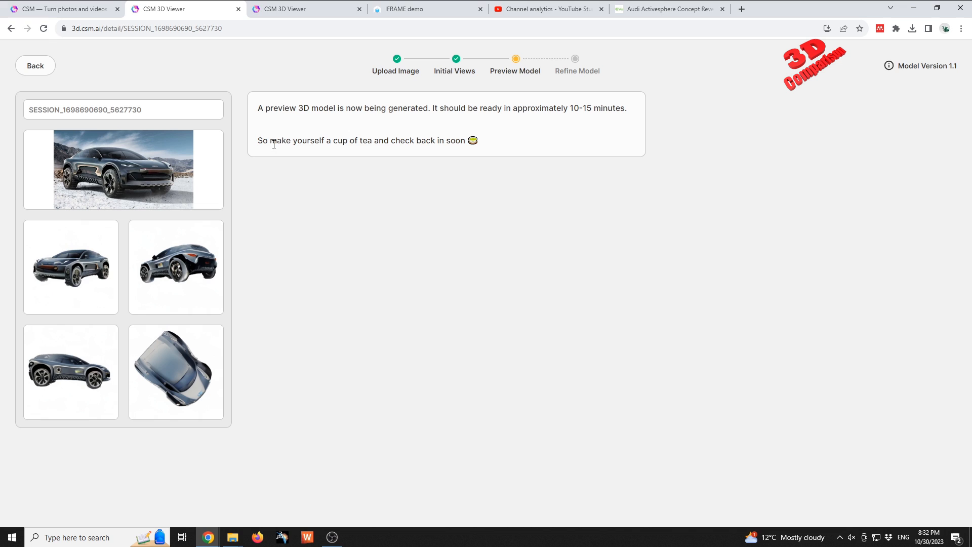
left_click_drag(257, 140, 292, 140)
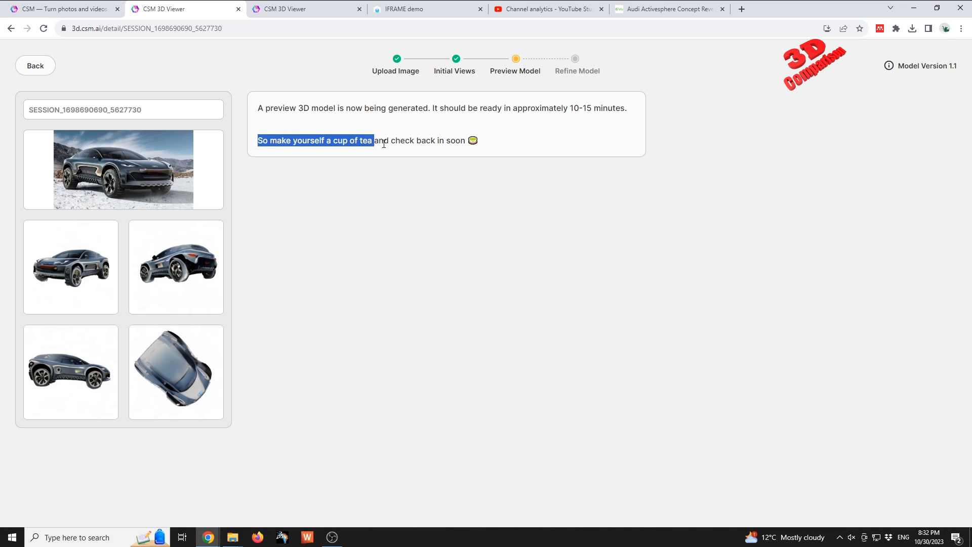
left_click(521, 235)
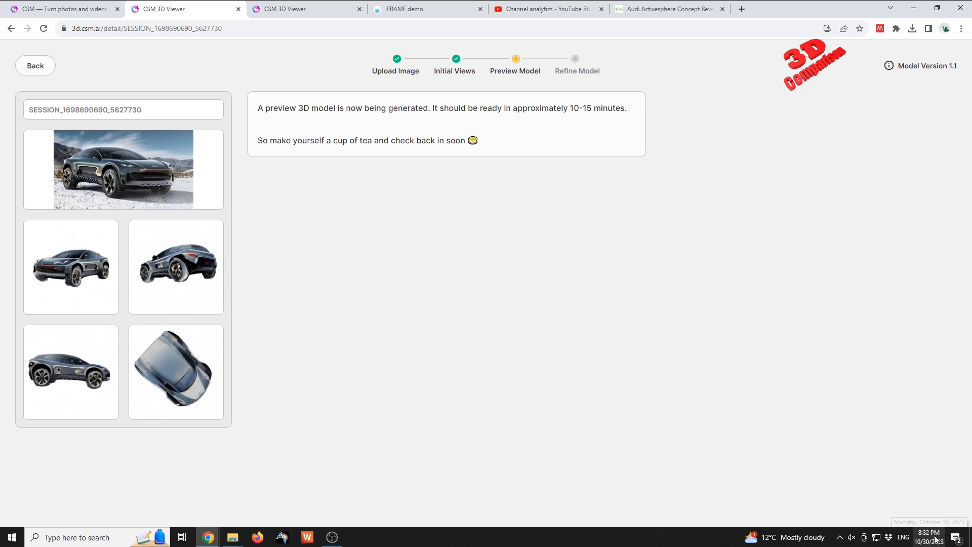
mouse_move(565, 317)
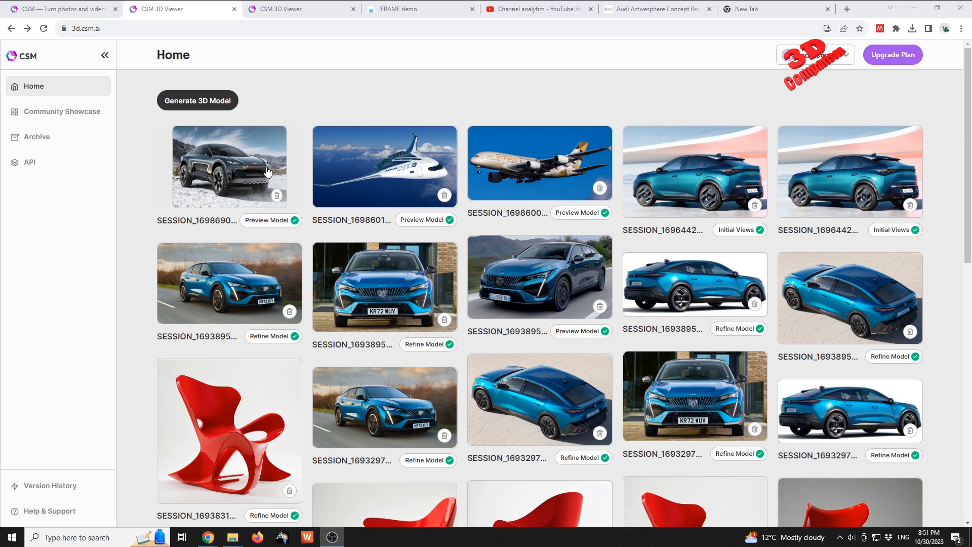
Zoom and orbit the finished Activesphere preview mesh, start refining, and return Home
left_click(230, 166)
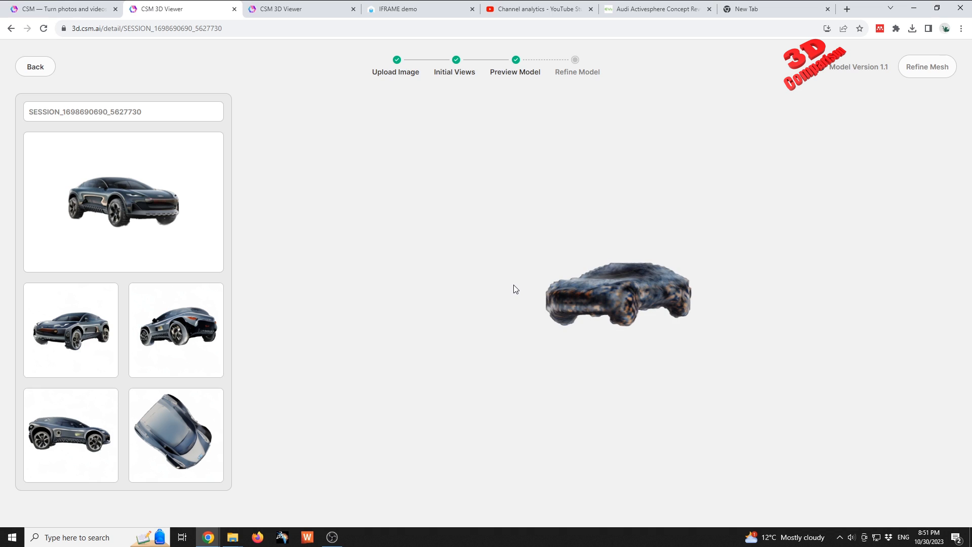
left_click_drag(514, 288, 688, 308)
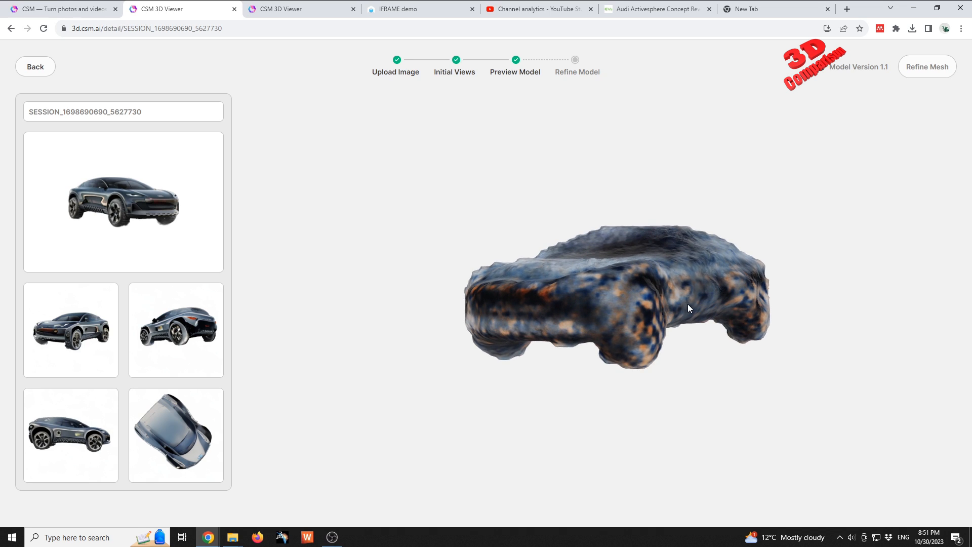
left_click_drag(688, 308, 598, 232)
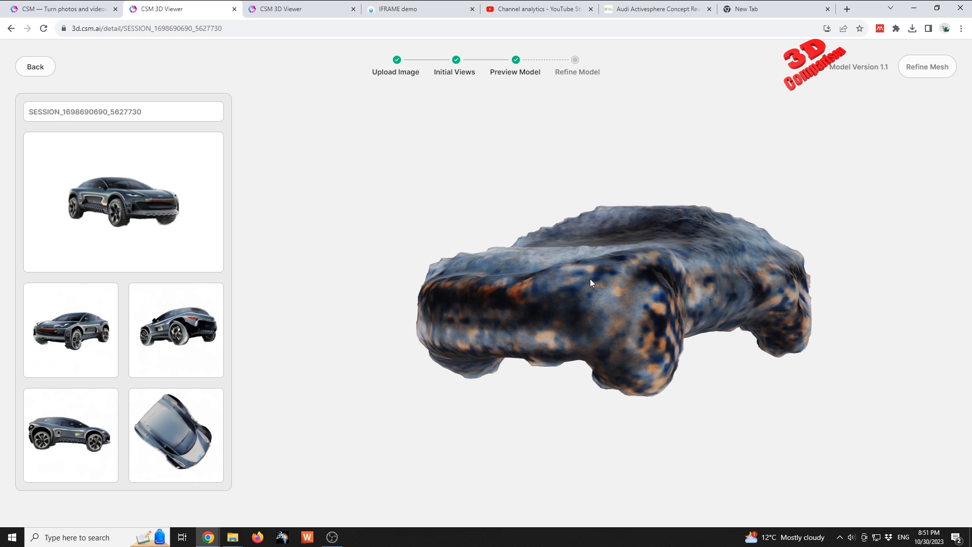
left_click_drag(590, 282, 582, 284)
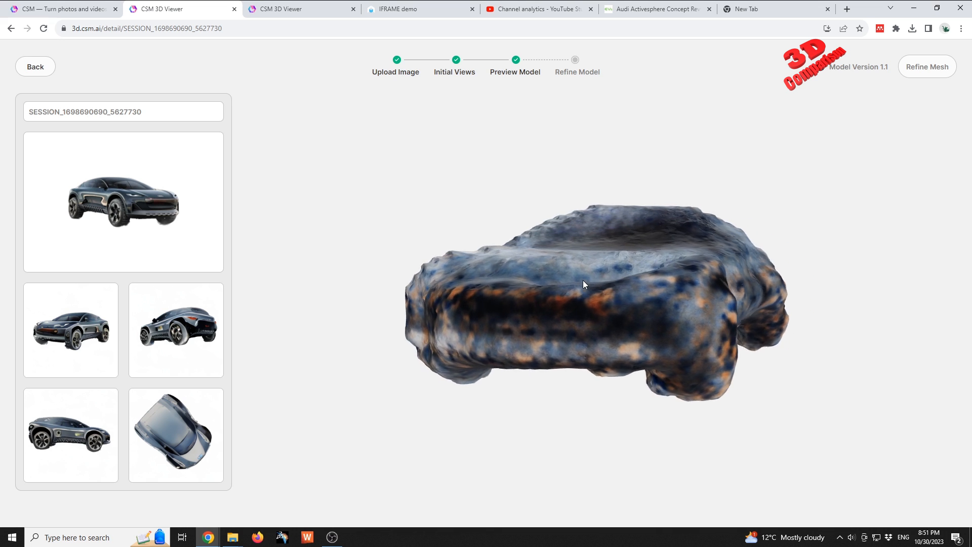
left_click_drag(583, 284, 618, 335)
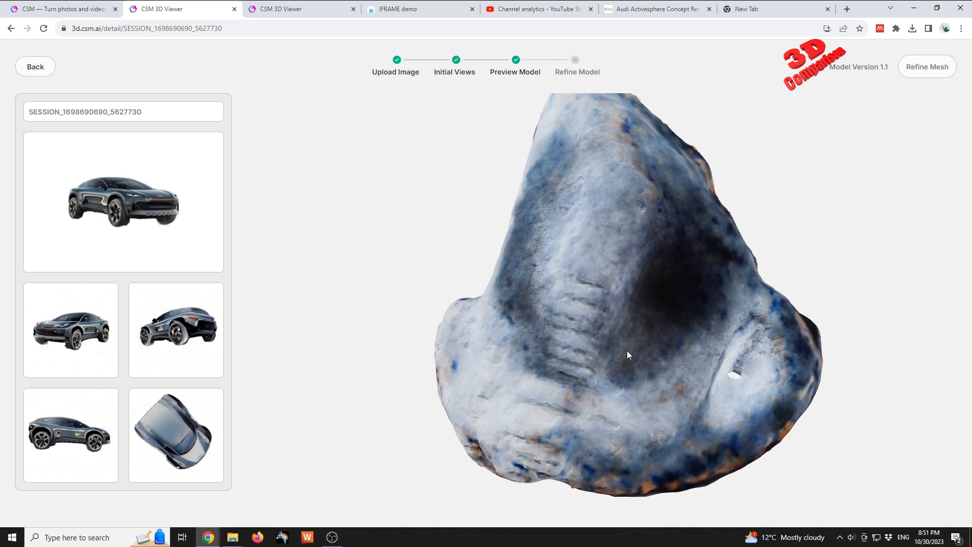
left_click_drag(627, 354, 575, 290)
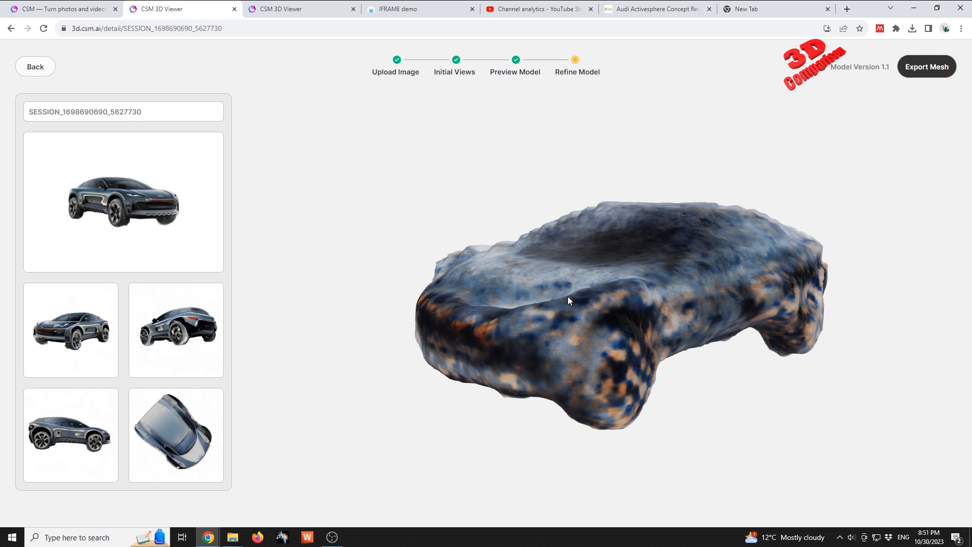
mouse_move(629, 174)
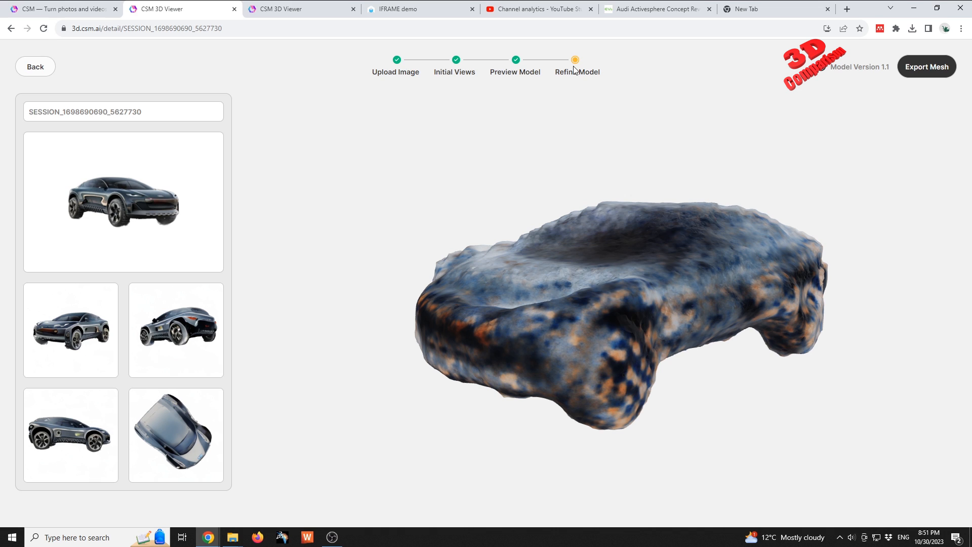
mouse_move(42, 69)
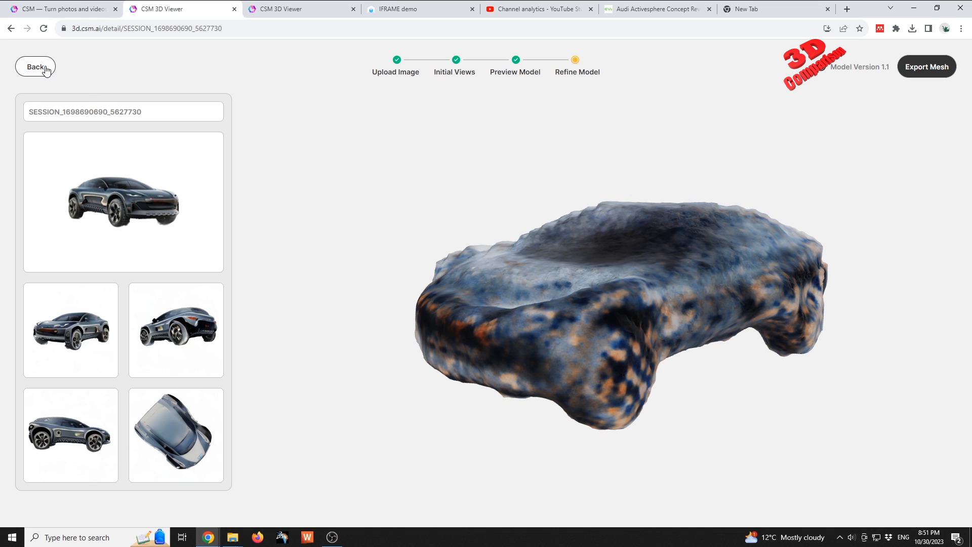
left_click(34, 66)
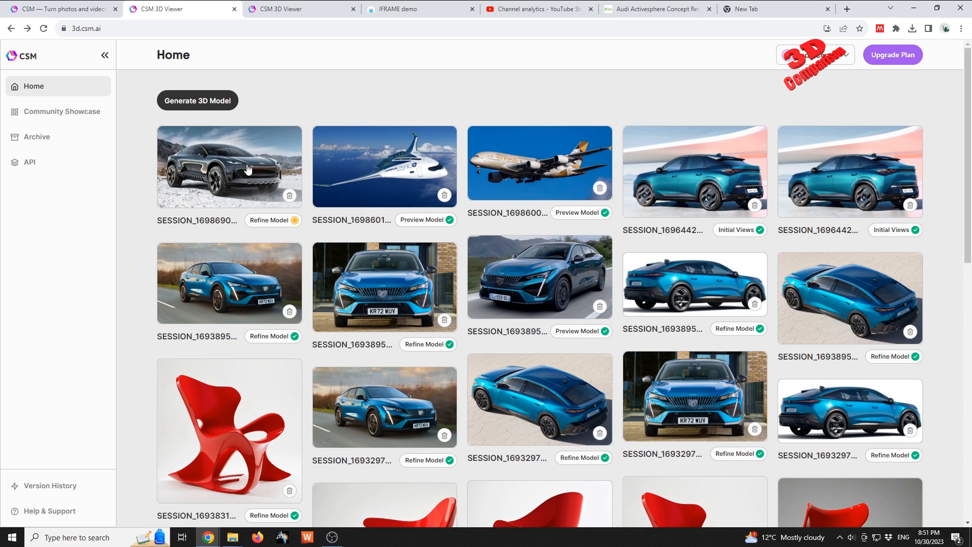
left_click(230, 166)
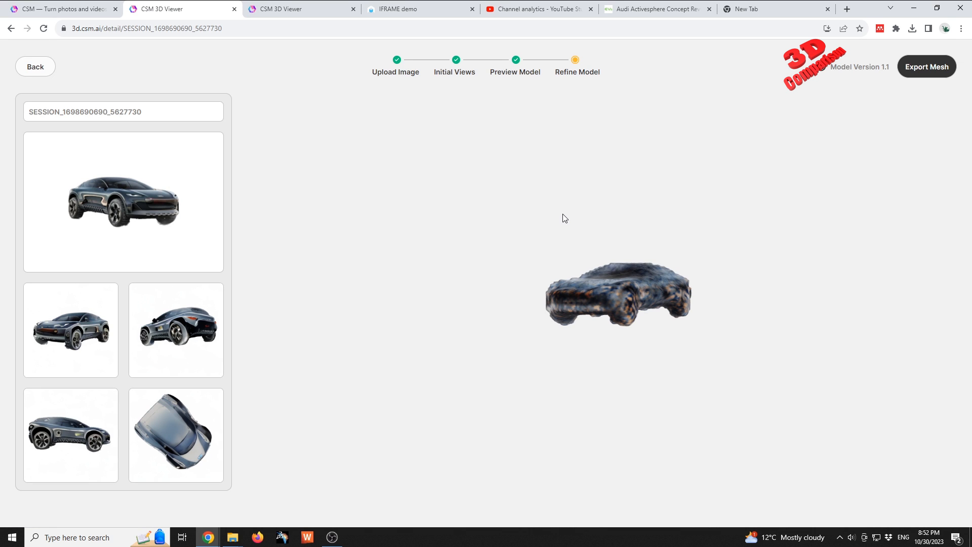
mouse_move(561, 236)
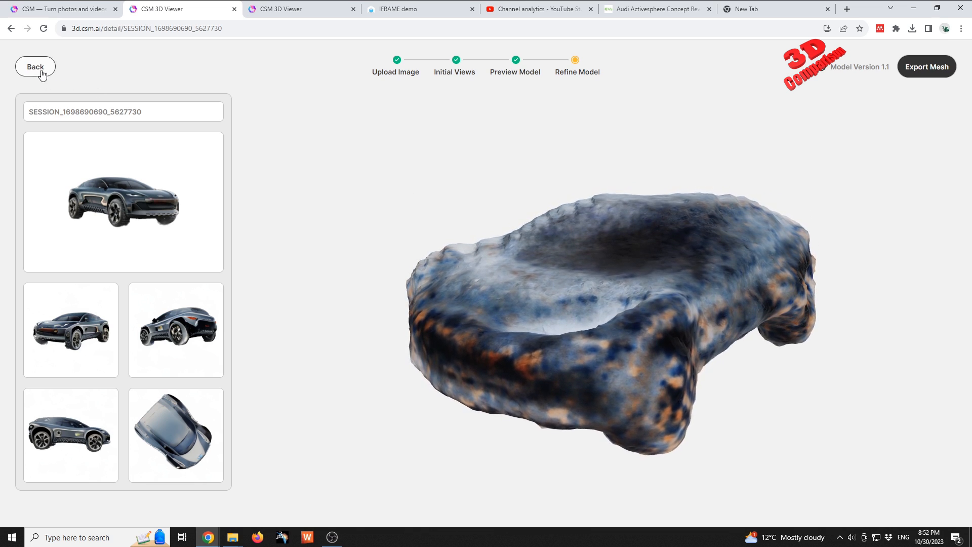
left_click(35, 66)
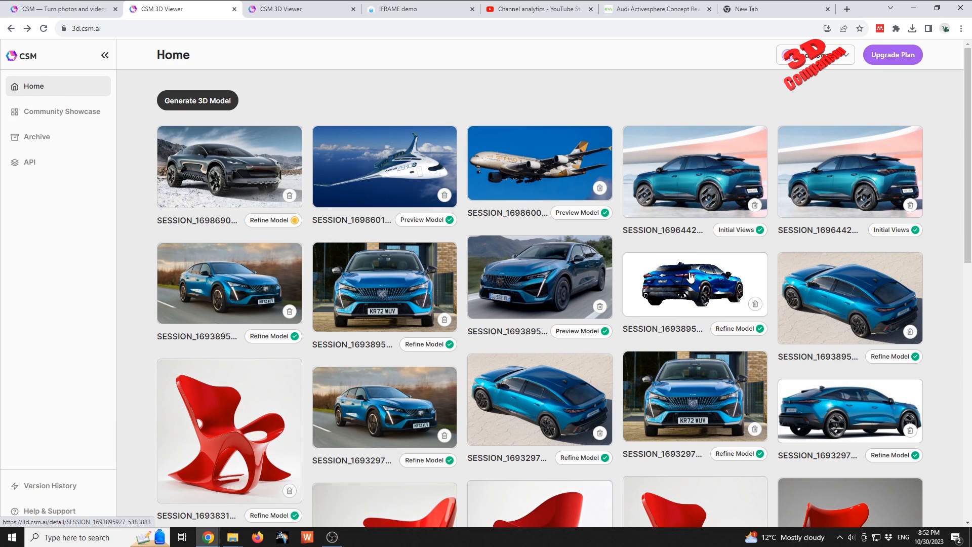
left_click(691, 275)
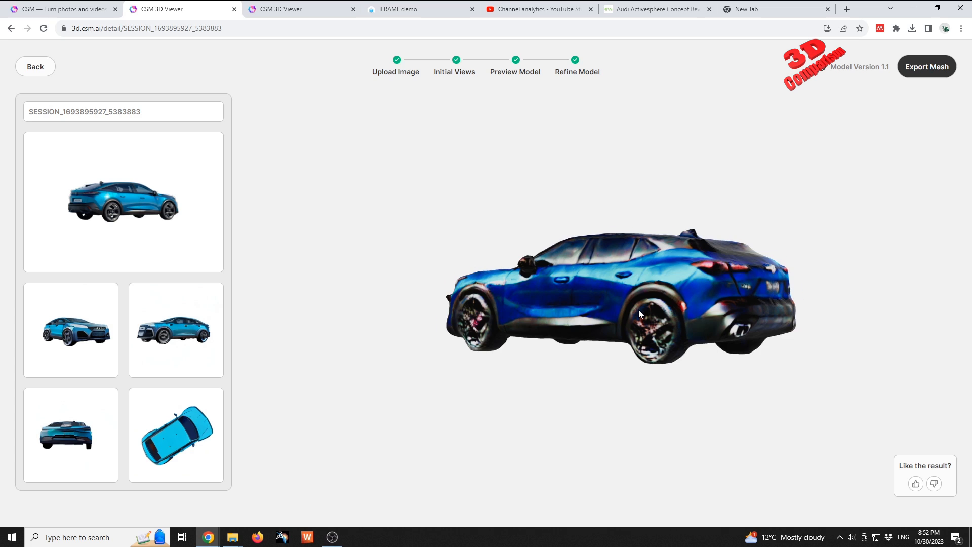
left_click_drag(638, 313, 643, 297)
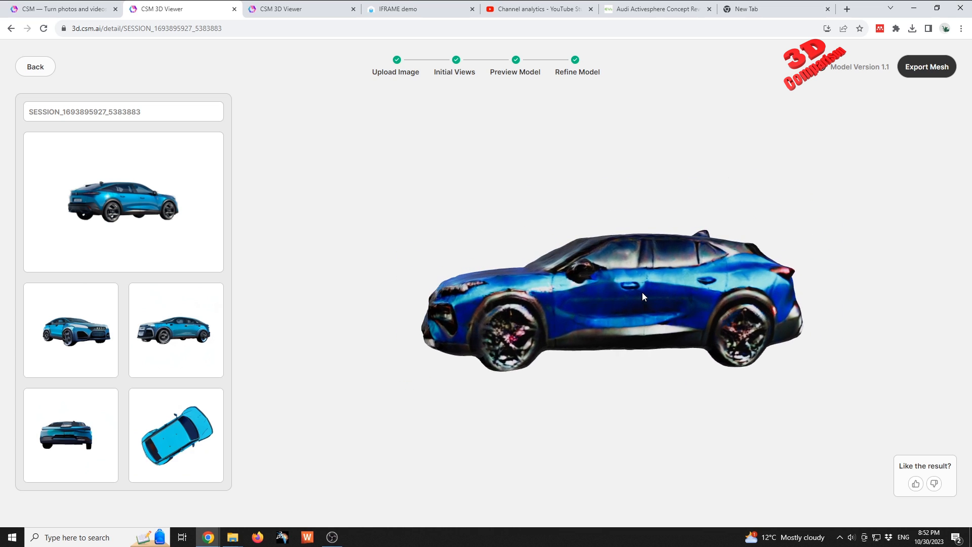
left_click_drag(642, 297, 648, 284)
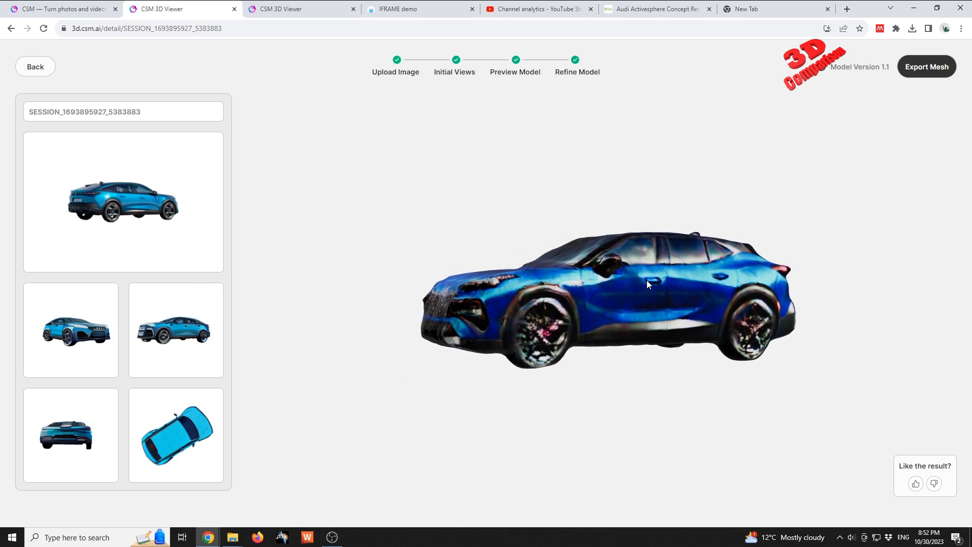
left_click_drag(647, 284, 685, 301)
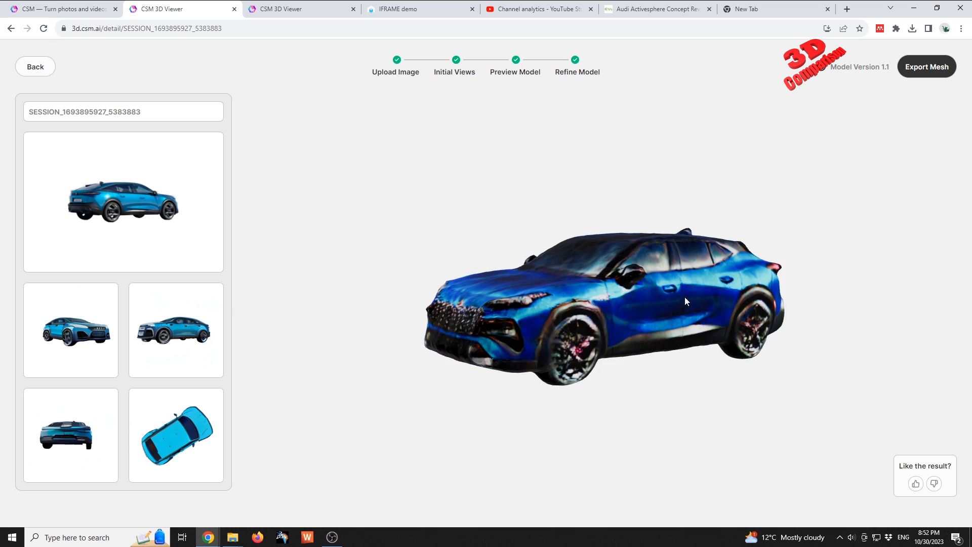
left_click_drag(685, 302, 773, 340)
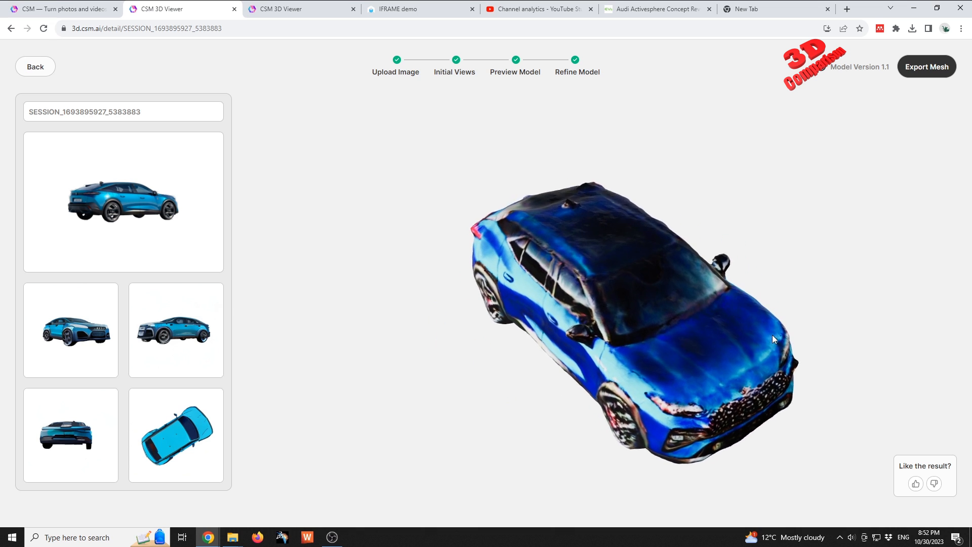
left_click_drag(773, 340, 783, 285)
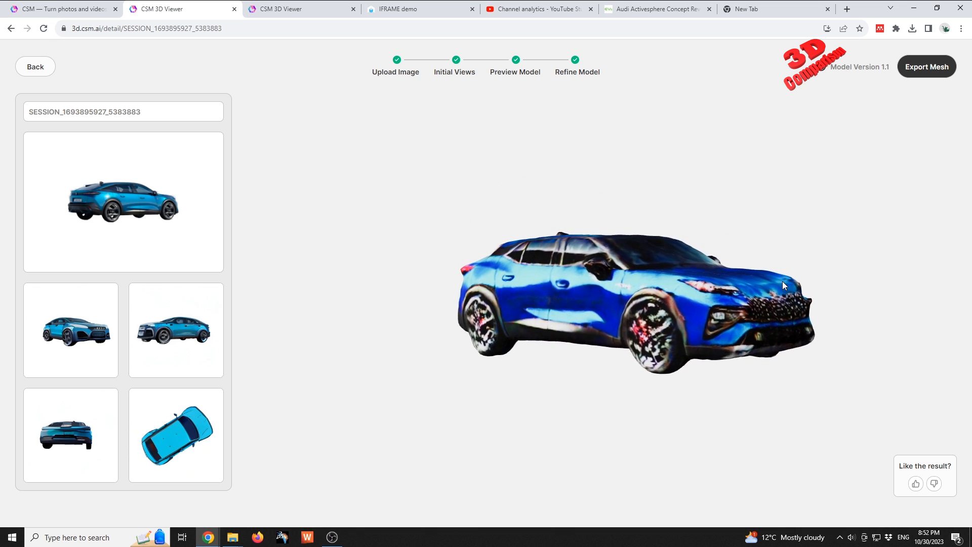
left_click_drag(783, 285, 572, 346)
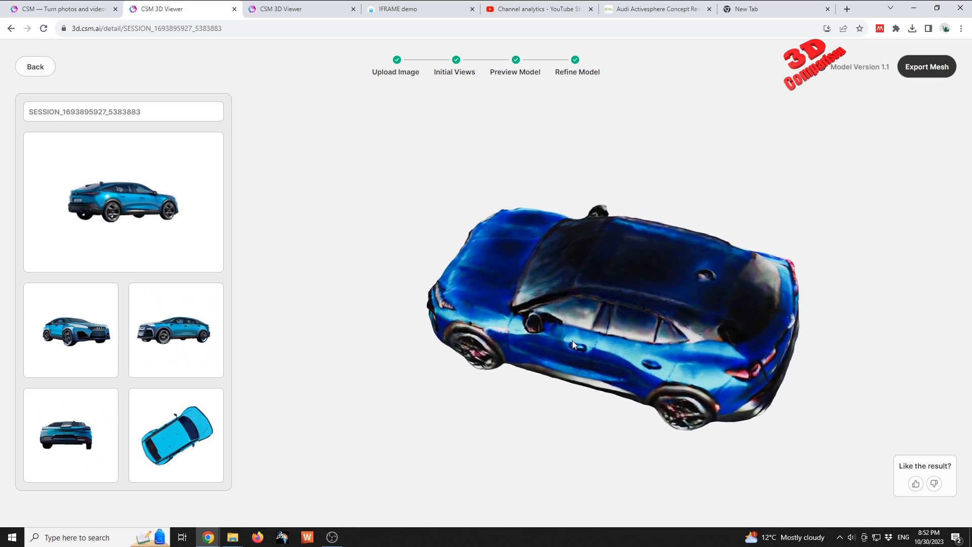
left_click_drag(573, 345, 527, 281)
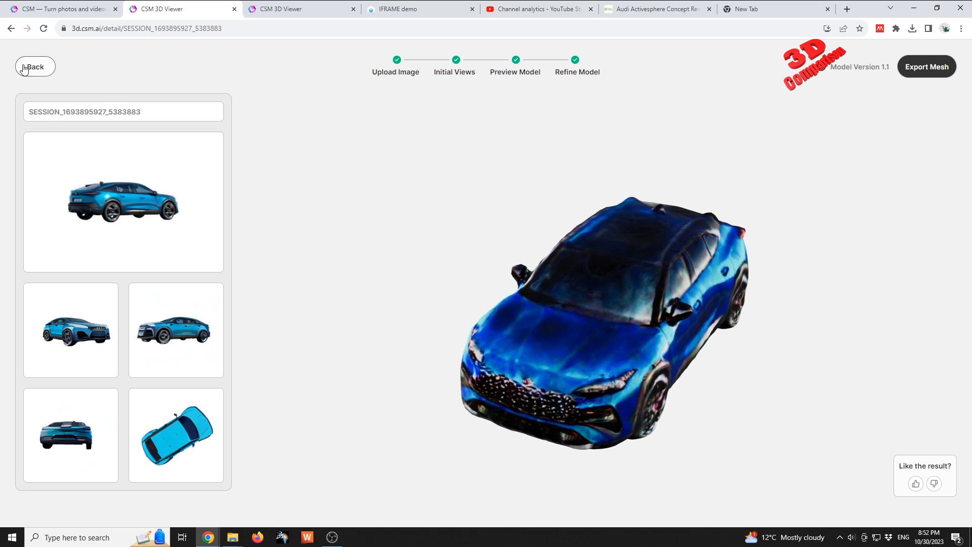
left_click(34, 67)
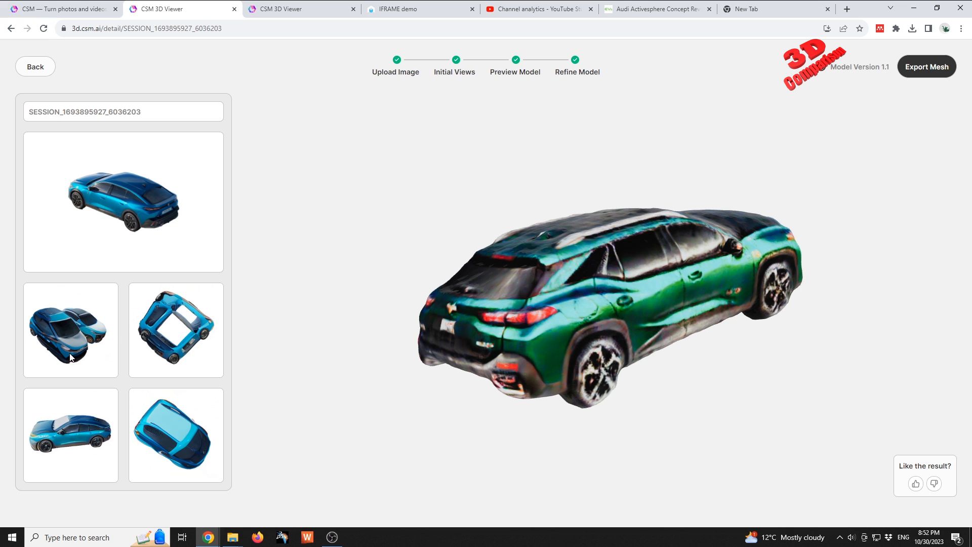
mouse_move(89, 341)
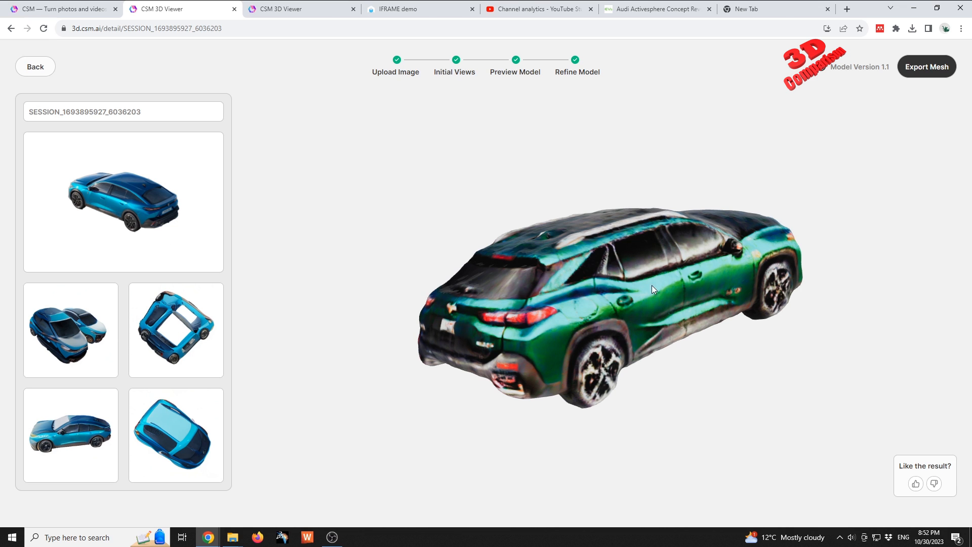
Orbit the teal-green SUV to inspect its sides, roof, rear and tail lights
left_click_drag(651, 289, 559, 306)
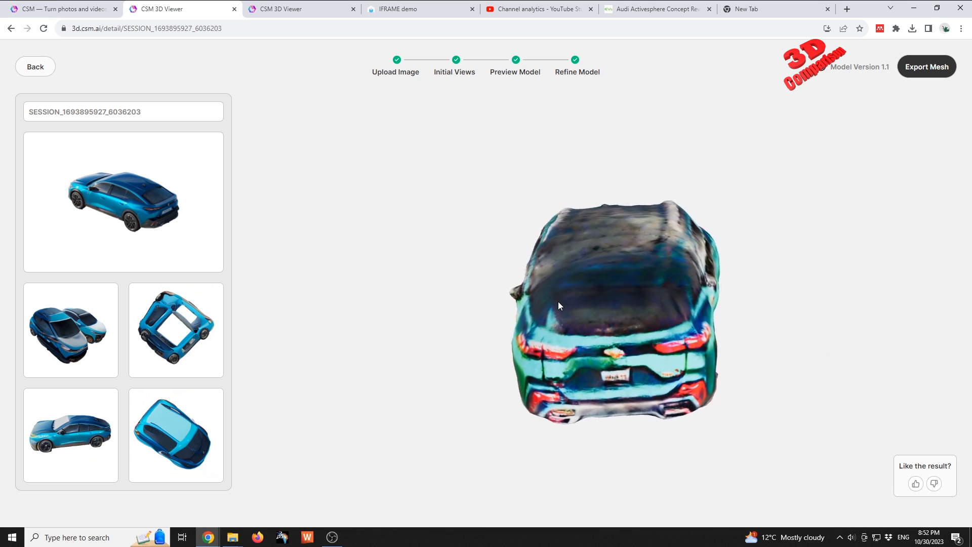
left_click_drag(558, 306, 625, 300)
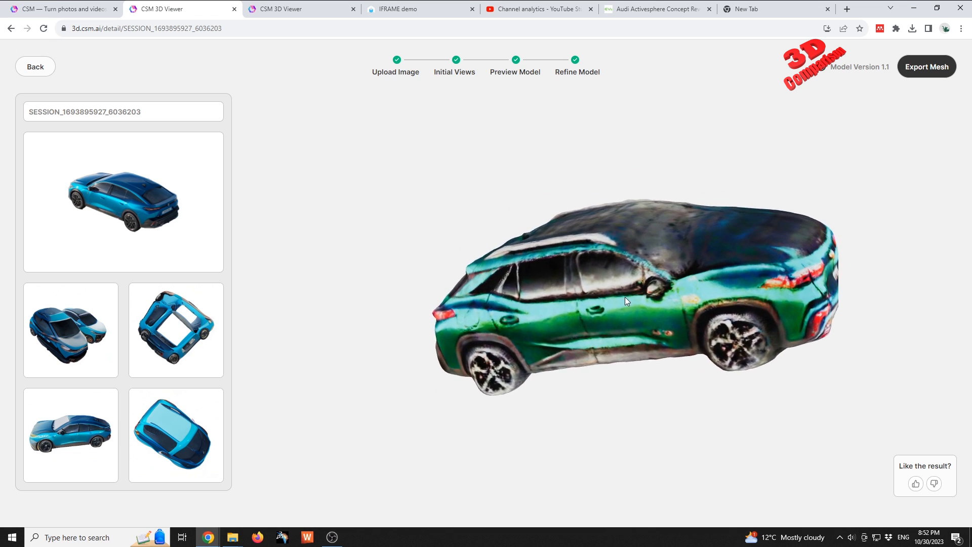
left_click_drag(624, 301, 645, 373)
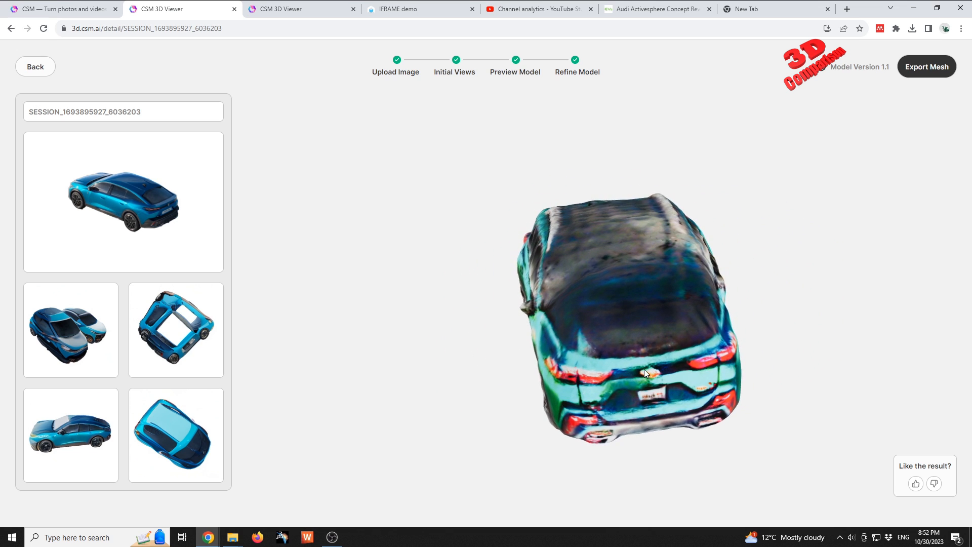
left_click_drag(645, 372, 616, 300)
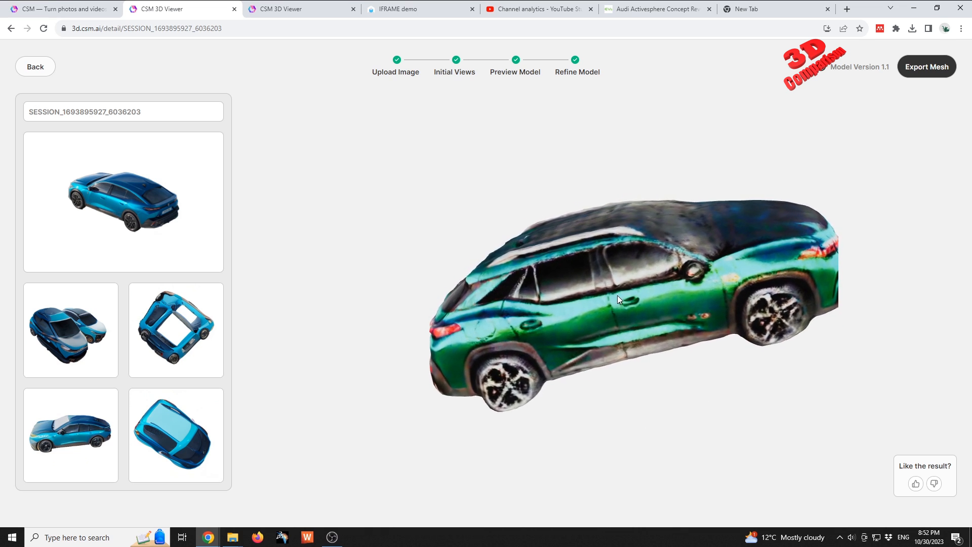
left_click_drag(616, 299, 703, 303)
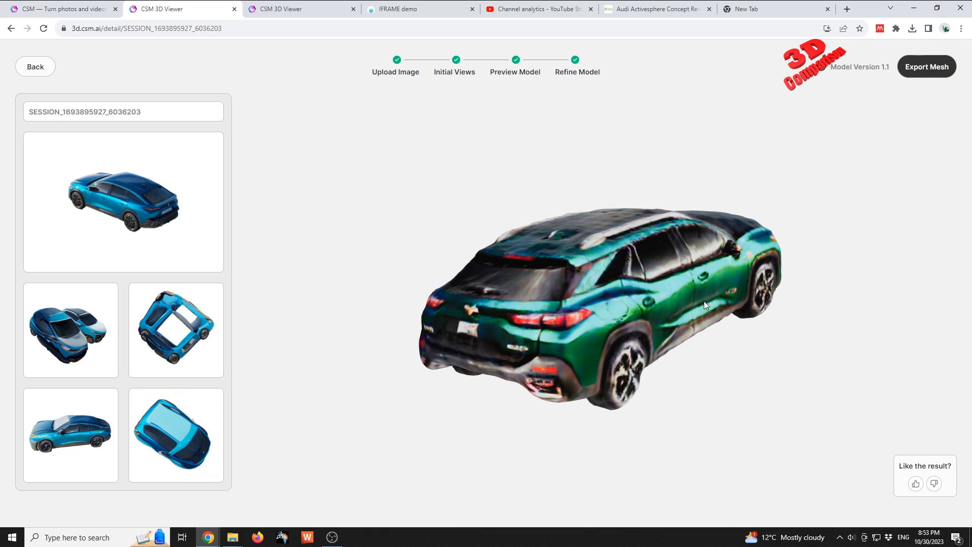
left_click_drag(704, 304, 519, 339)
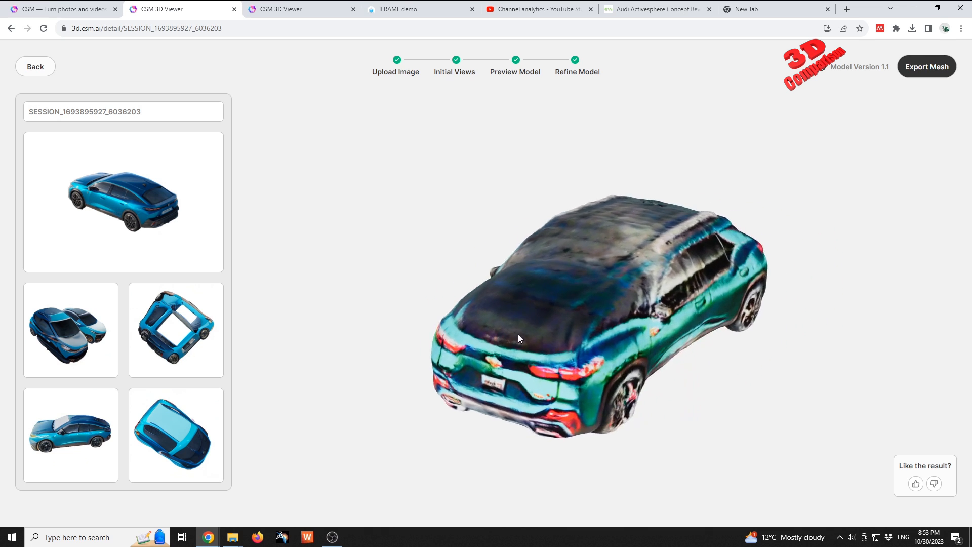
left_click_drag(519, 339, 460, 281)
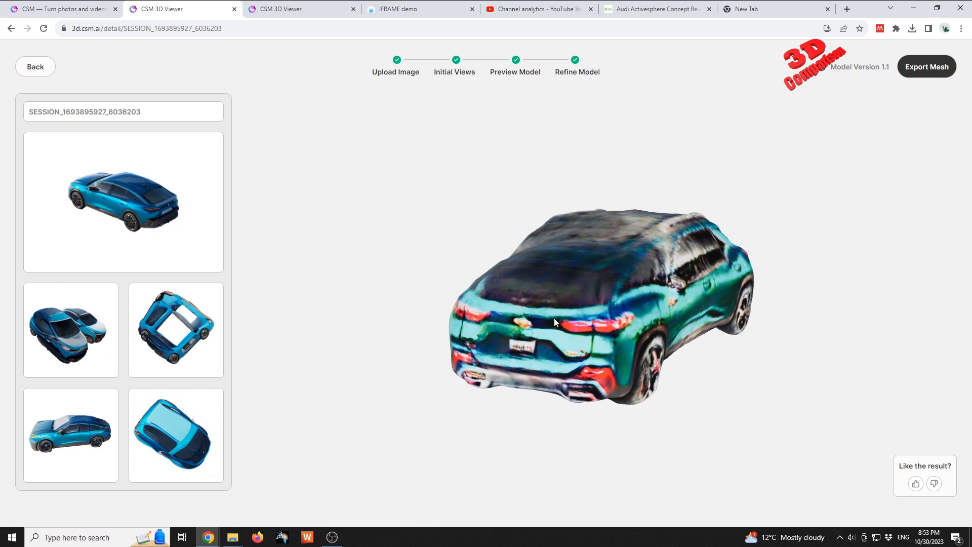
left_click_drag(555, 322, 641, 293)
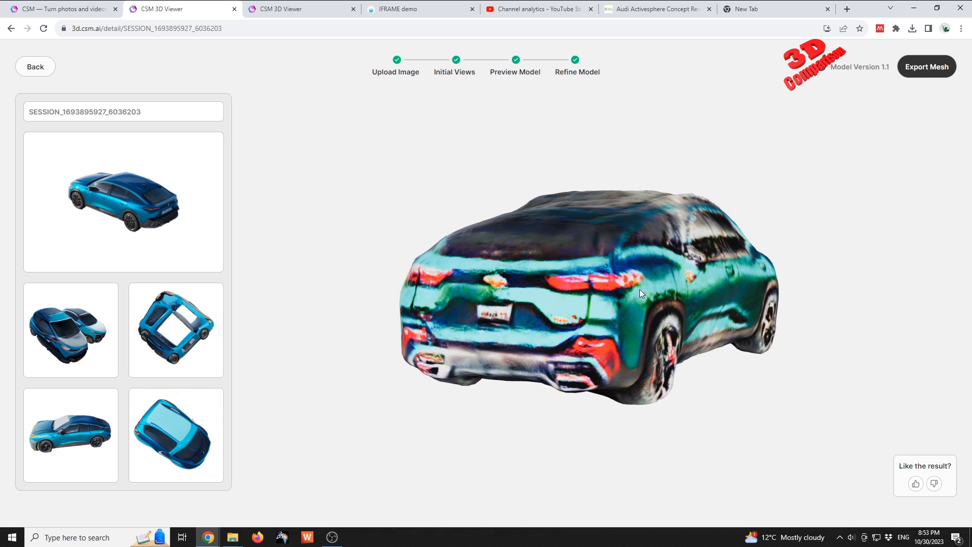
left_click_drag(640, 293, 451, 395)
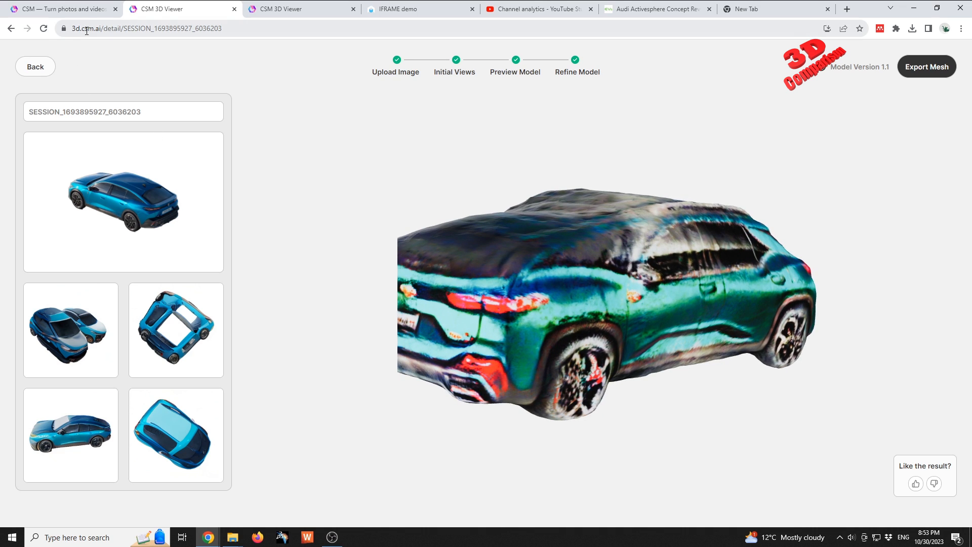
mouse_move(66, 10)
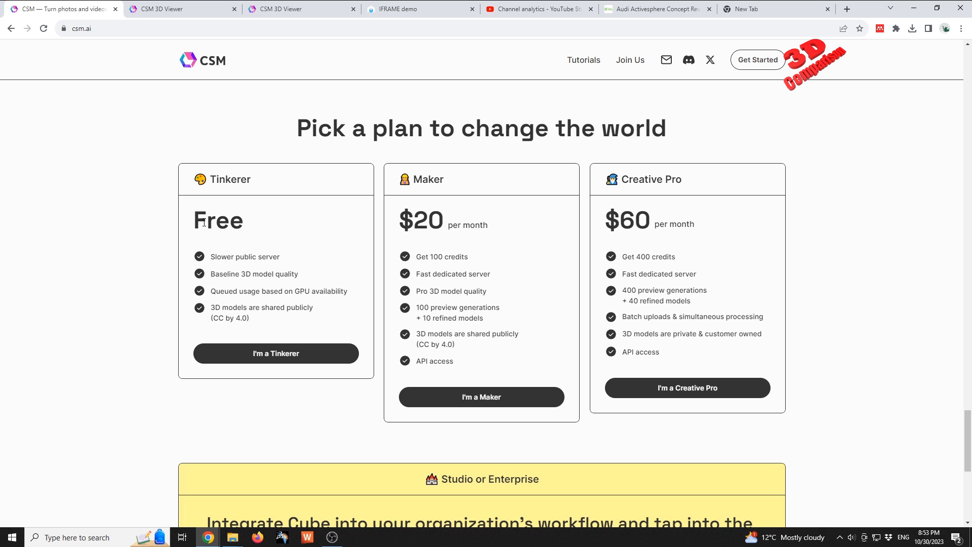
mouse_move(324, 239)
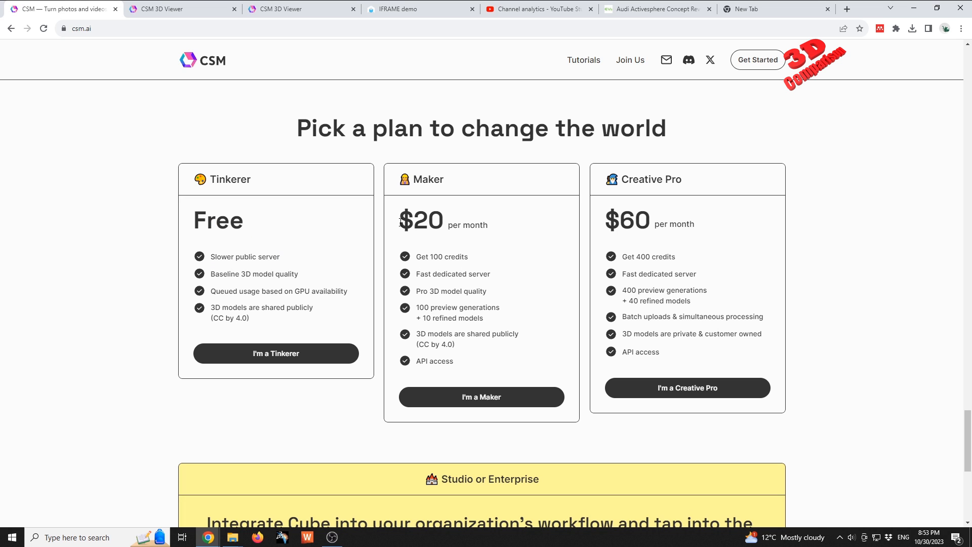
Highlight the Maker plan's $20 price and the Baseline 3D model quality feature
left_click_drag(409, 224, 456, 225)
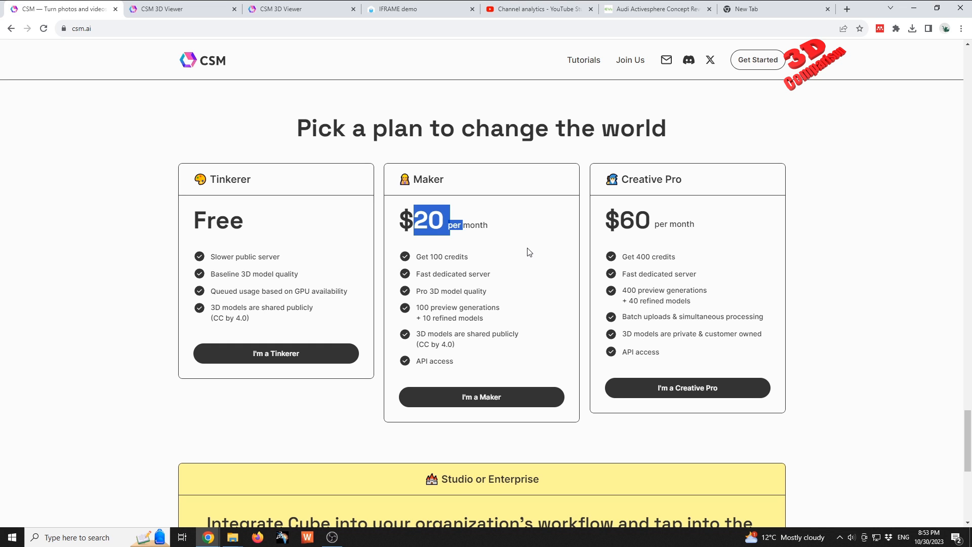
double_click(254, 274)
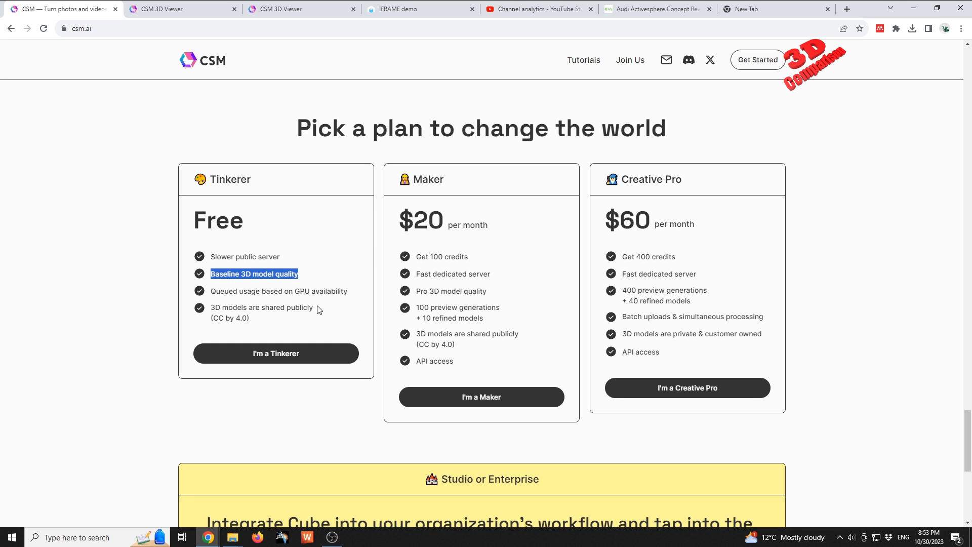
scroll("down", 3)
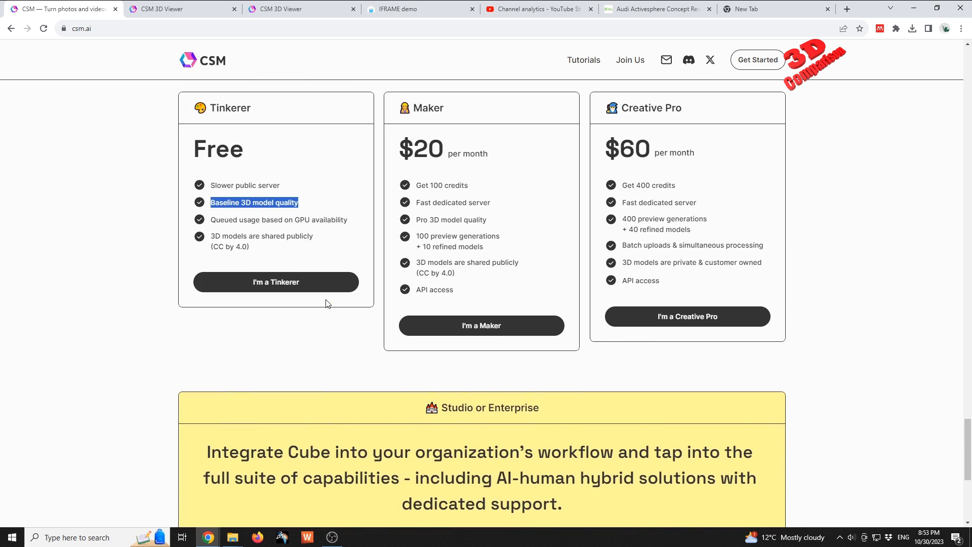
scroll("up", 3)
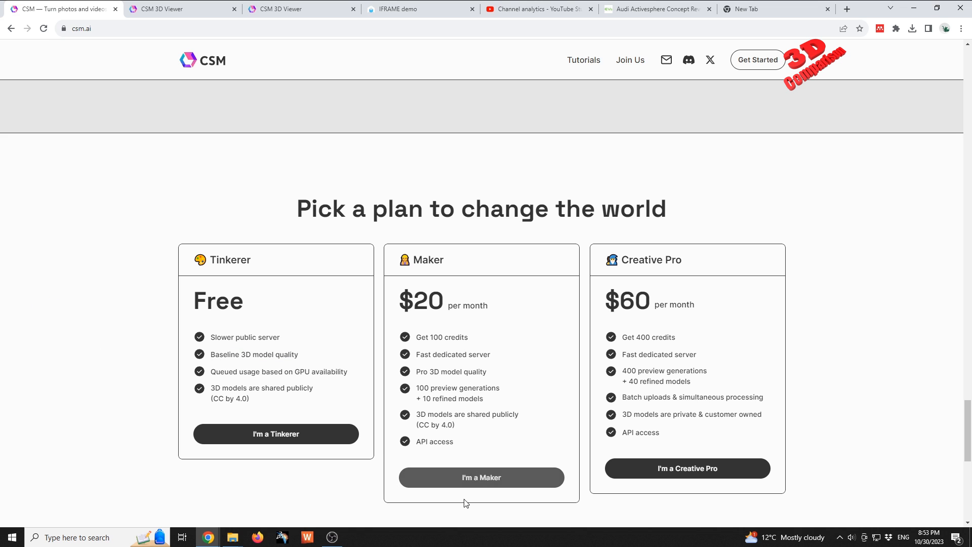
mouse_move(861, 337)
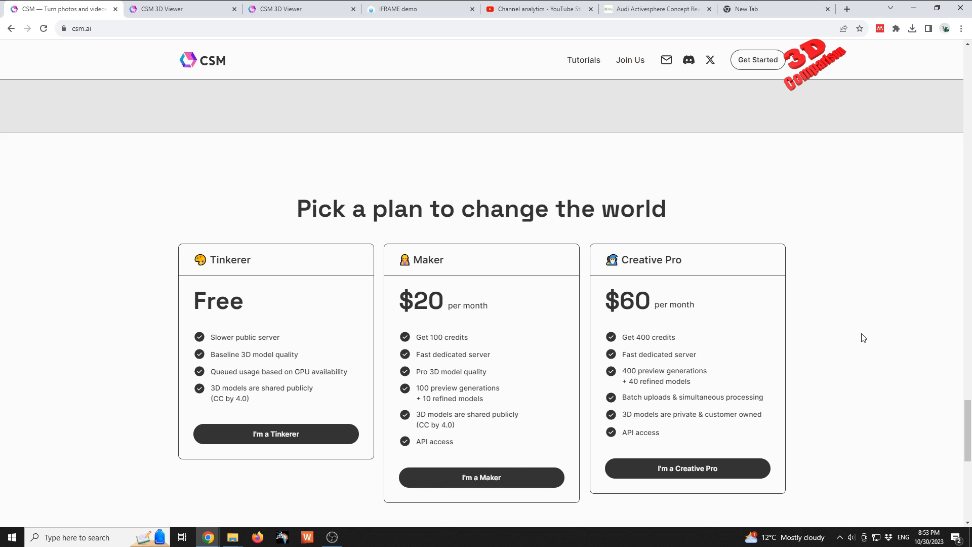